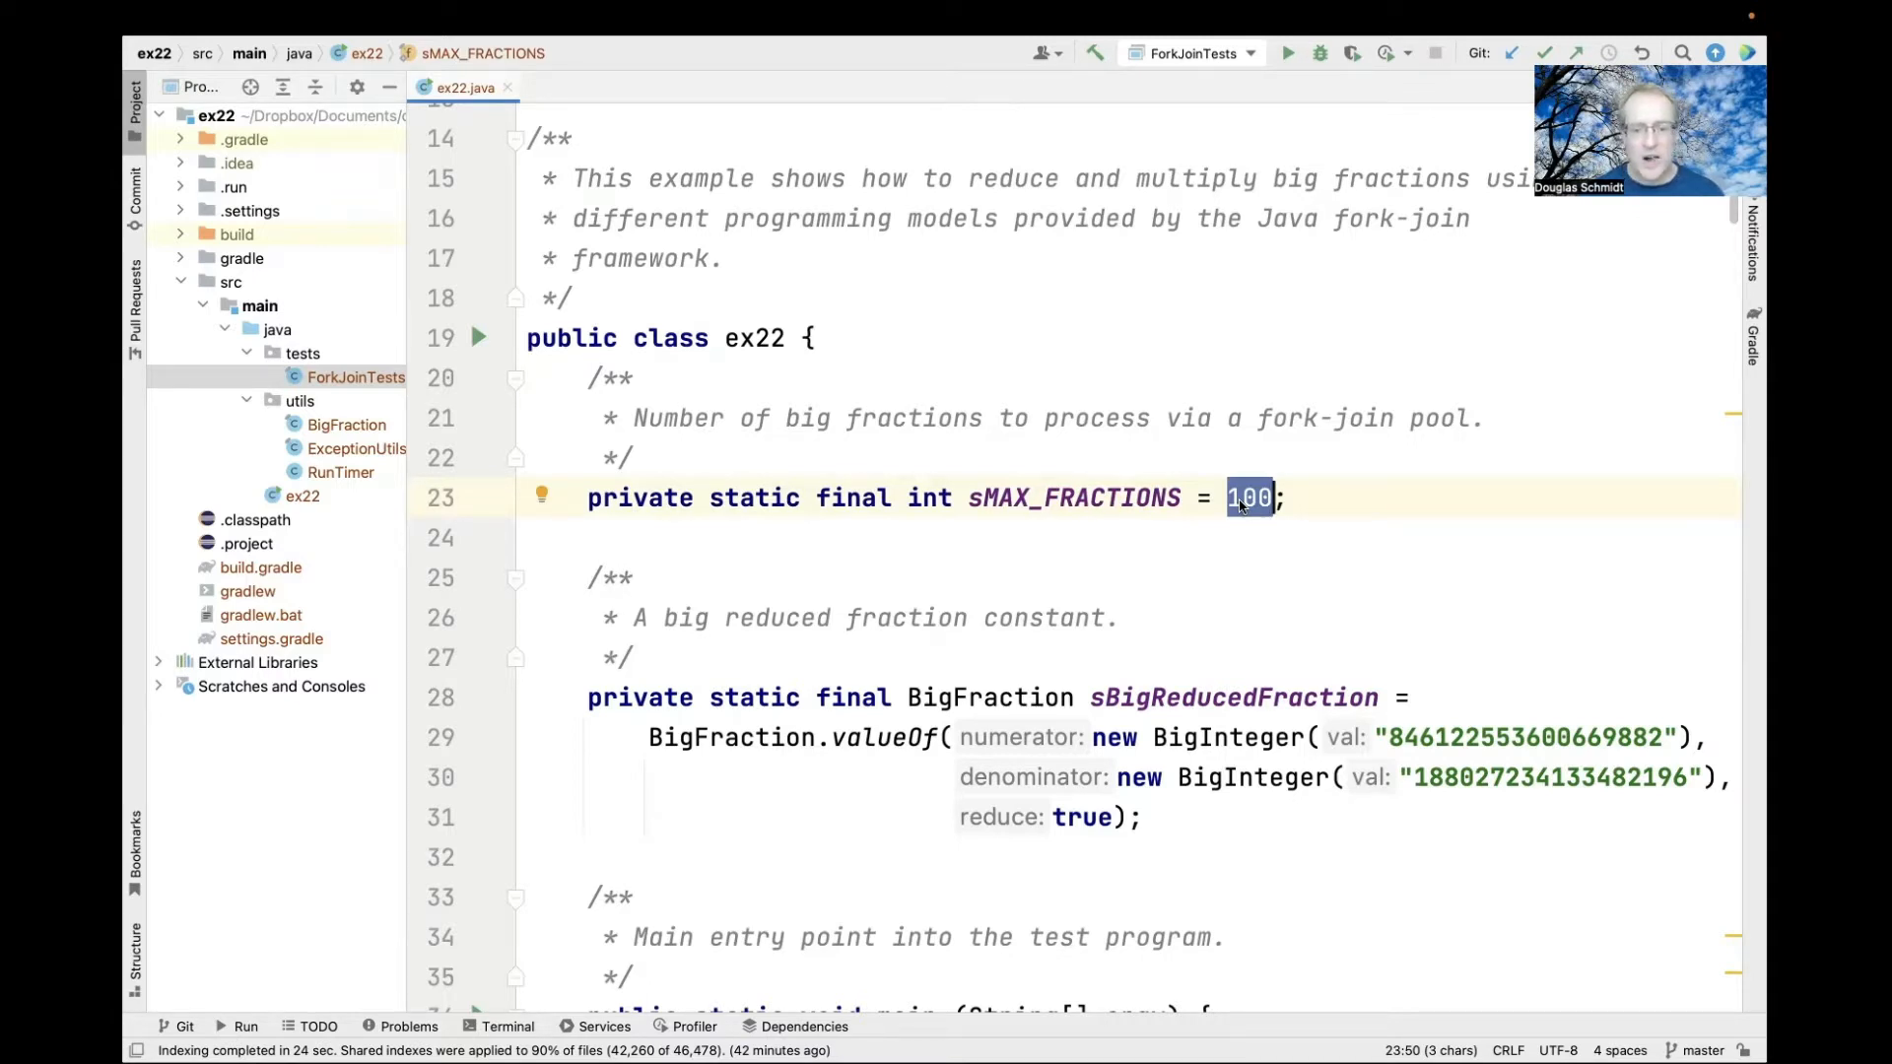
Step: Scroll from the sMAX_FRACTIONS constant to main's random-fraction stream and operation definition
scroll("down", 3)
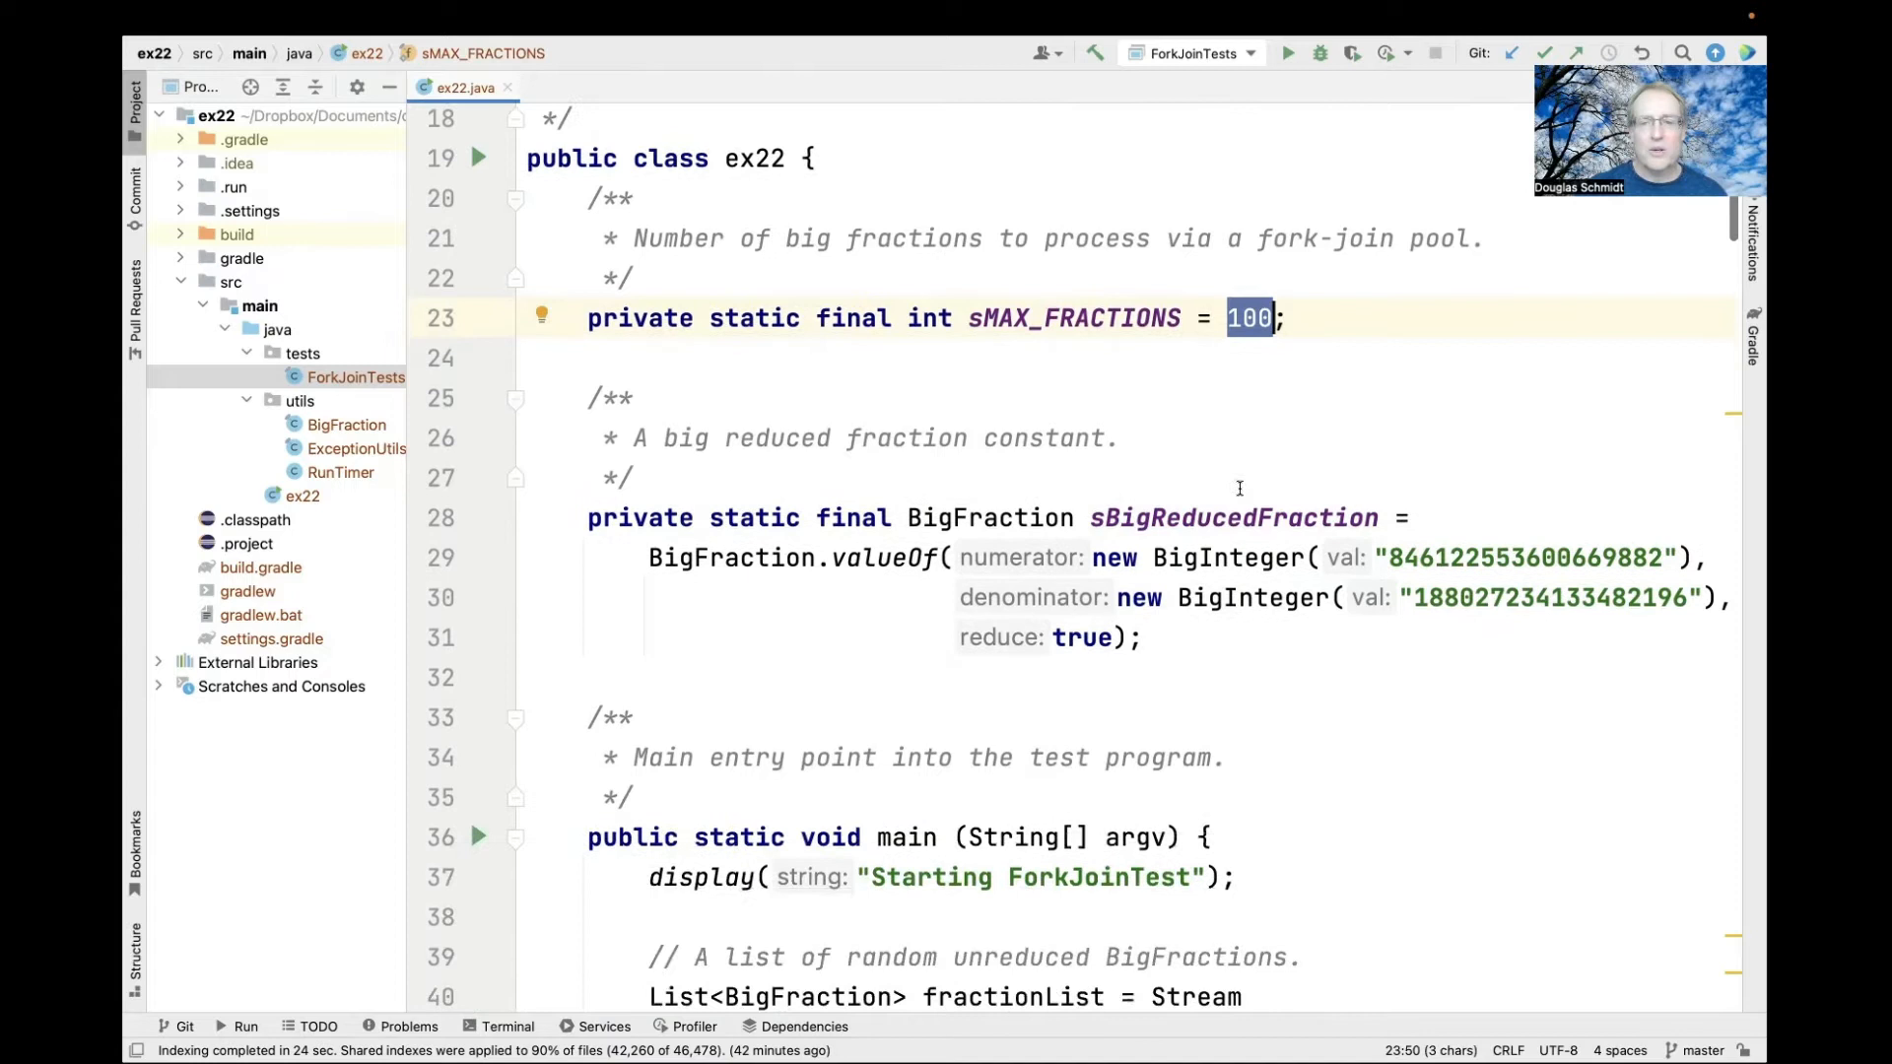
scroll("down", 3)
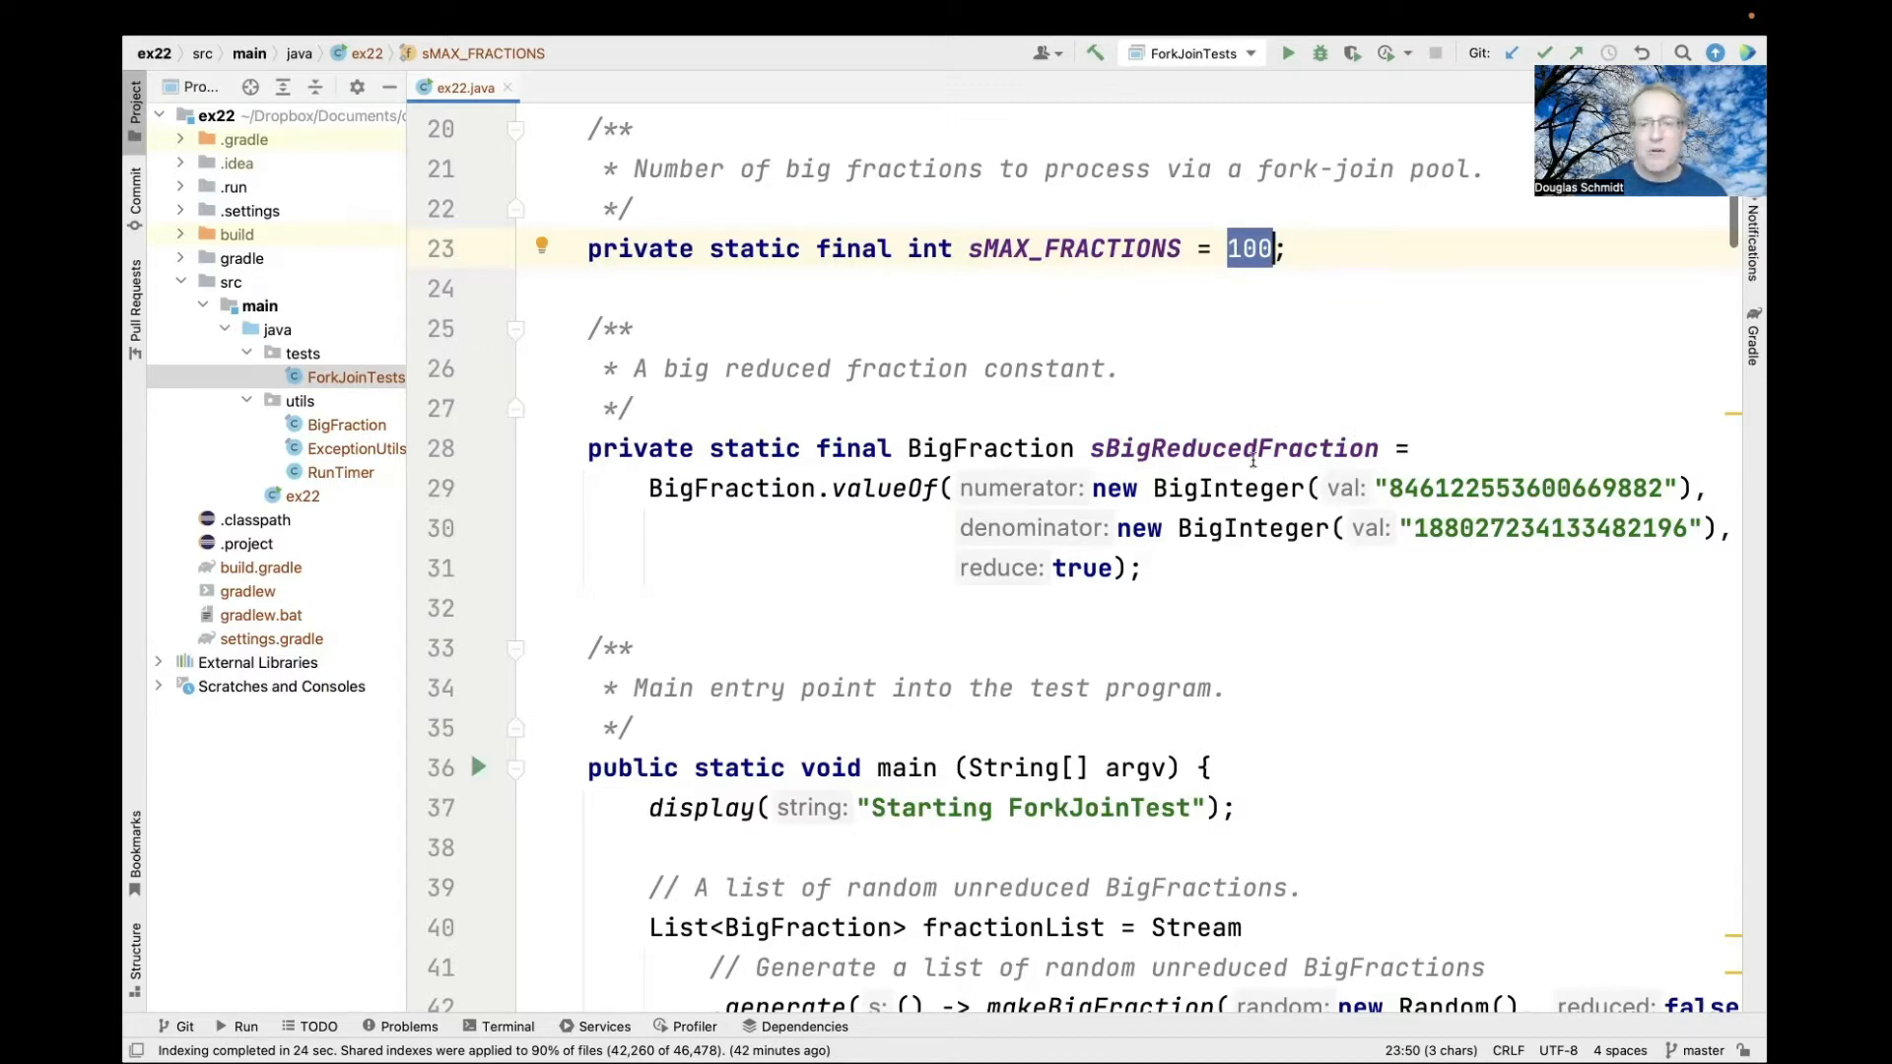
mouse_move(1397, 627)
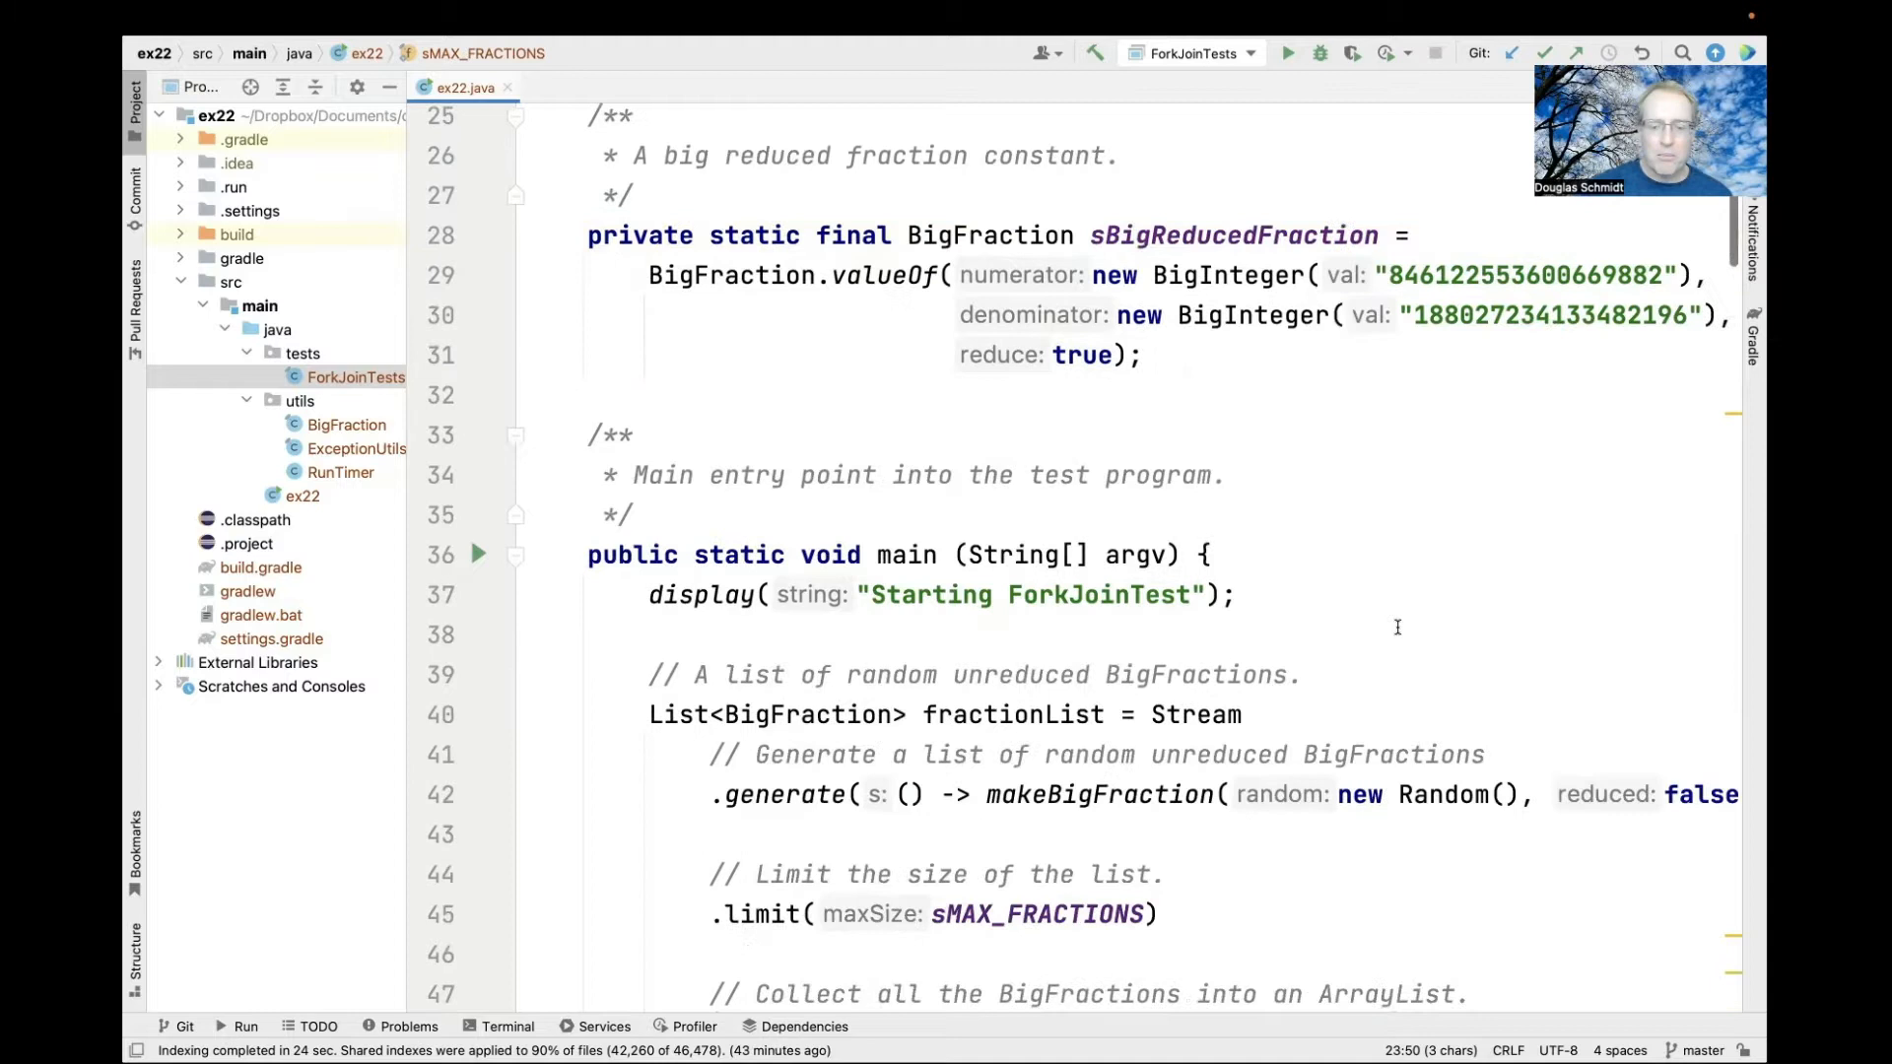
scroll("down", 3)
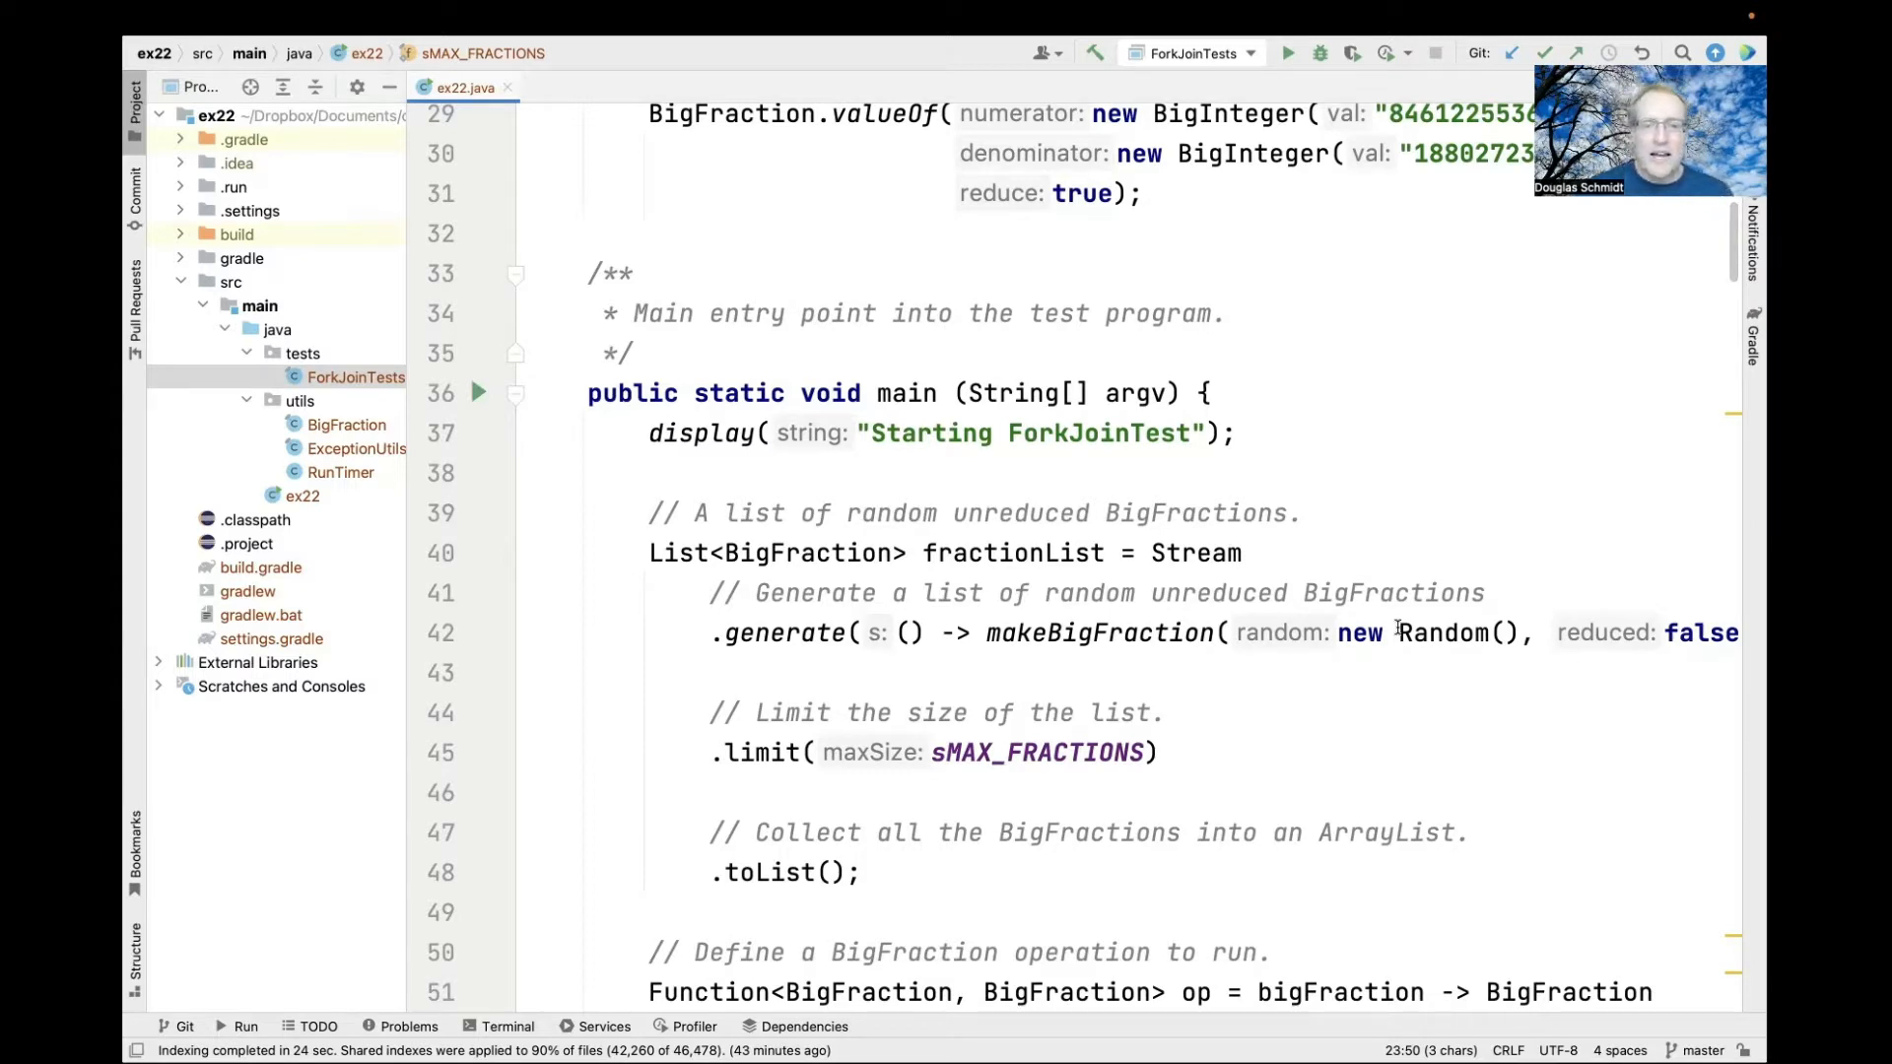
scroll("down", 3)
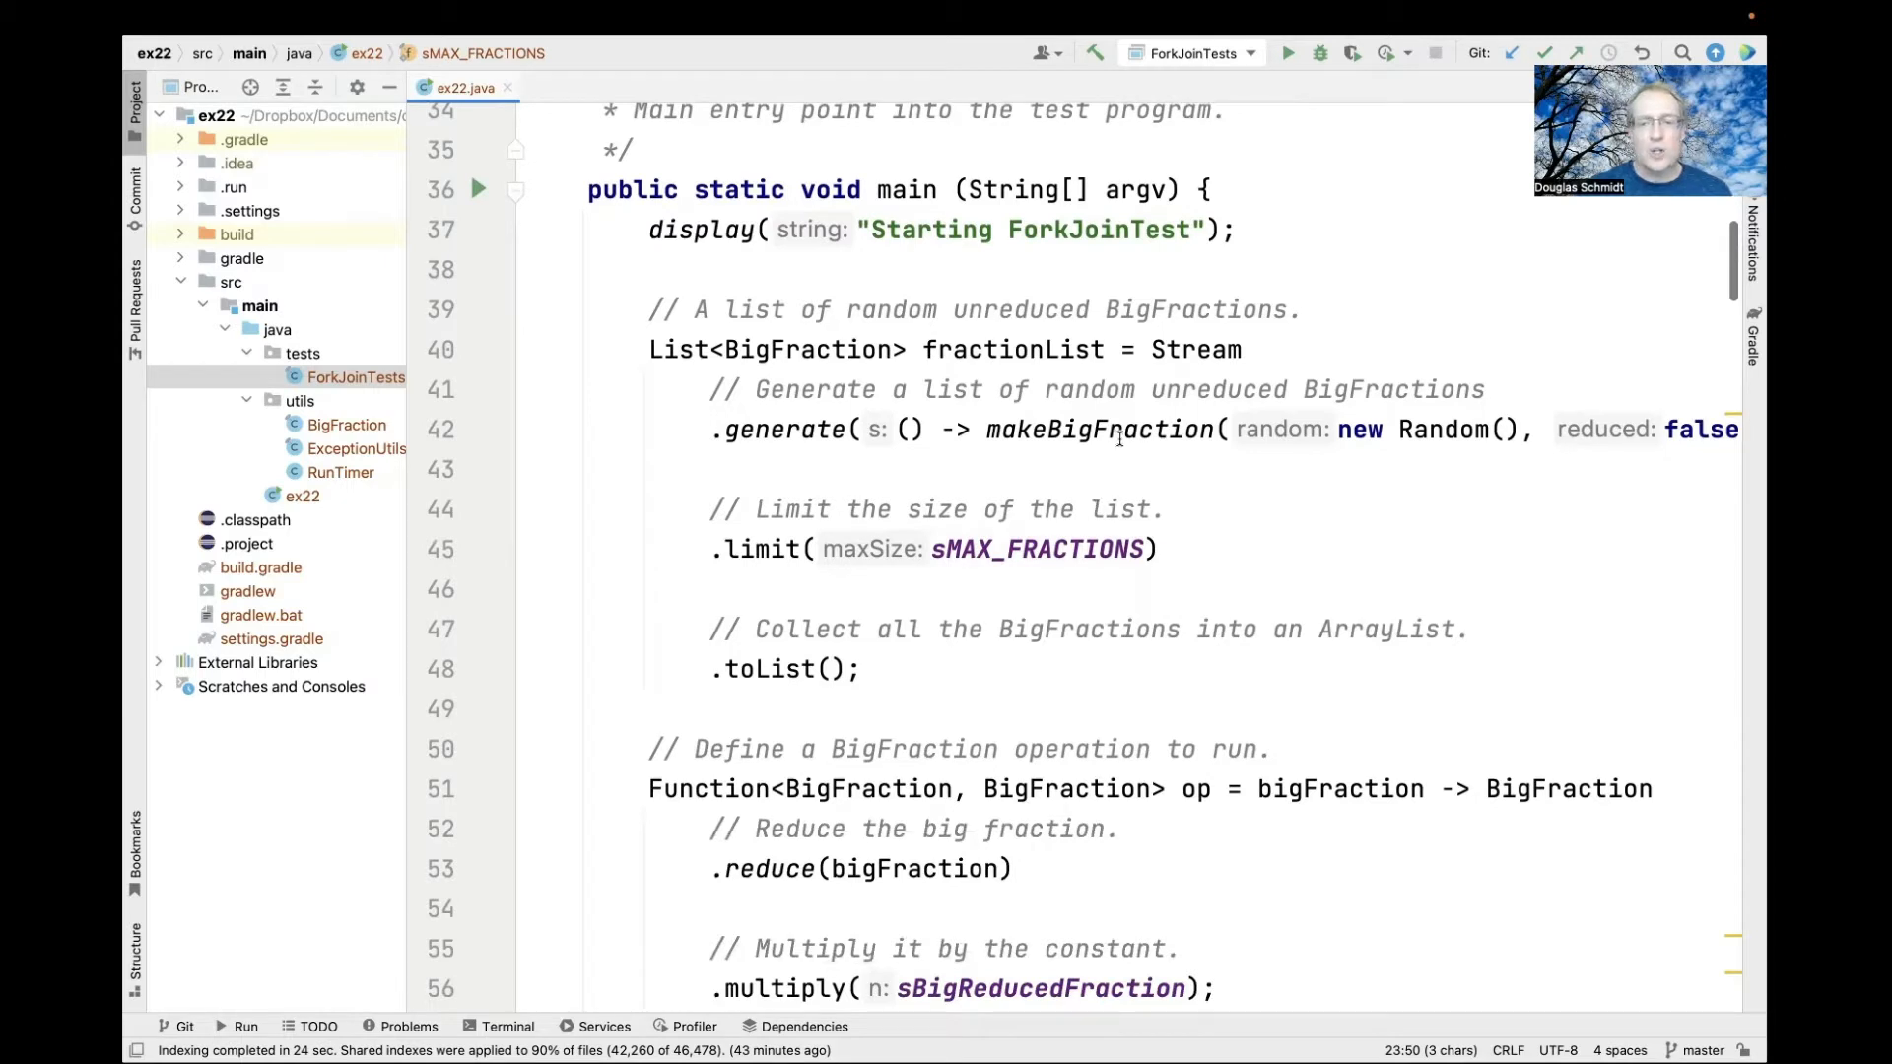
double_click(1099, 429)
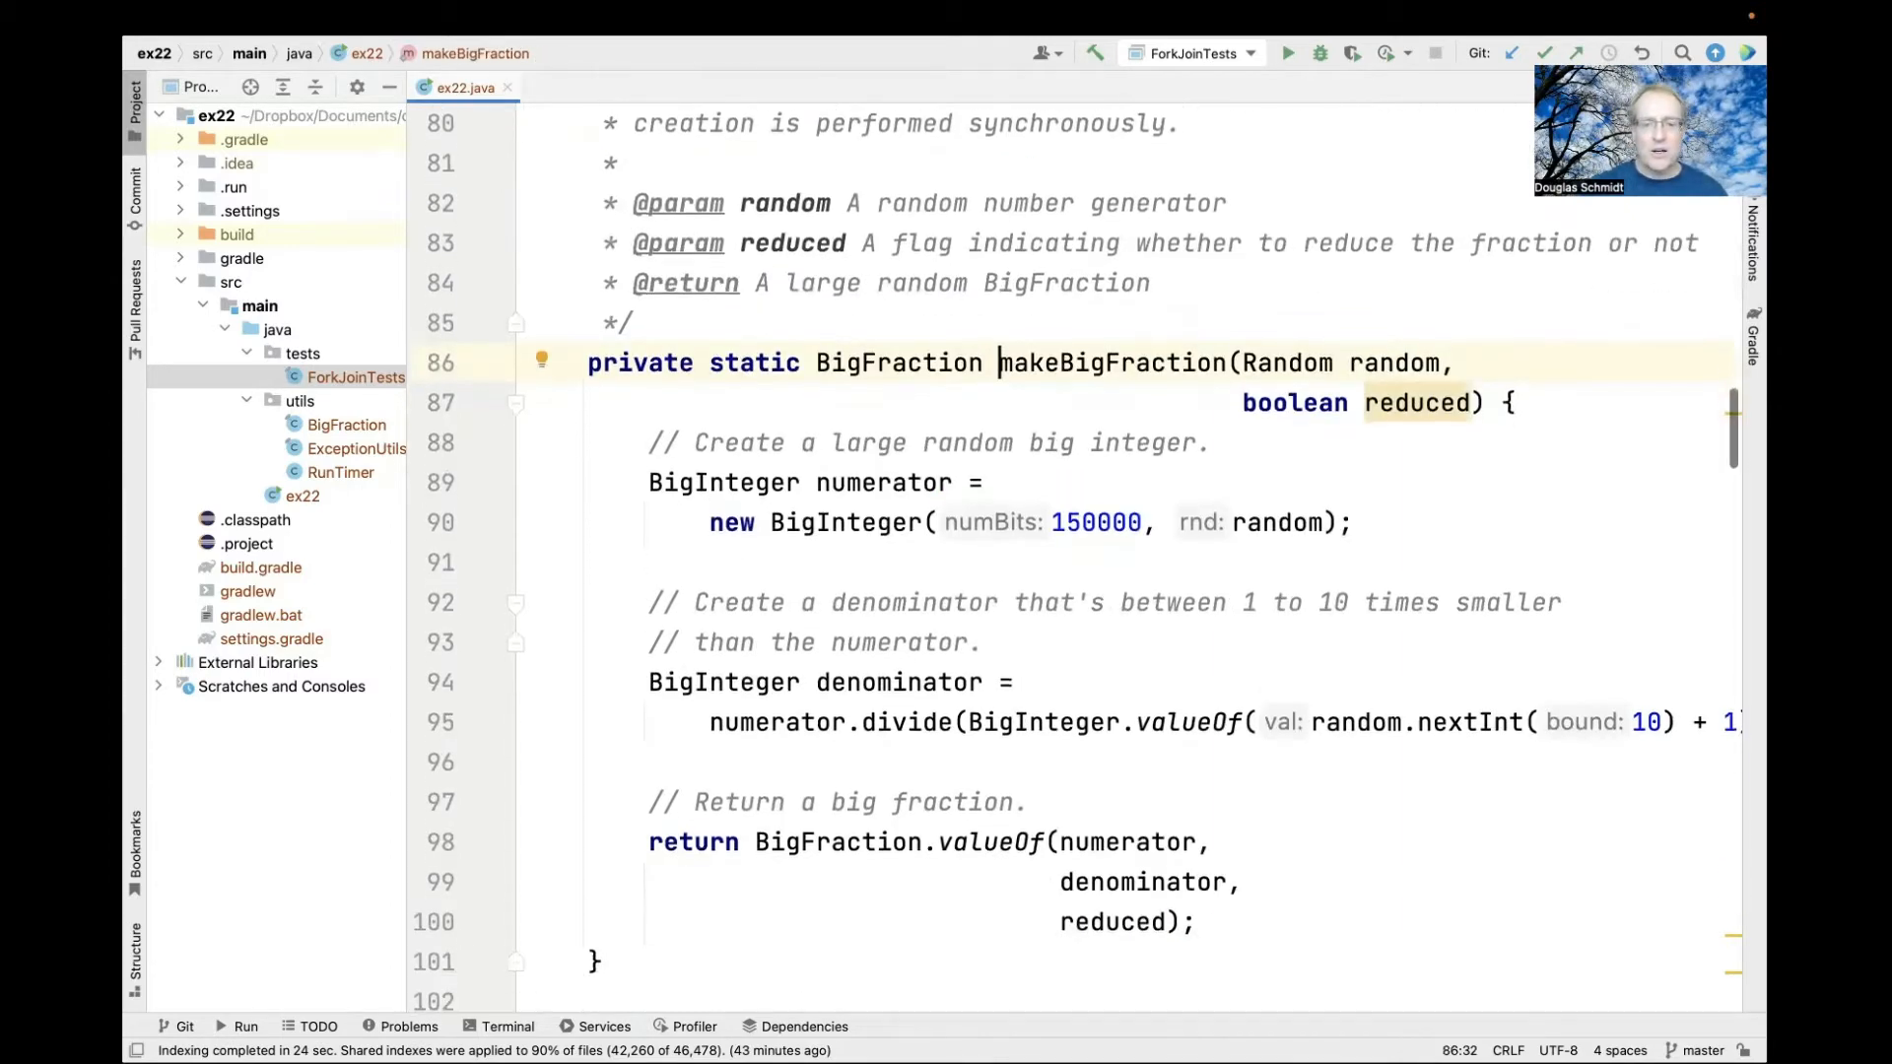
scroll("down", 3)
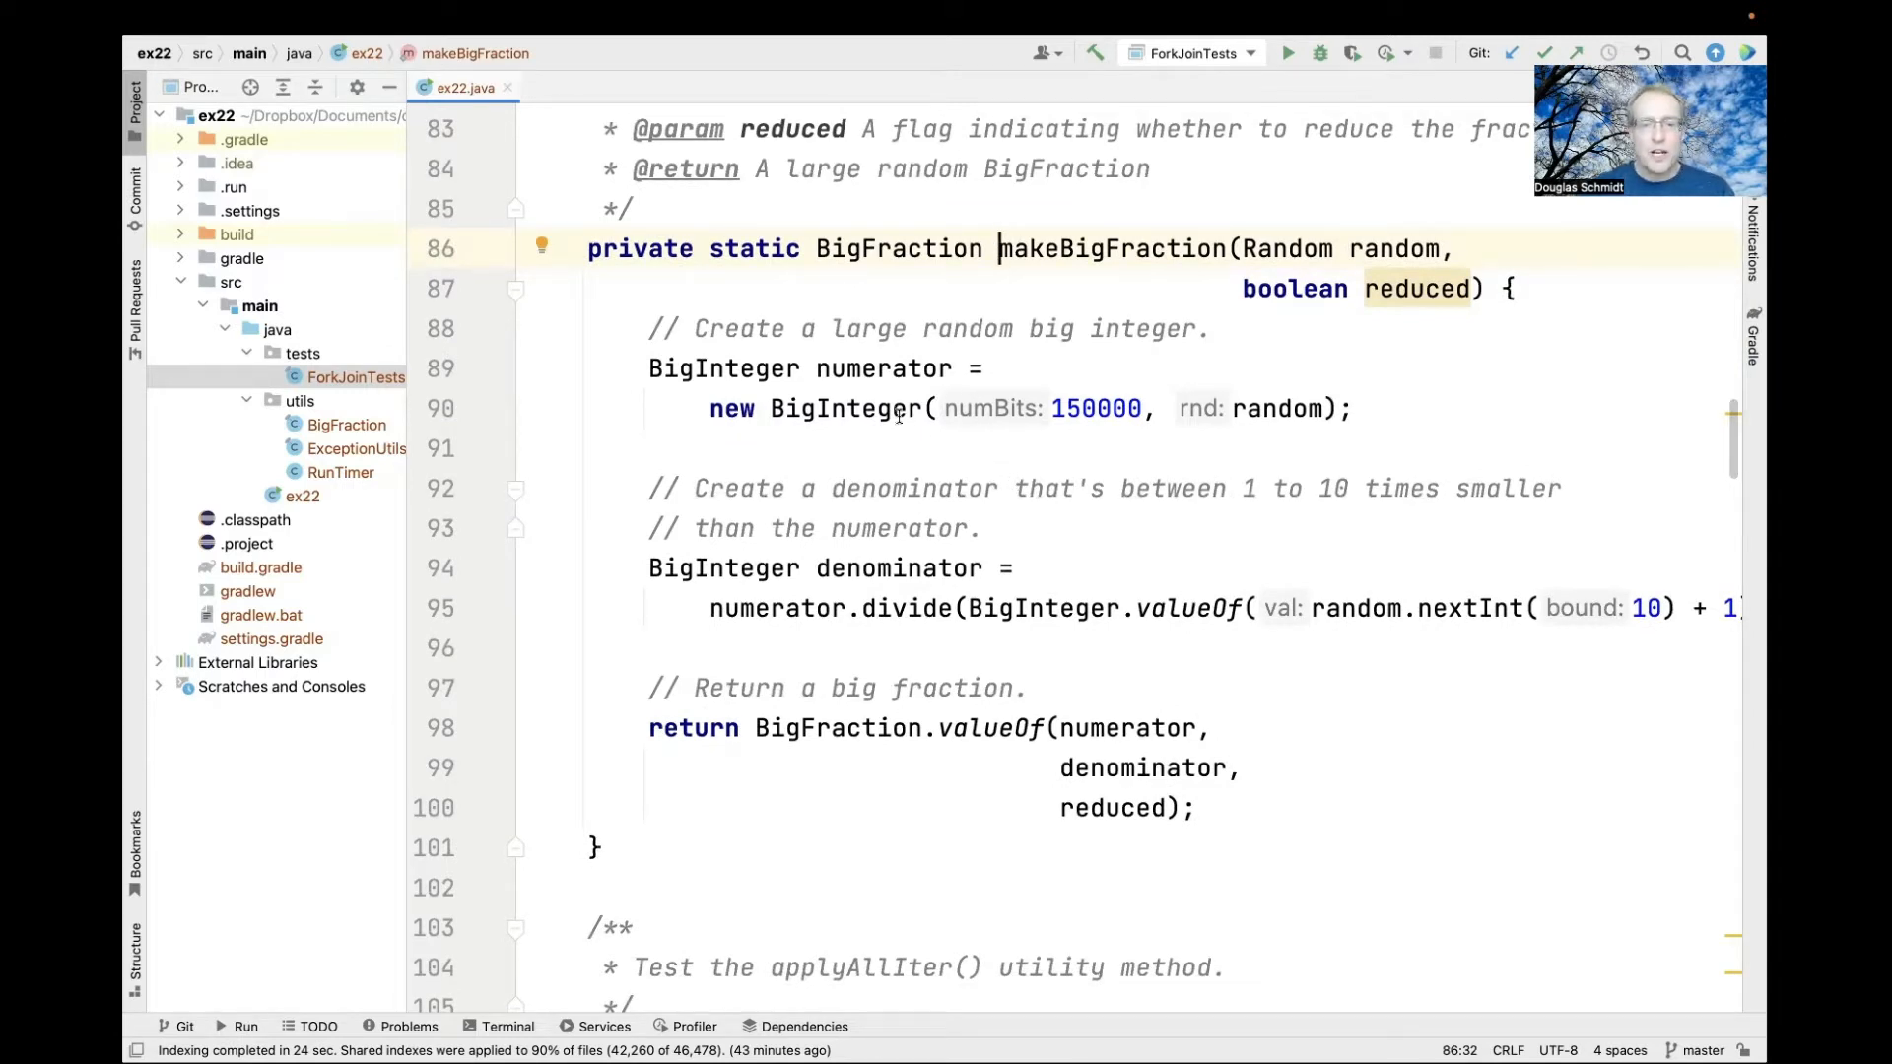
double_click(844, 409)
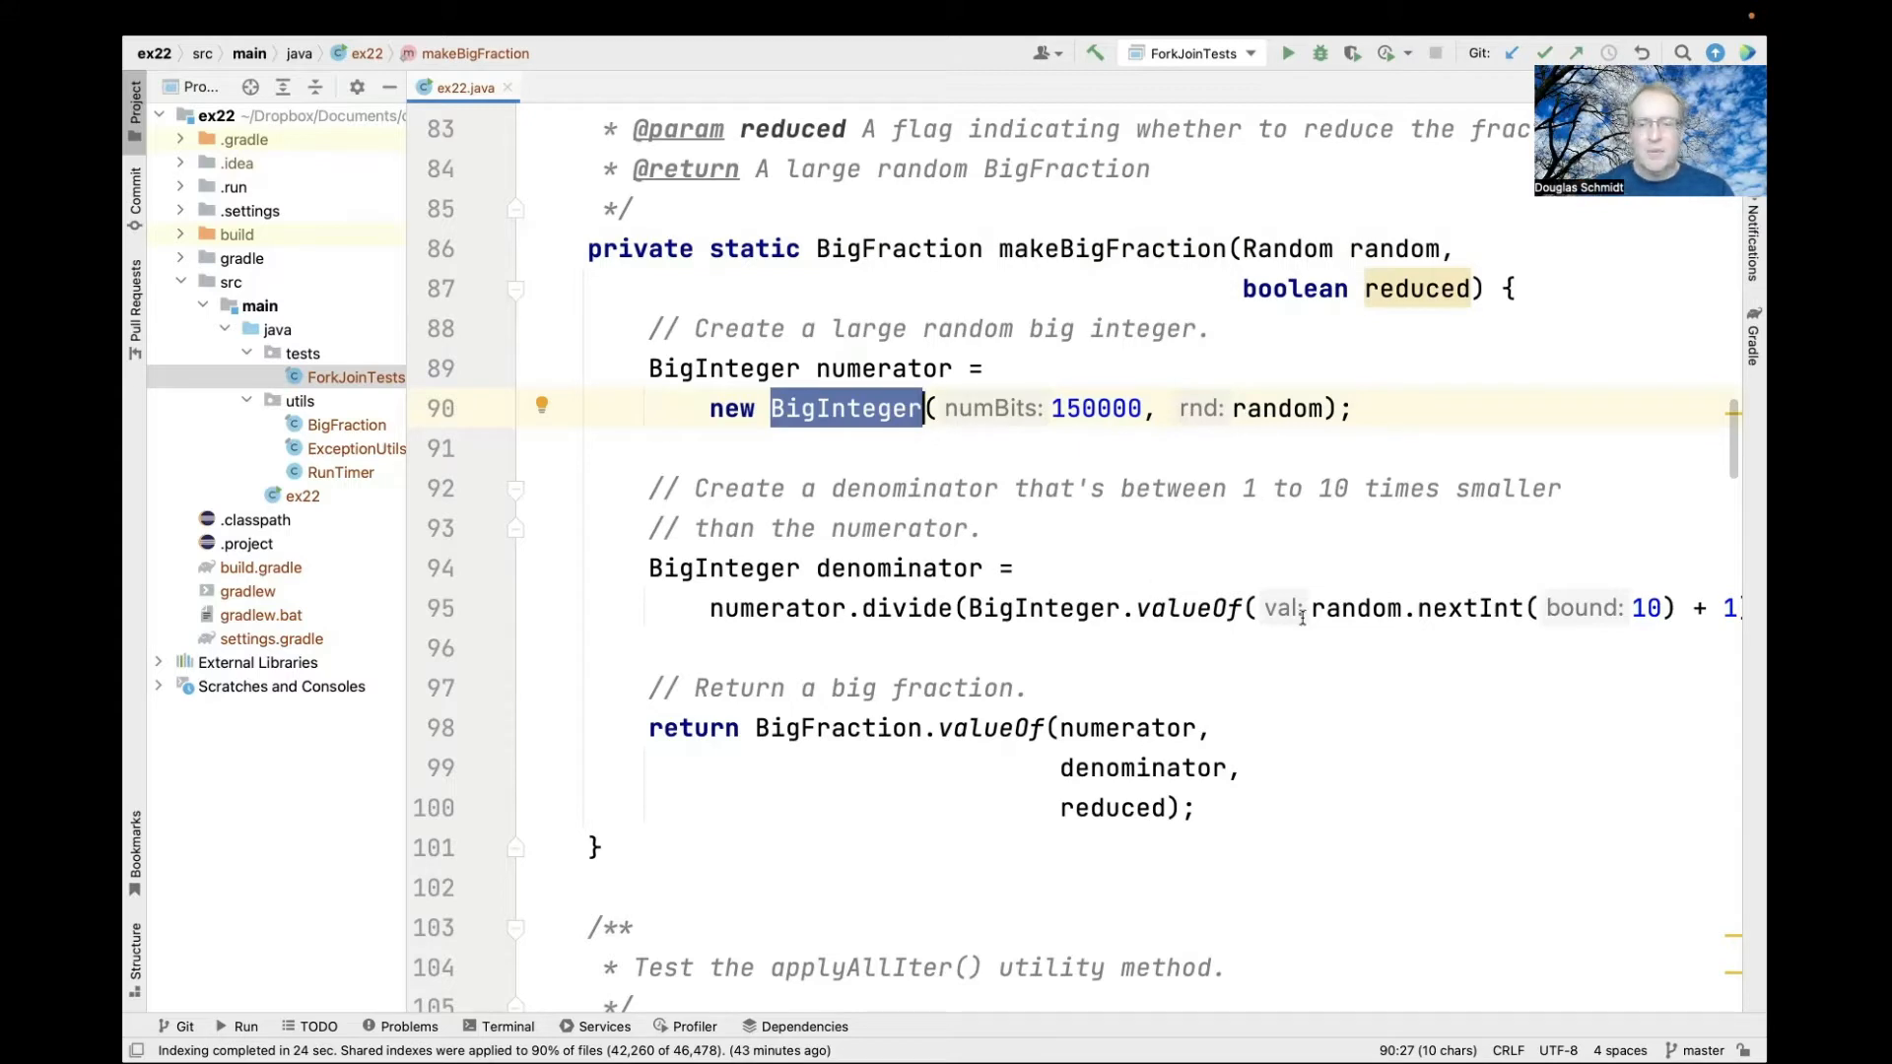
mouse_move(986, 717)
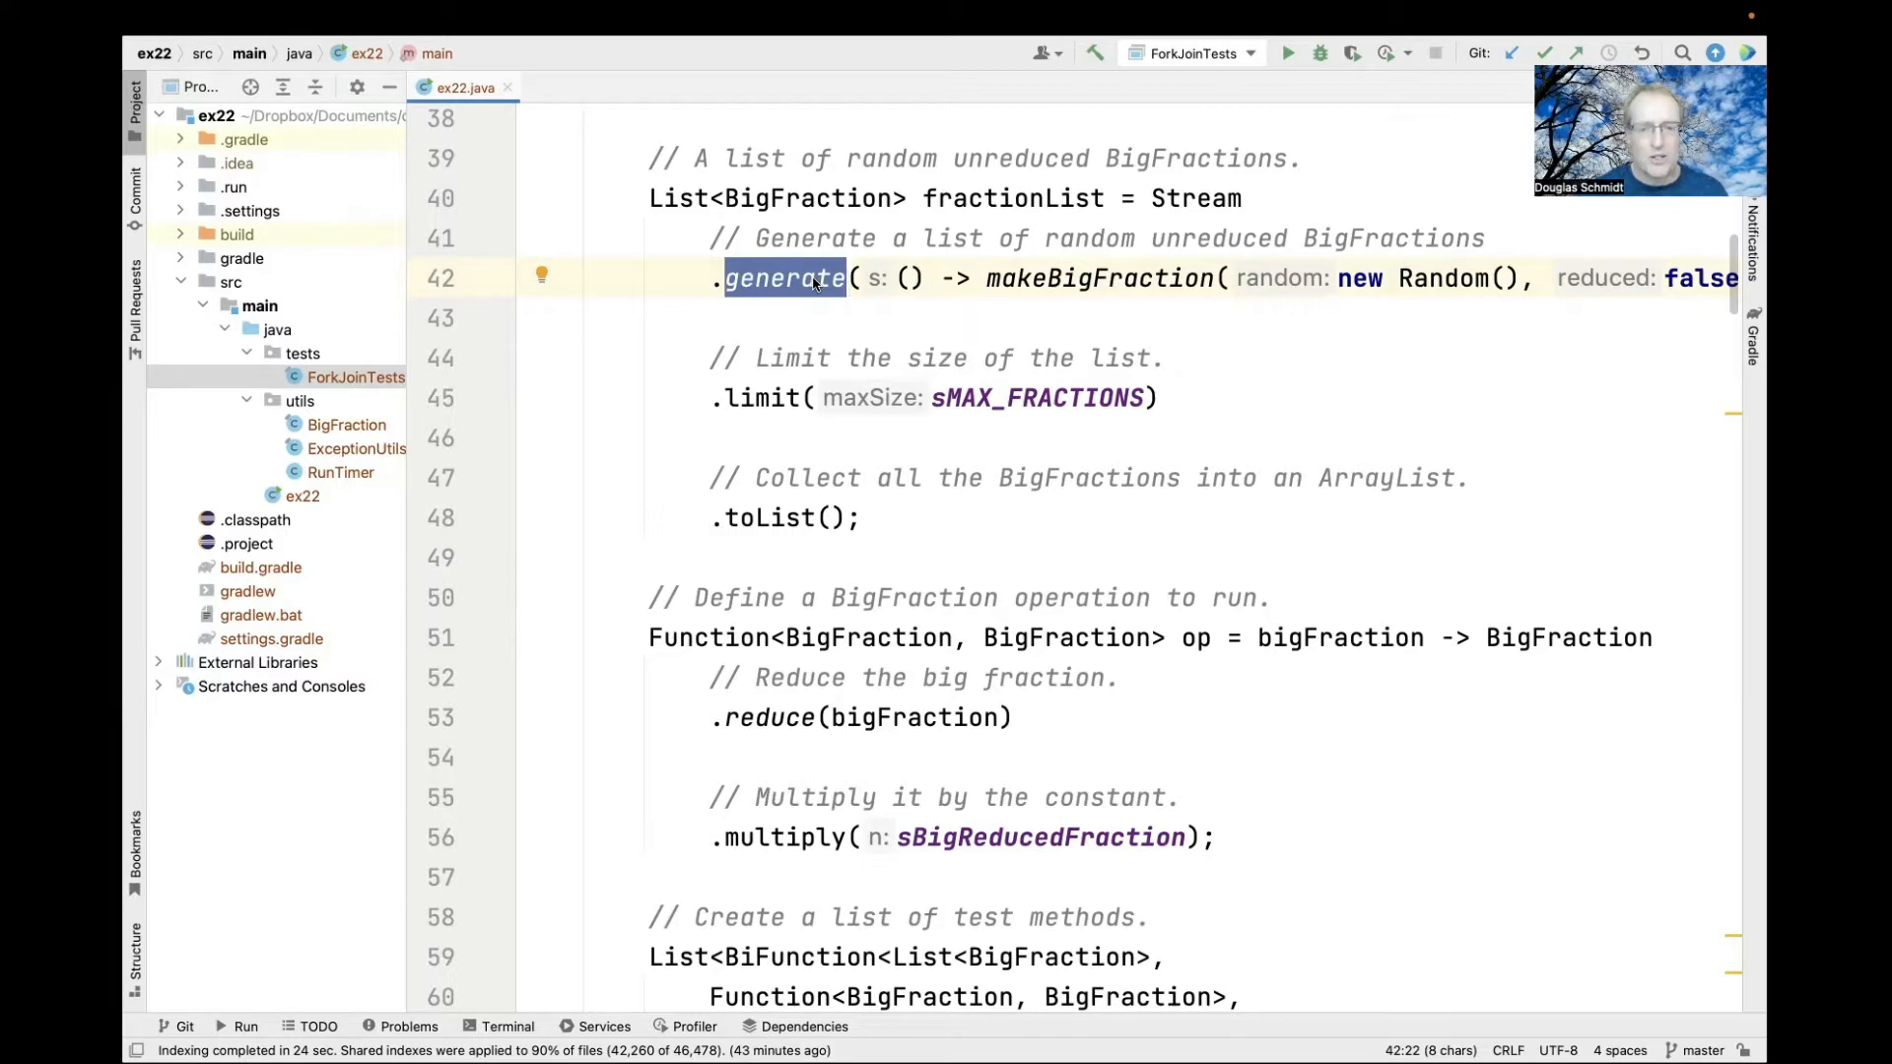
Step: Highlight makeBigFraction on line 42 and toList on line 48, then reach op and testMethods
left_click(1048, 278)
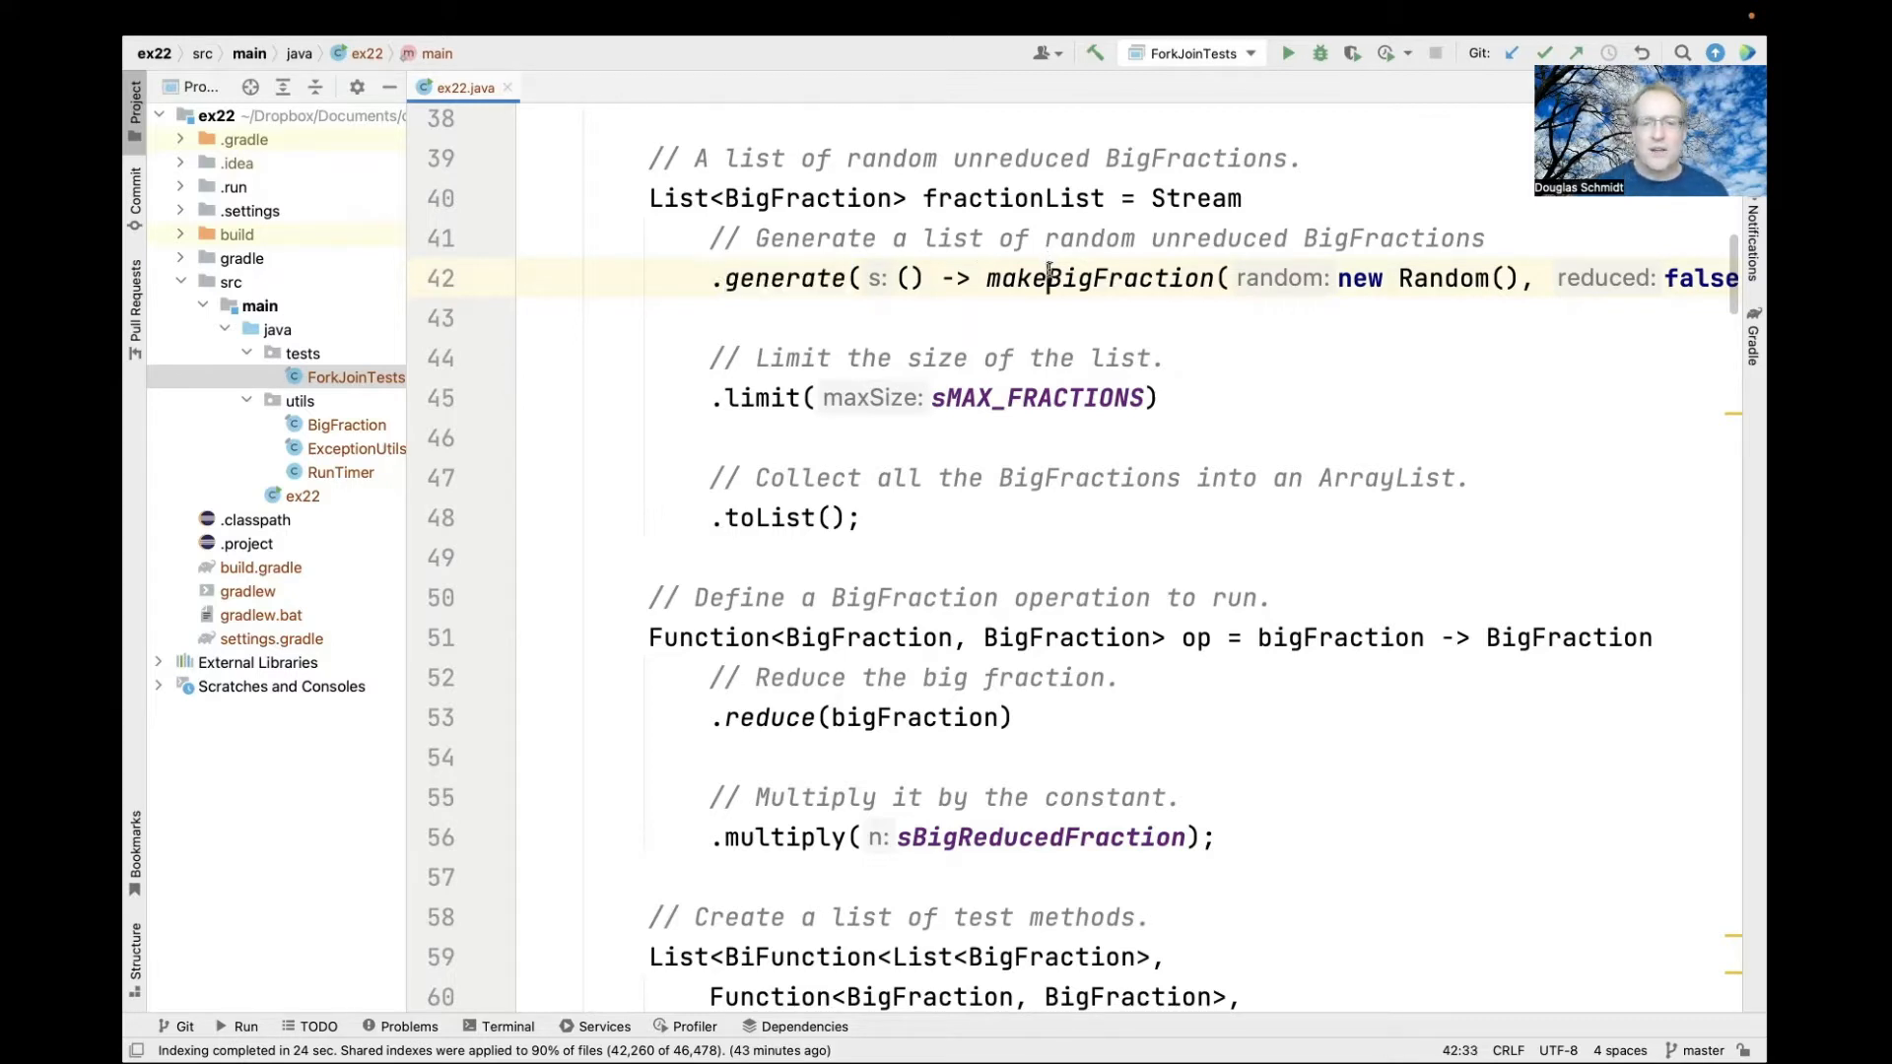
double_click(1099, 279)
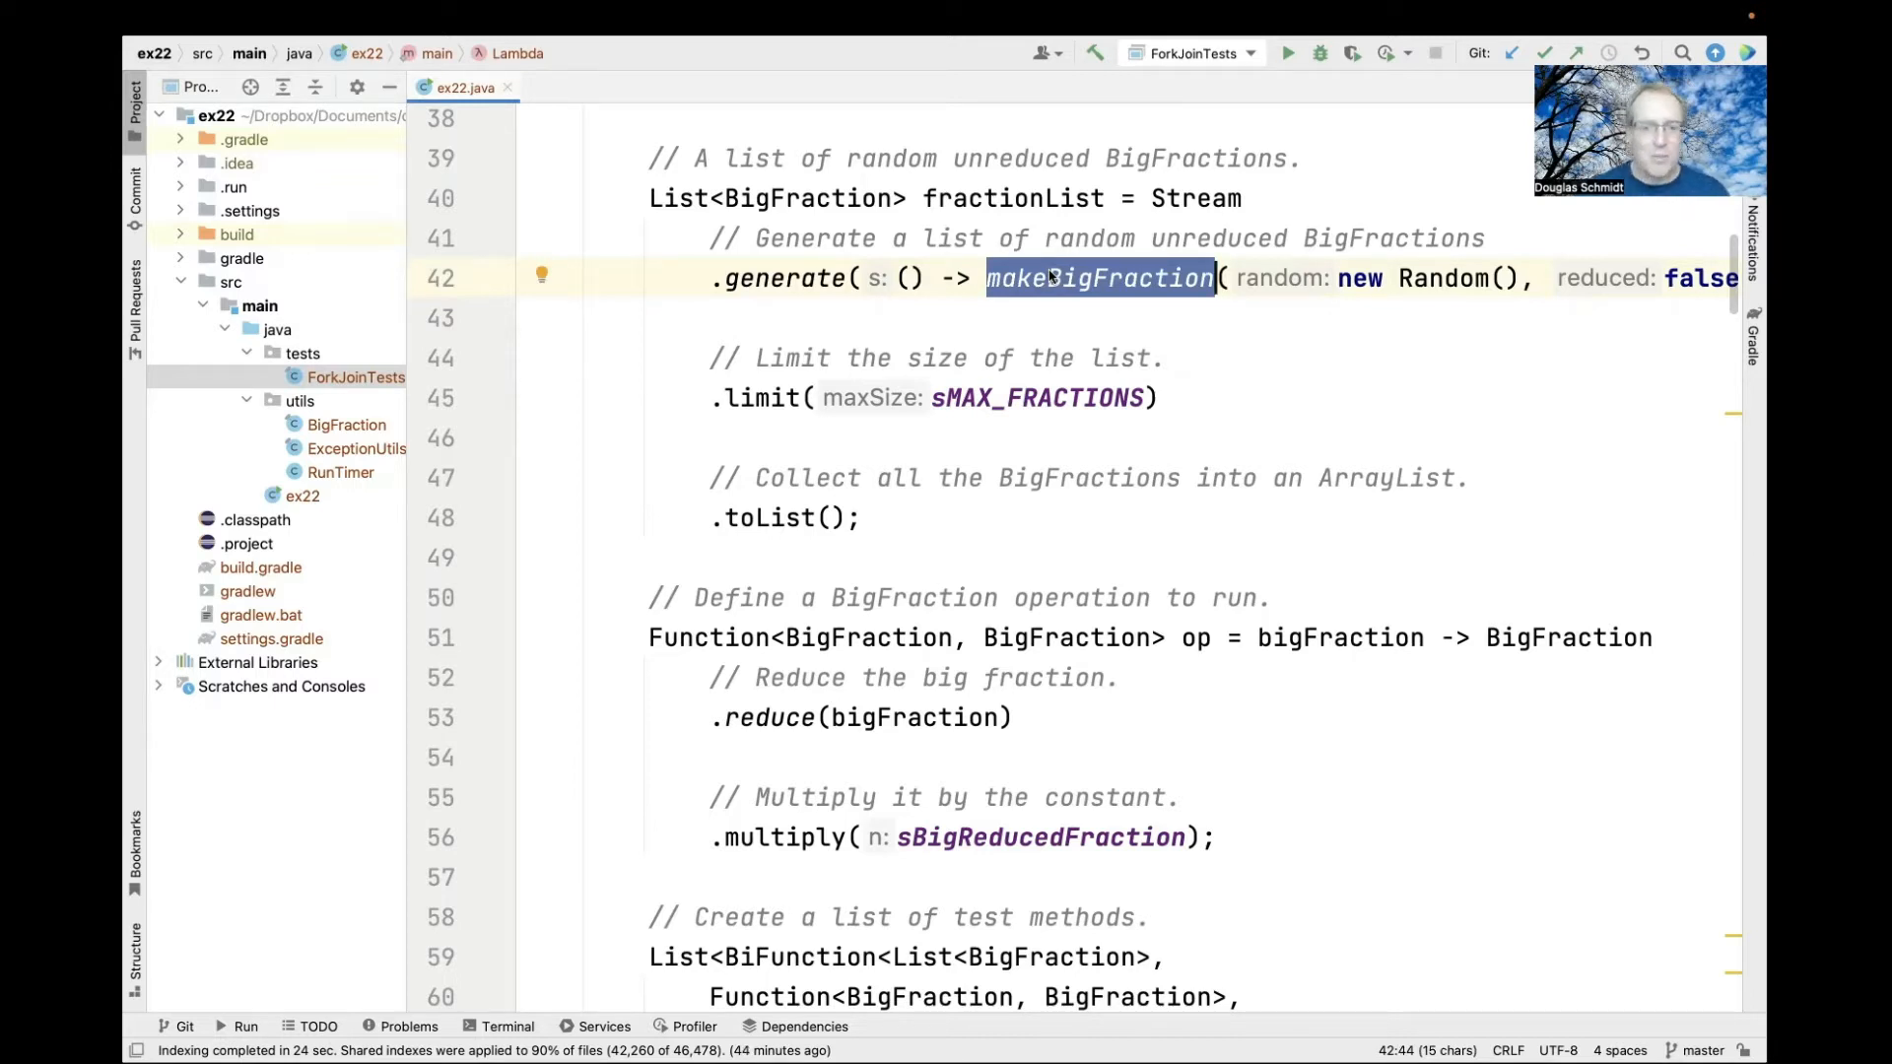
mouse_move(1055, 397)
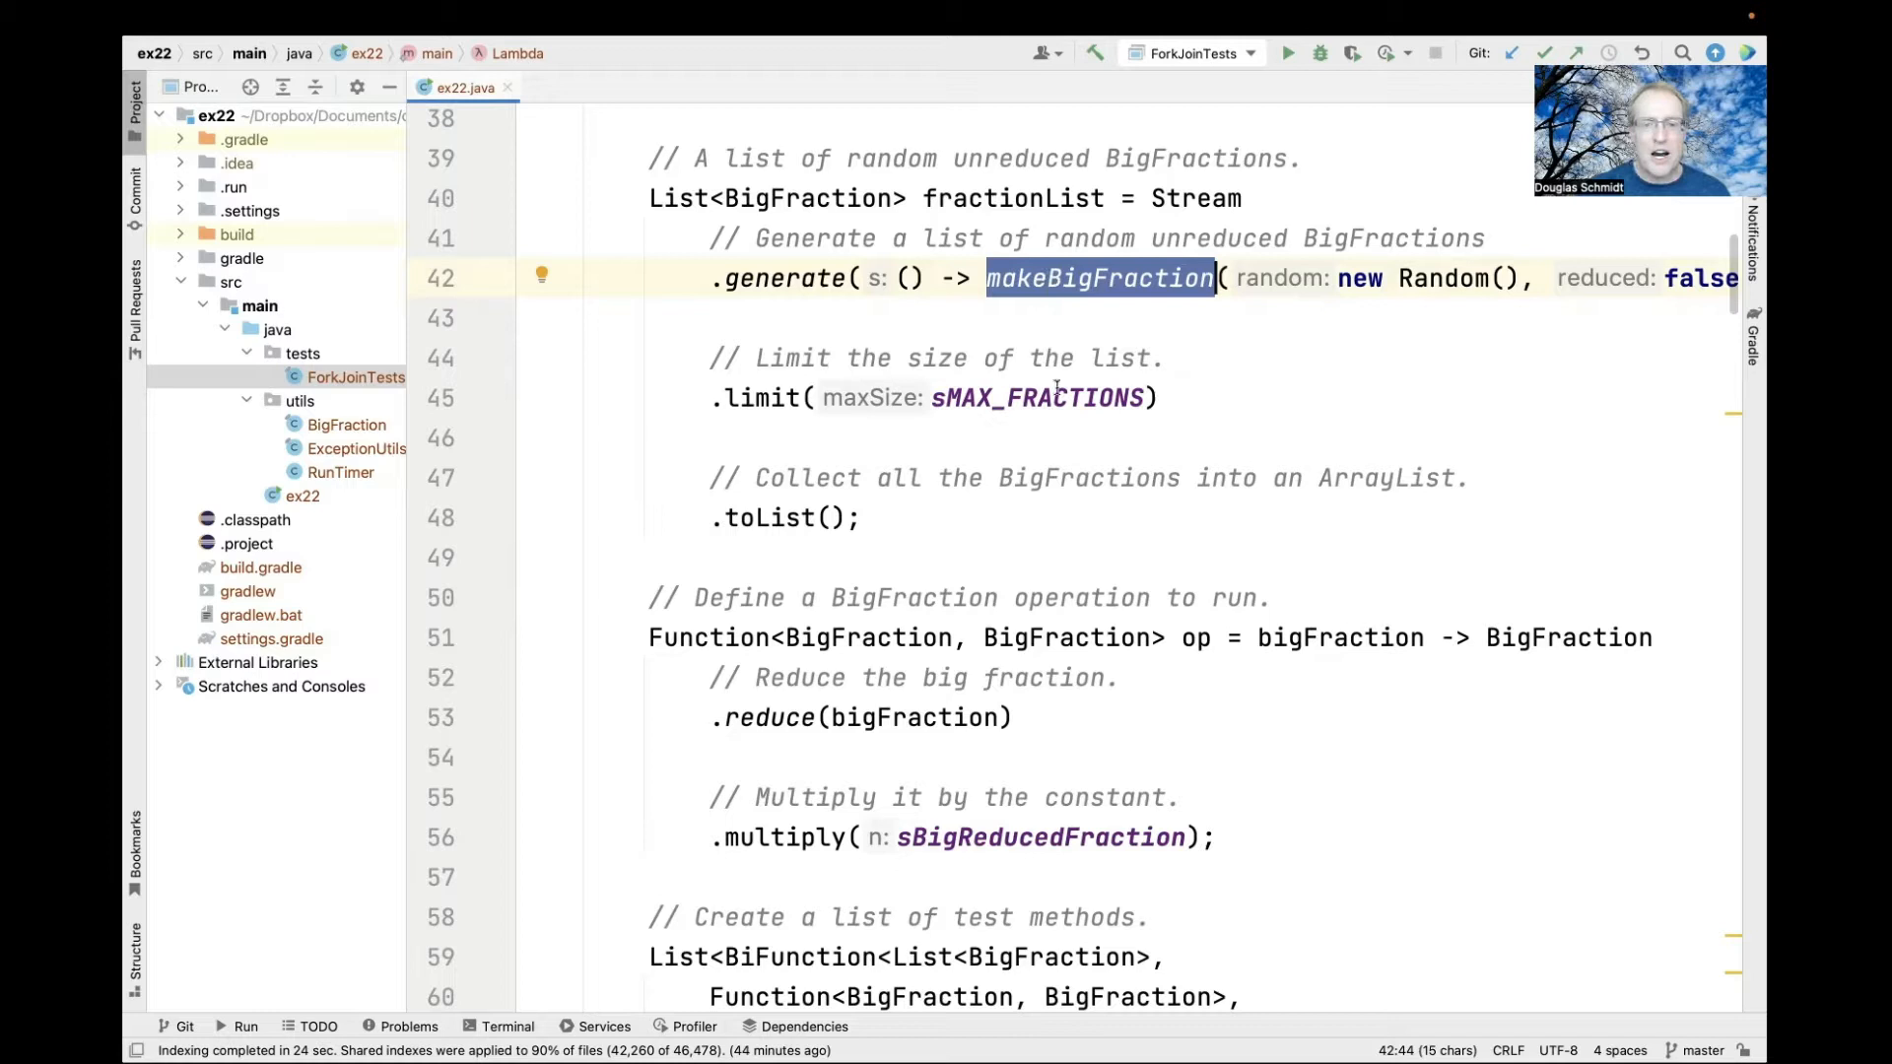
left_click(799, 519)
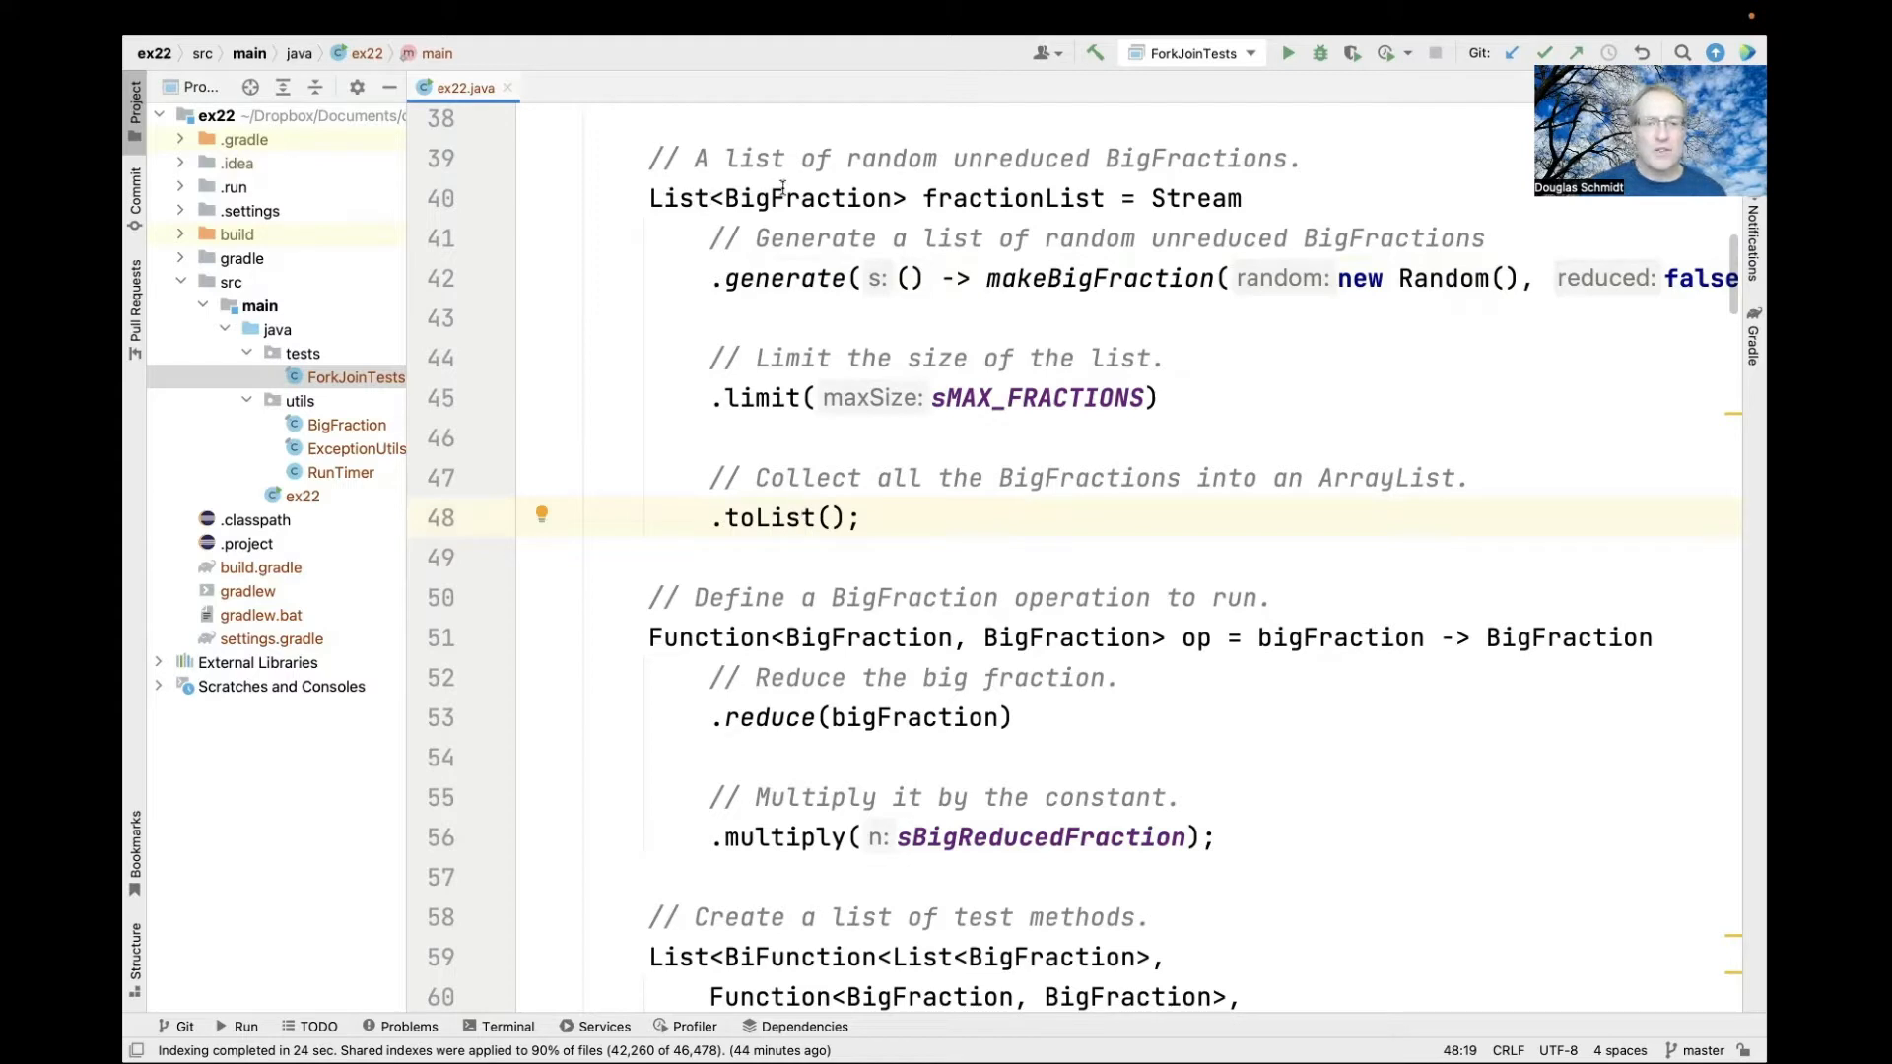
scroll("down", 3)
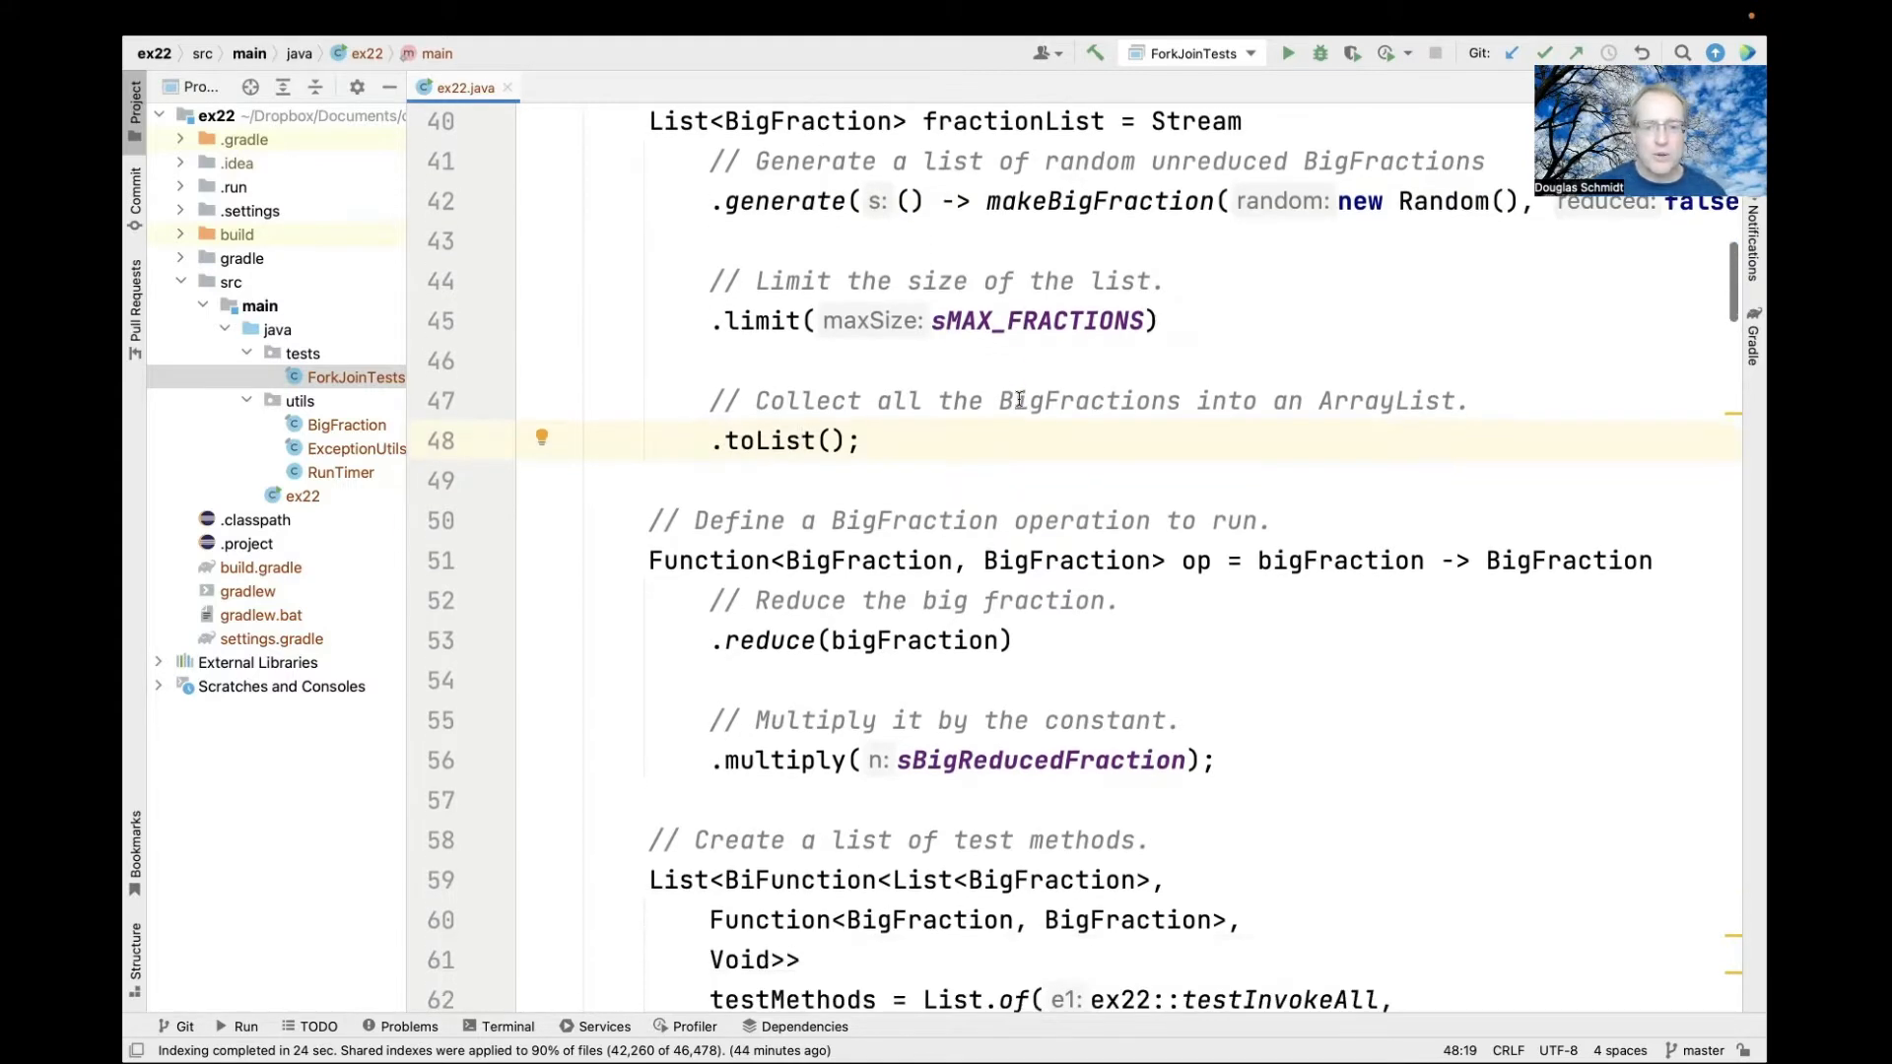
scroll("down", 3)
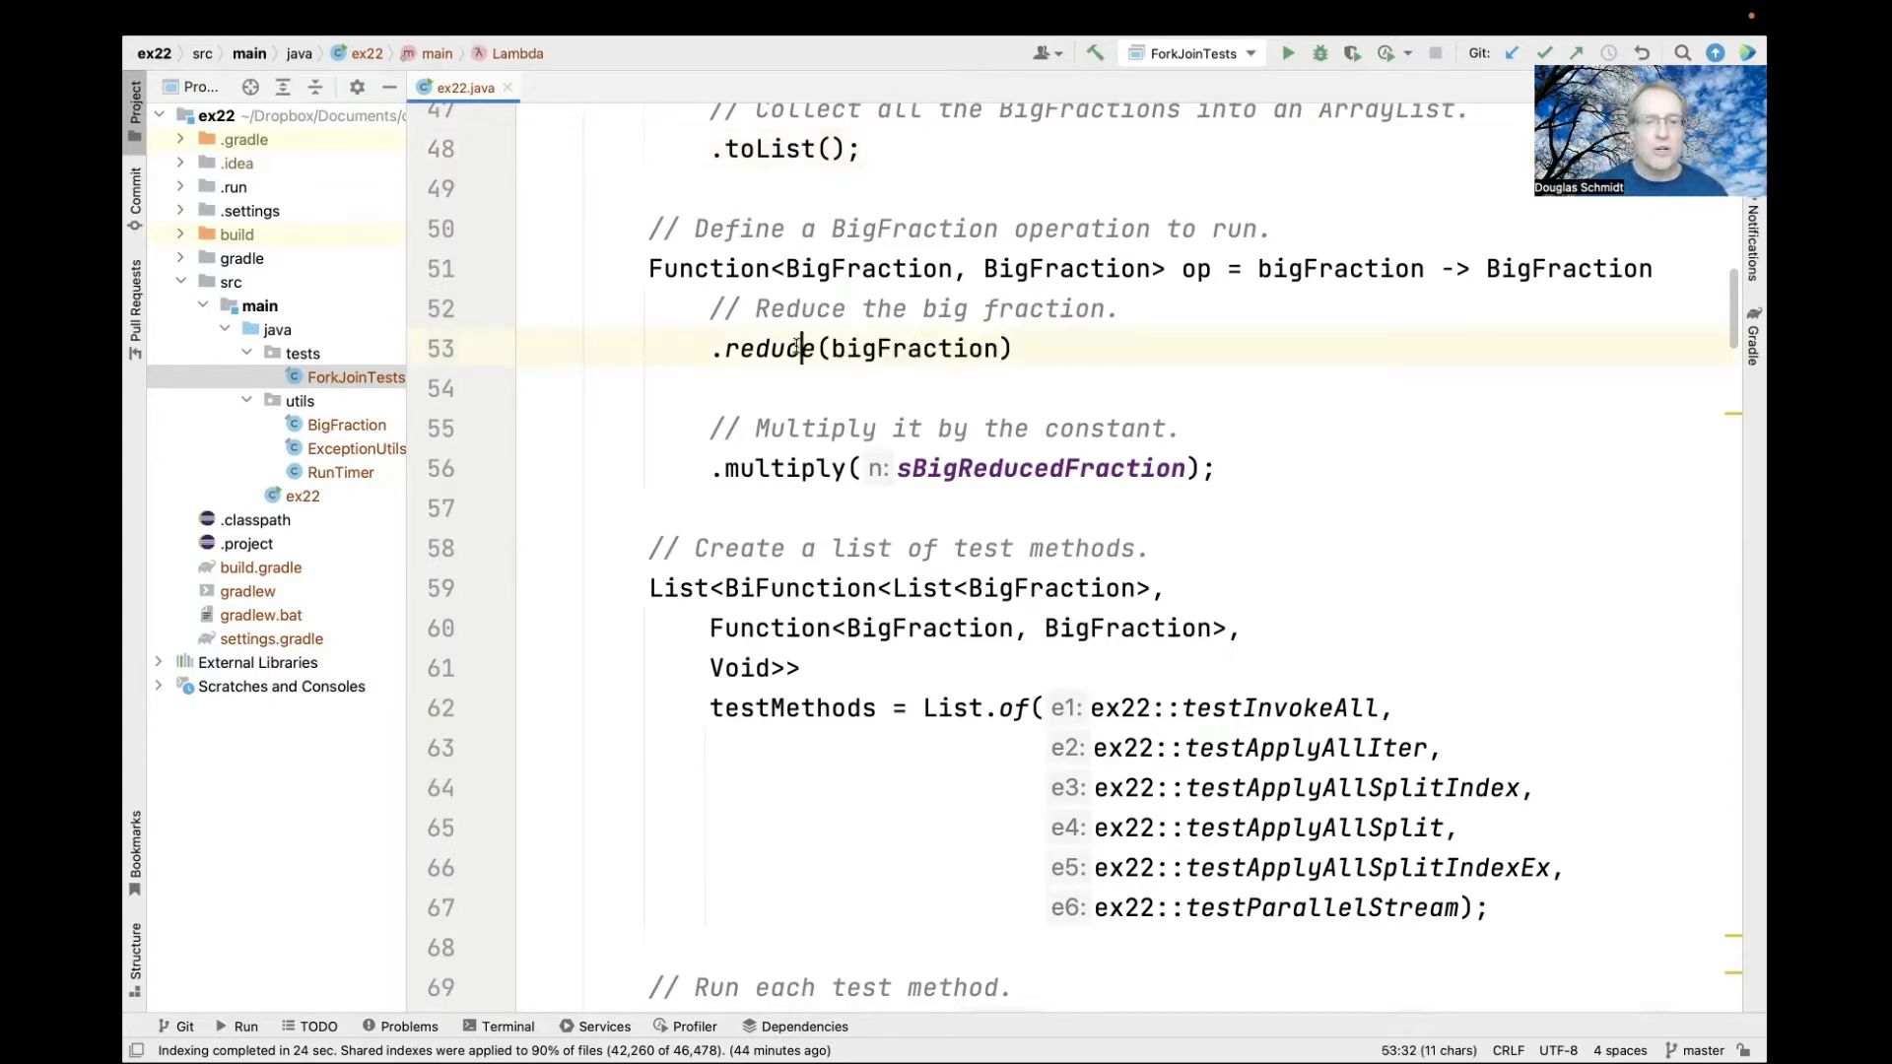
Step: Highlight the reduce call and op variable, then reach the testMethods forEach and display calls
double_click(782, 469)
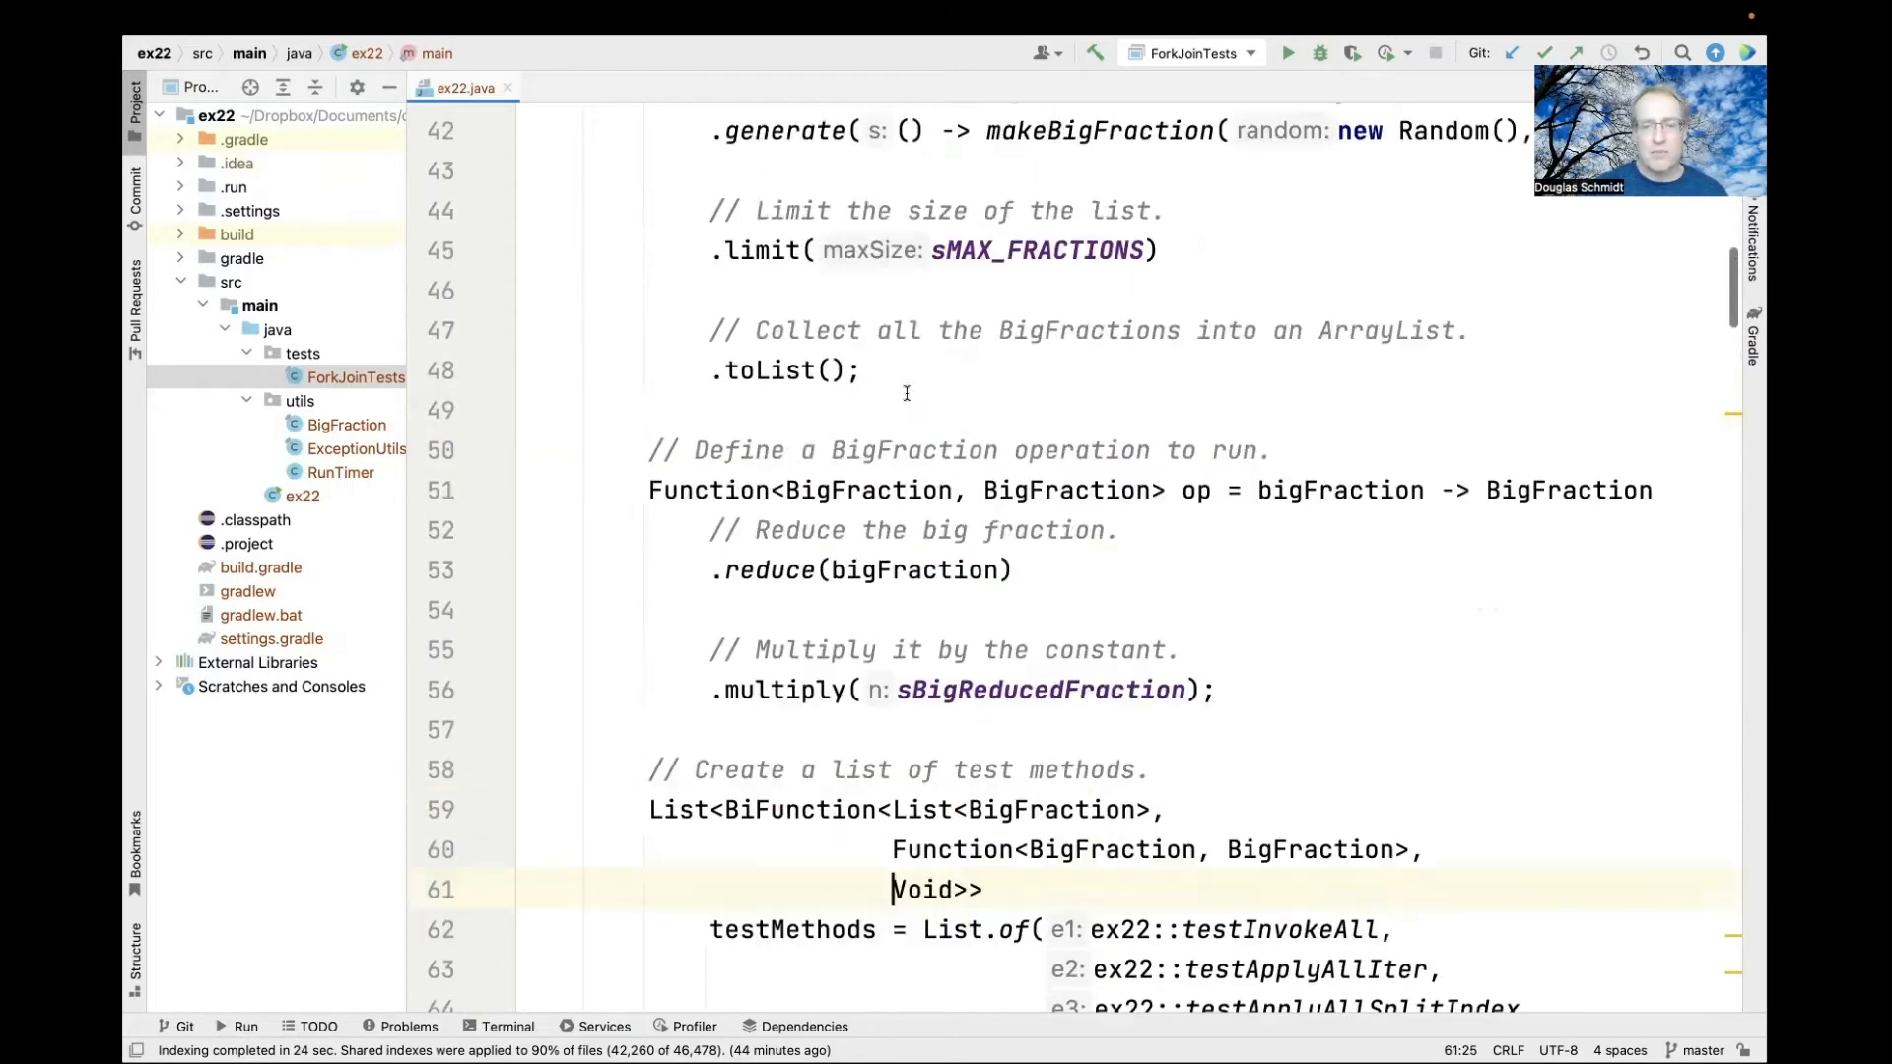
double_click(1194, 524)
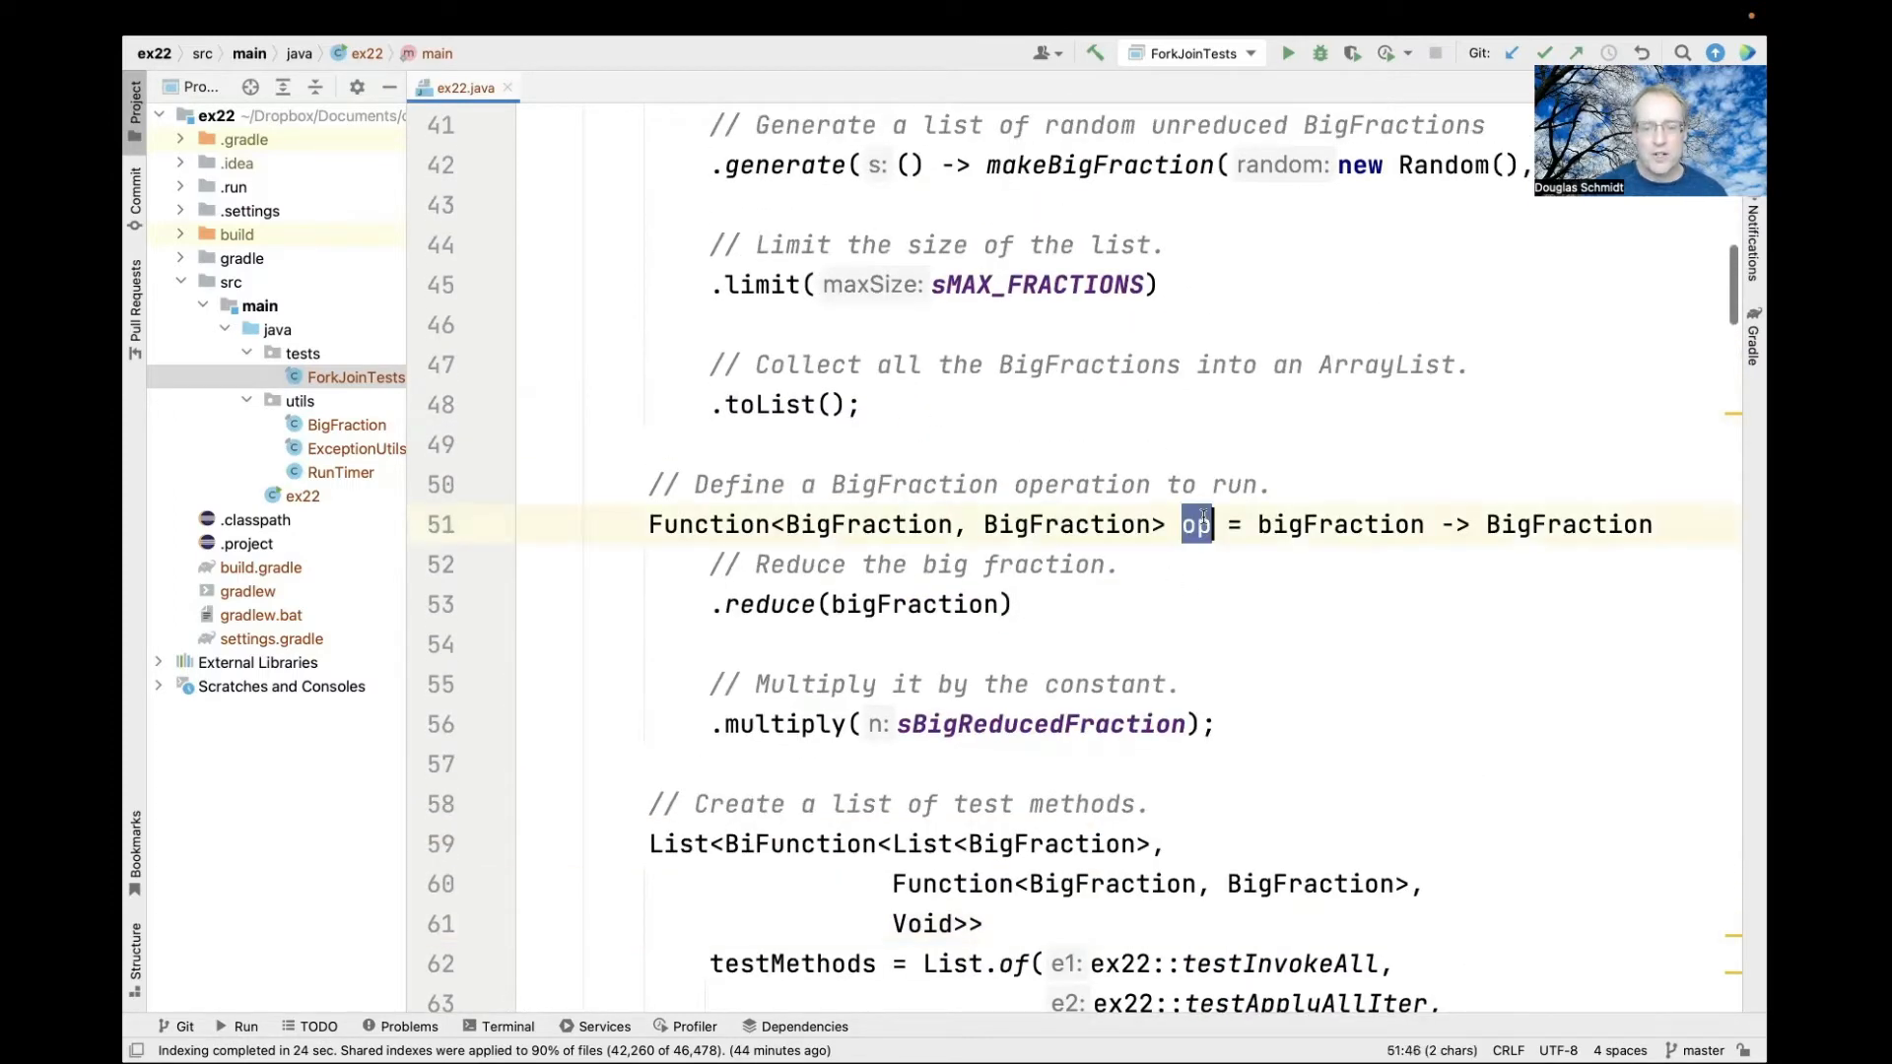
scroll("down", 3)
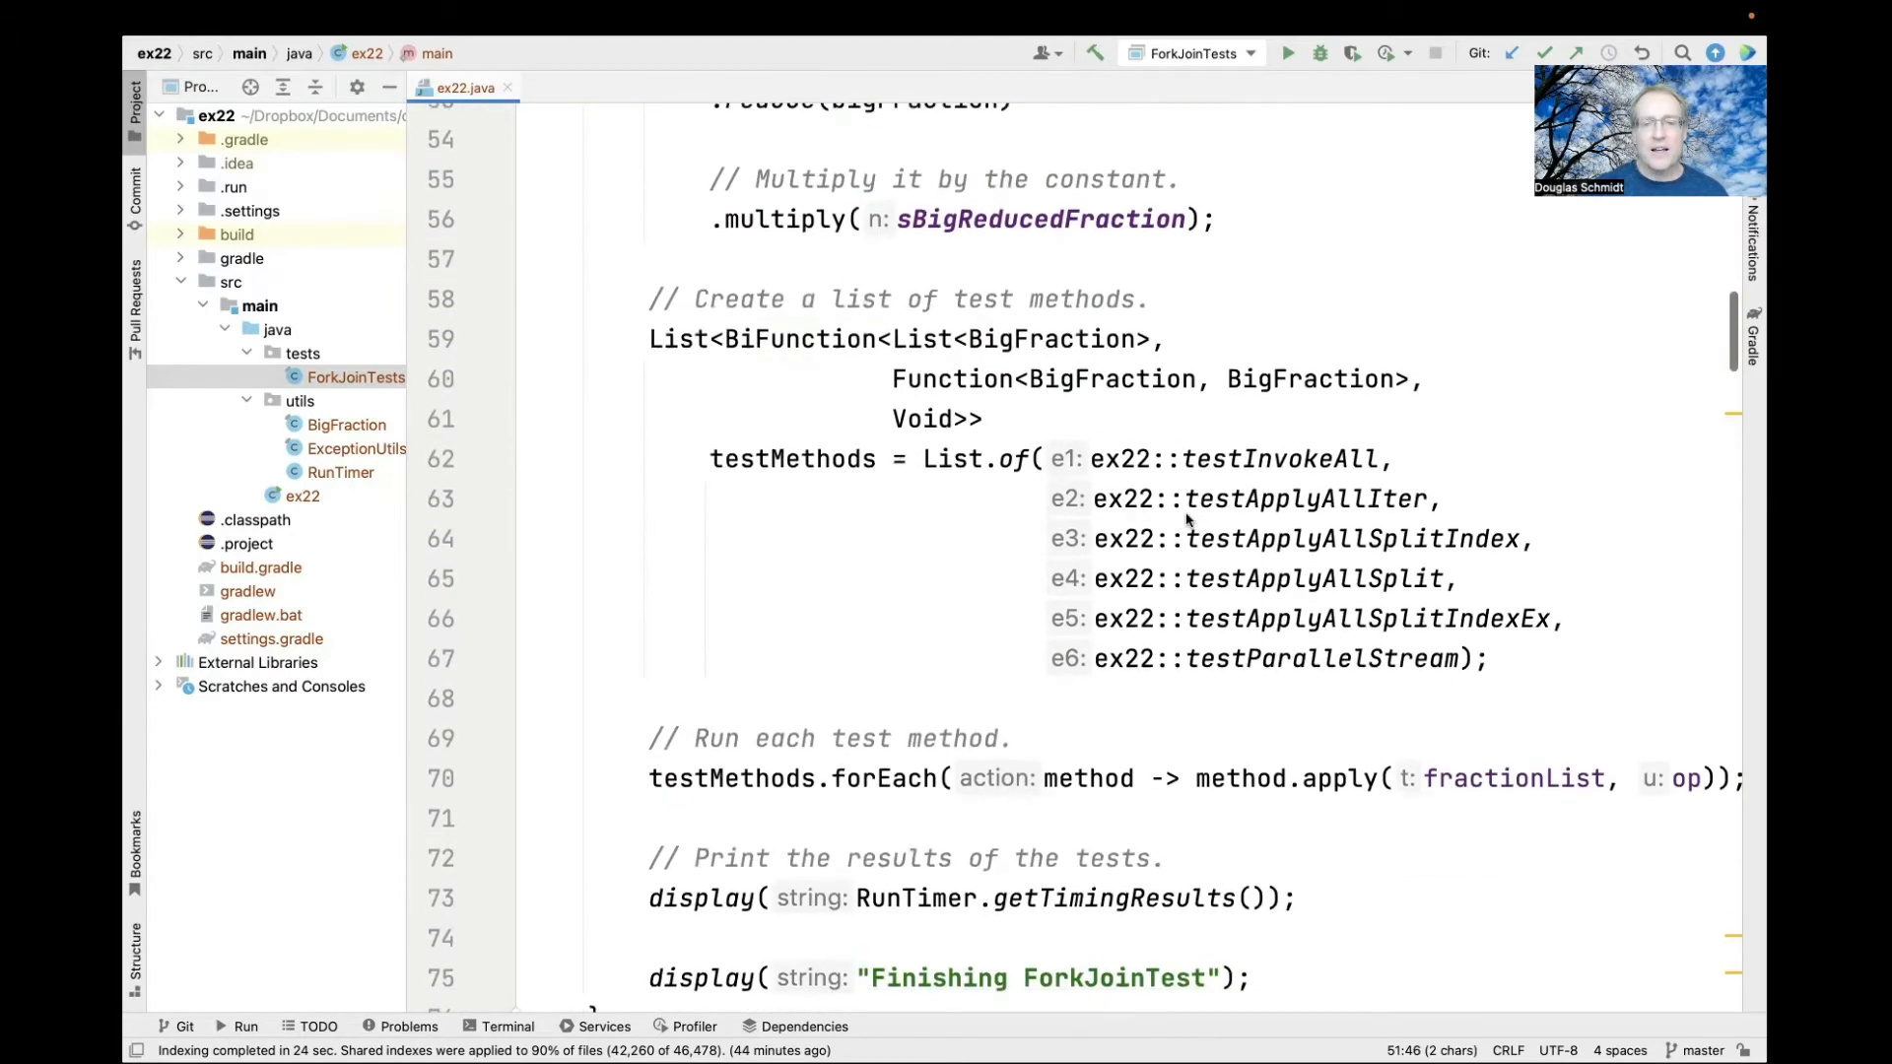
Step: Point at the testInvokeAll entry on line 62 and return to main's declaration
double_click(919, 419)
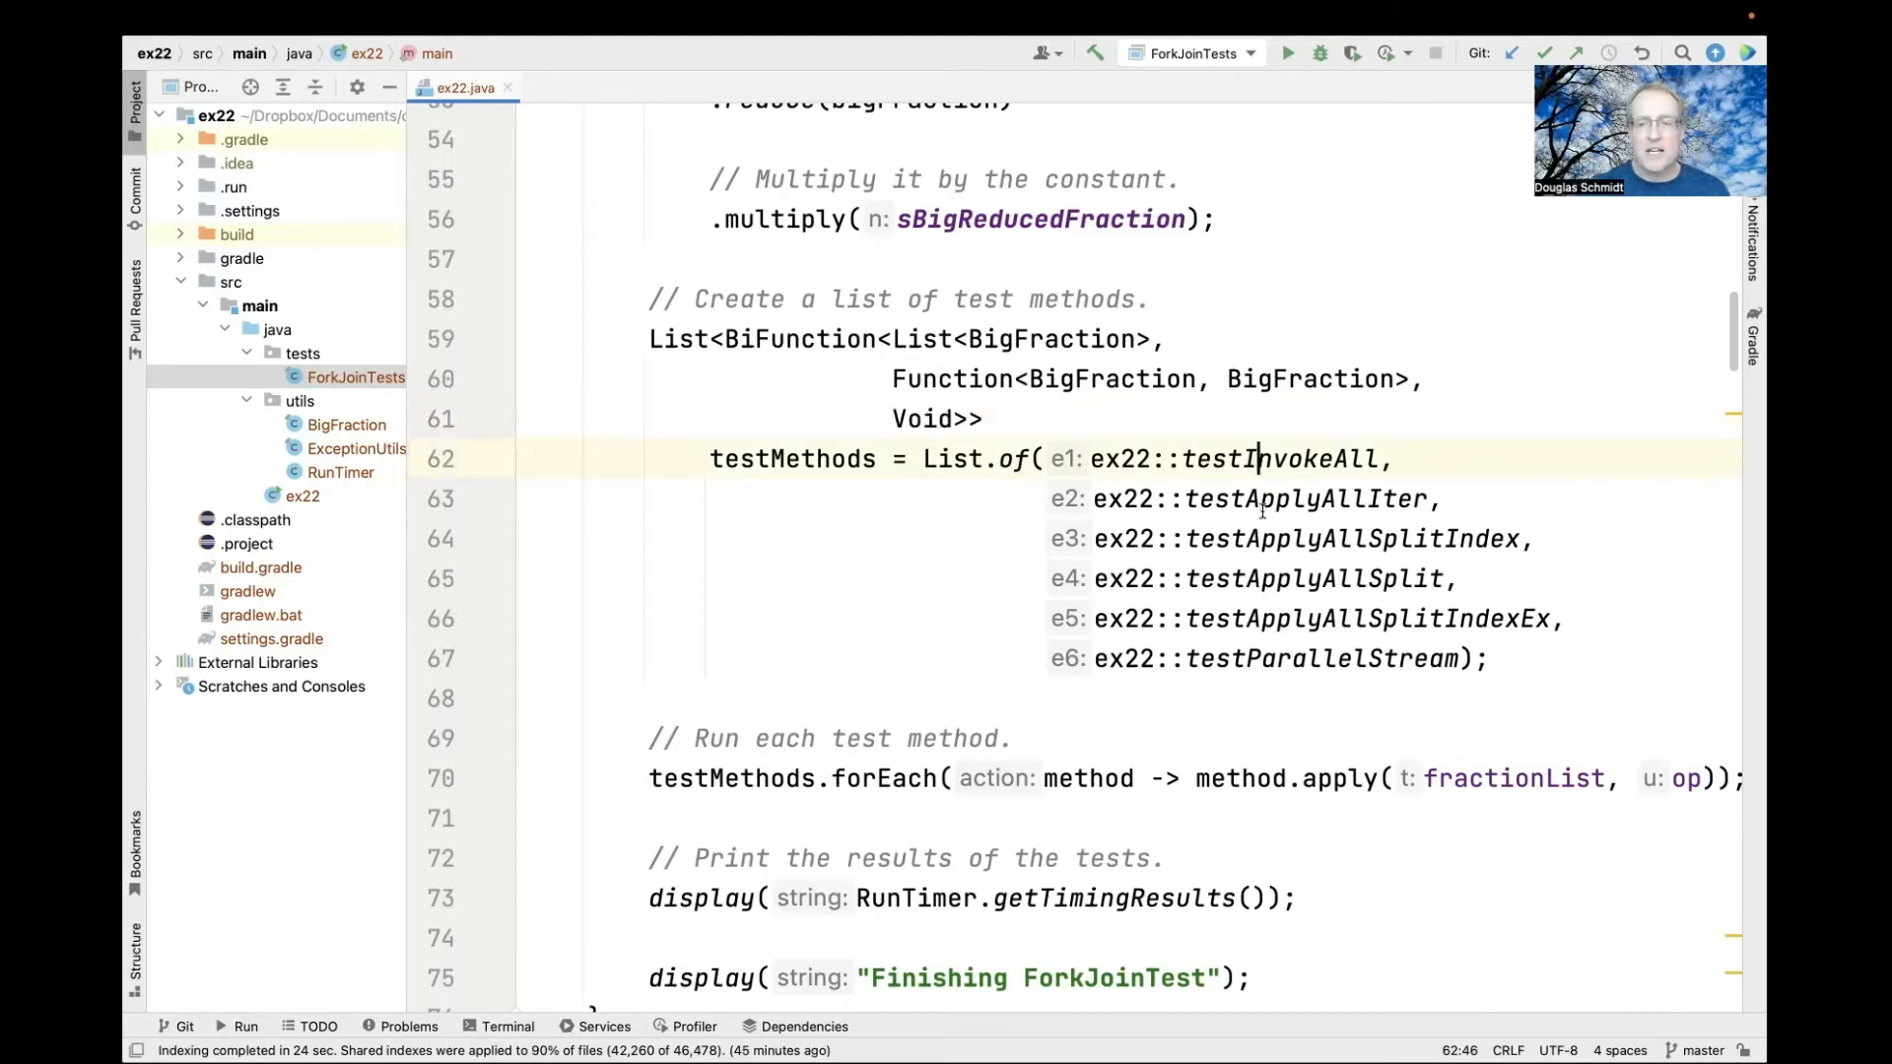
left_click(1255, 578)
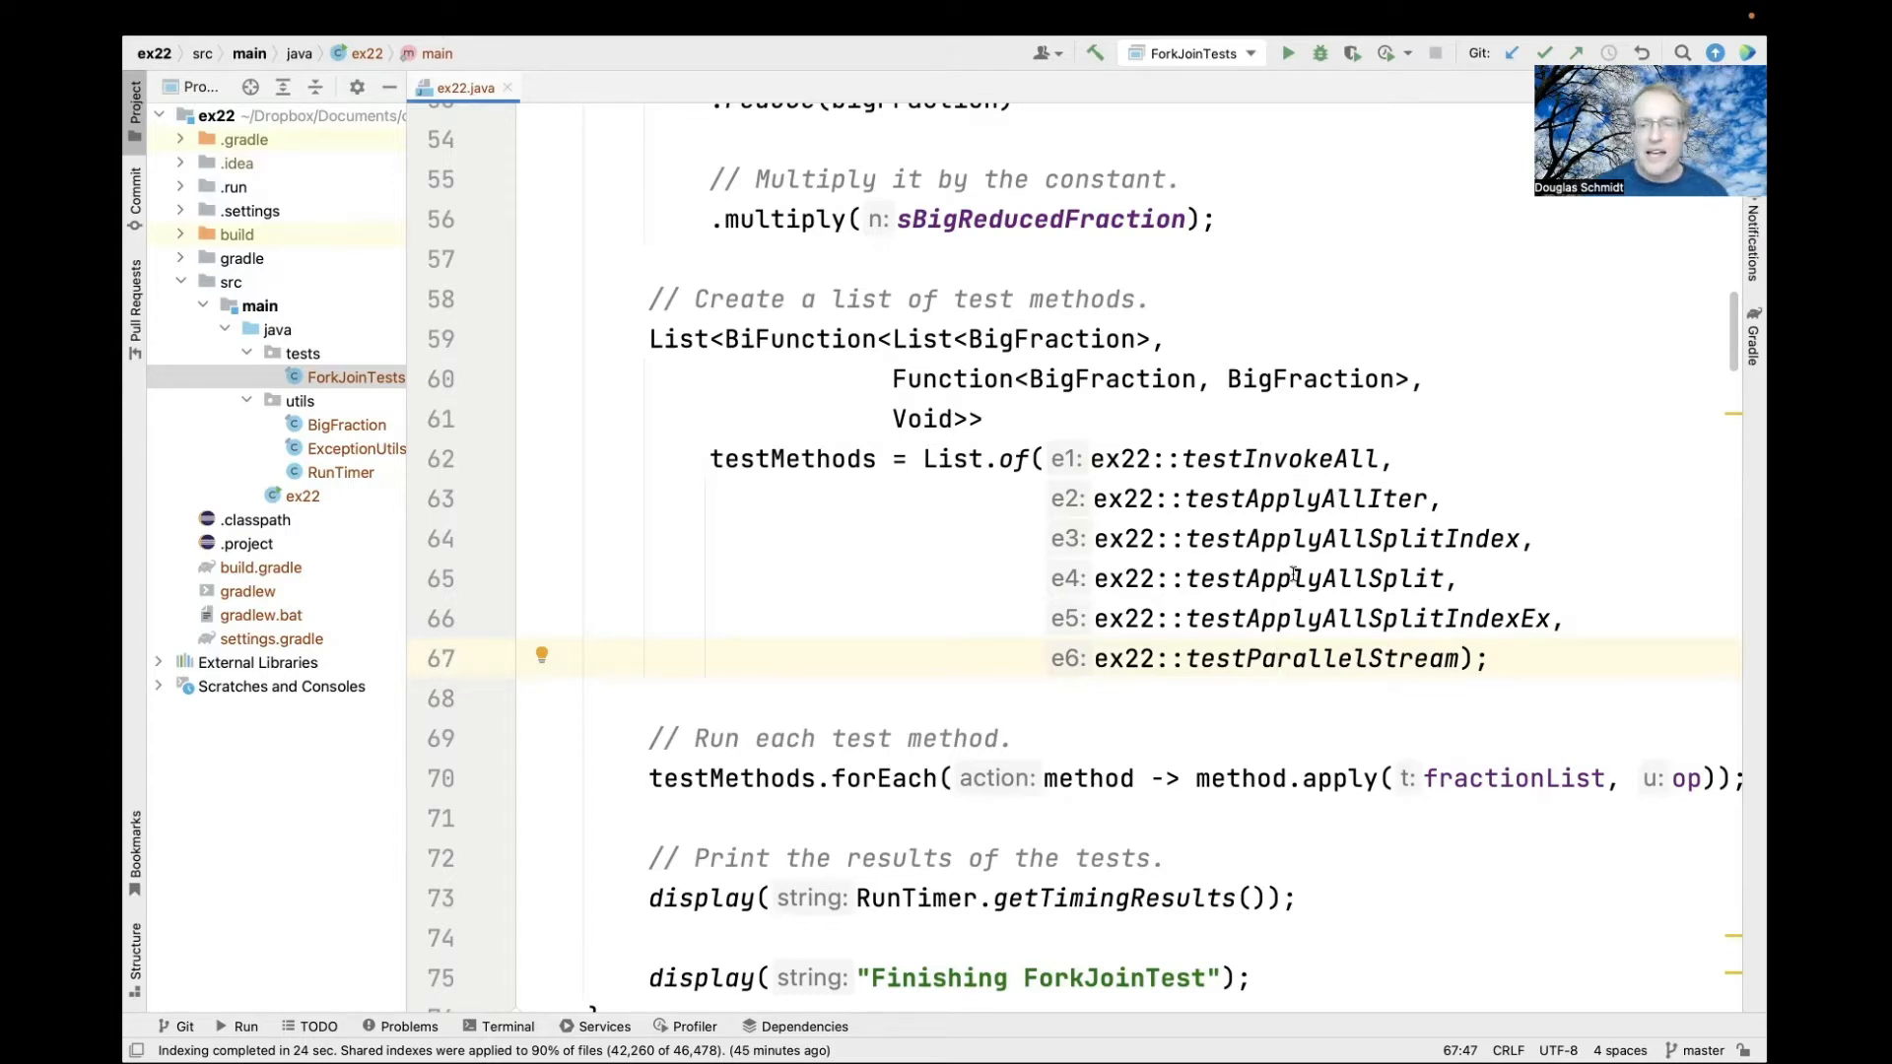
scroll("down", 3)
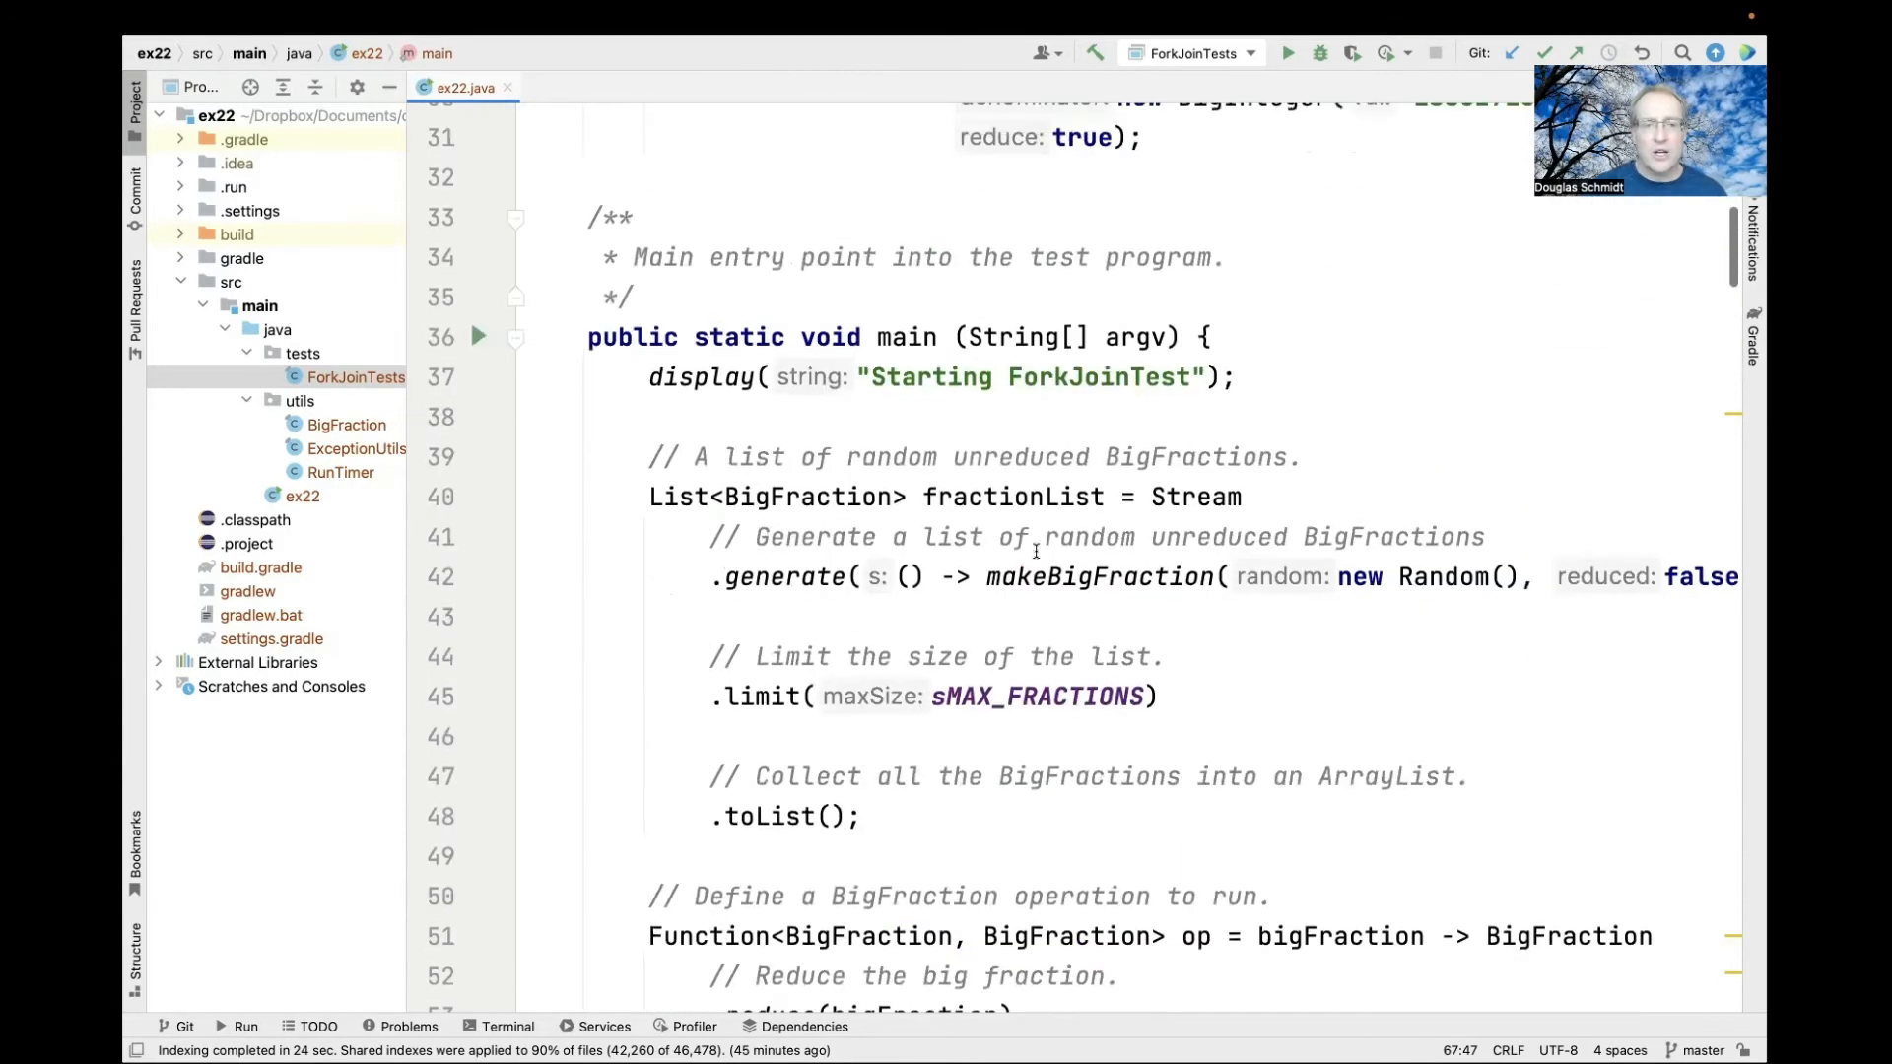
Step: Highlight the apply call on line 70 and getTimingResults on line 73
scroll("down", 3)
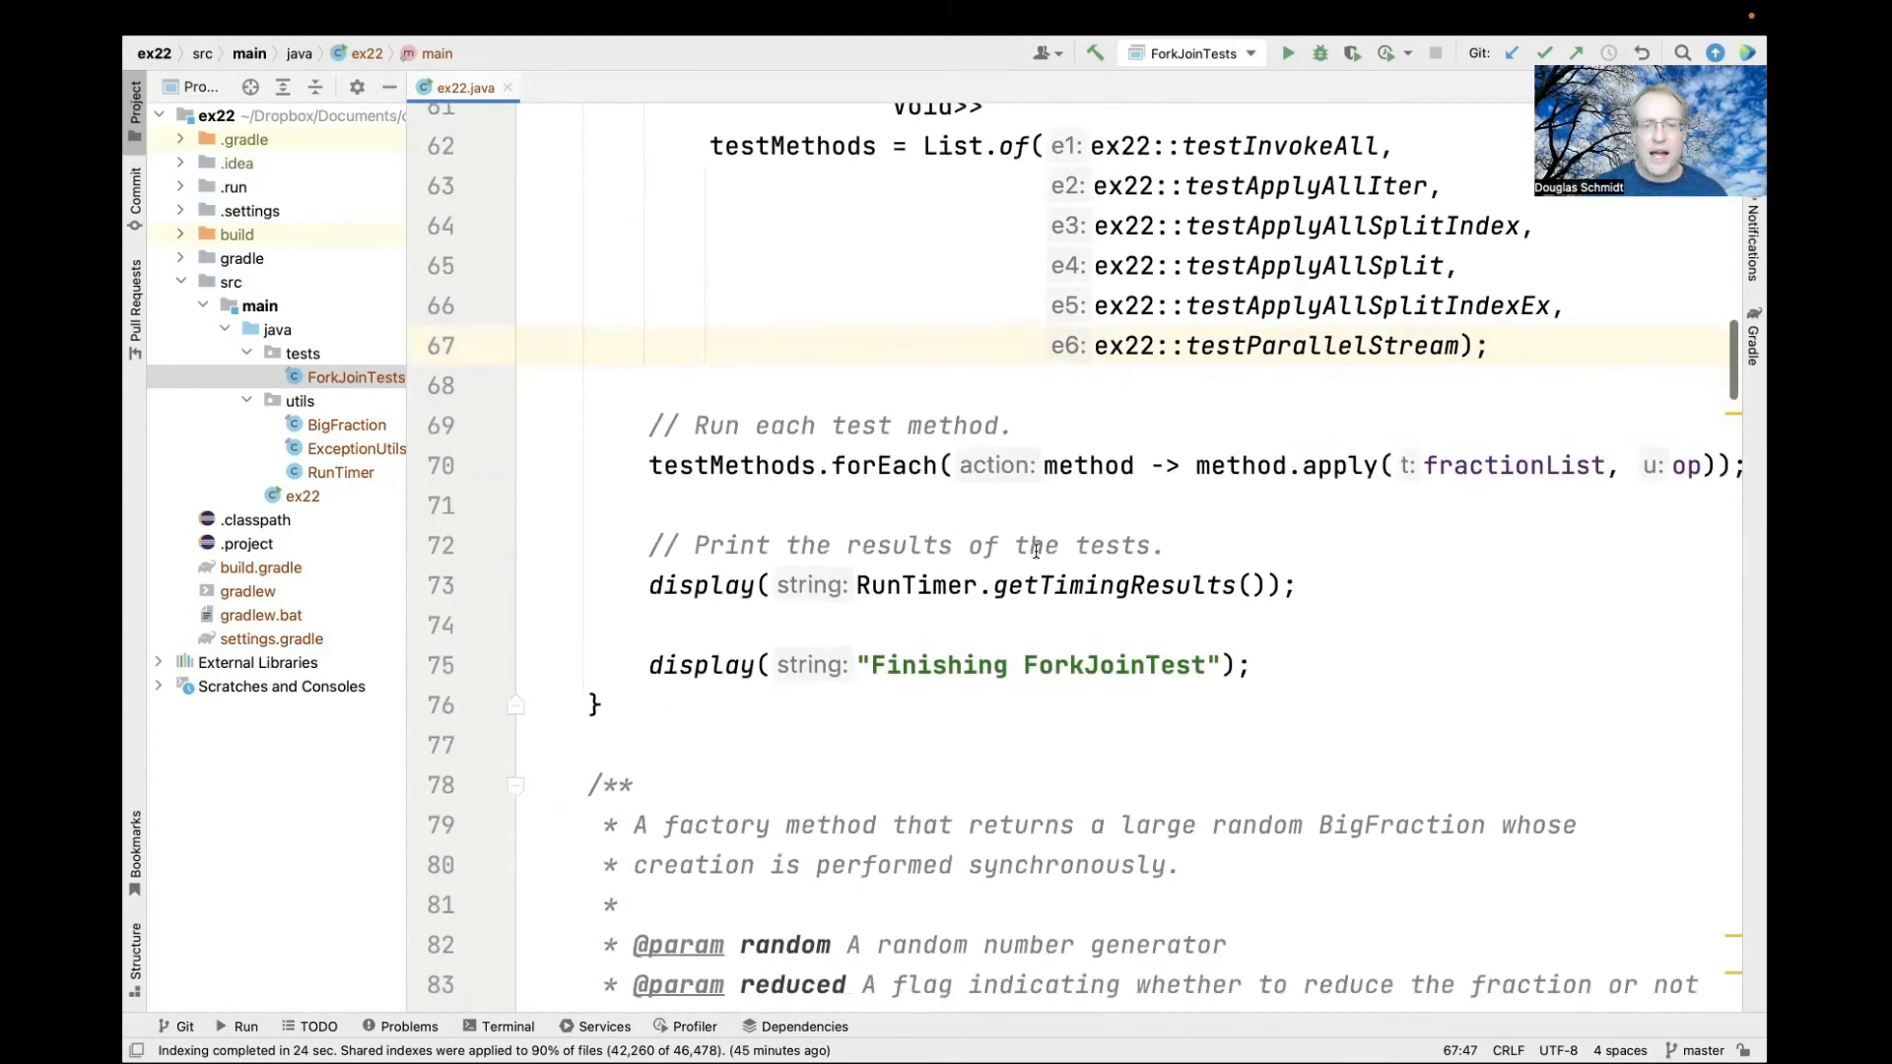
double_click(886, 466)
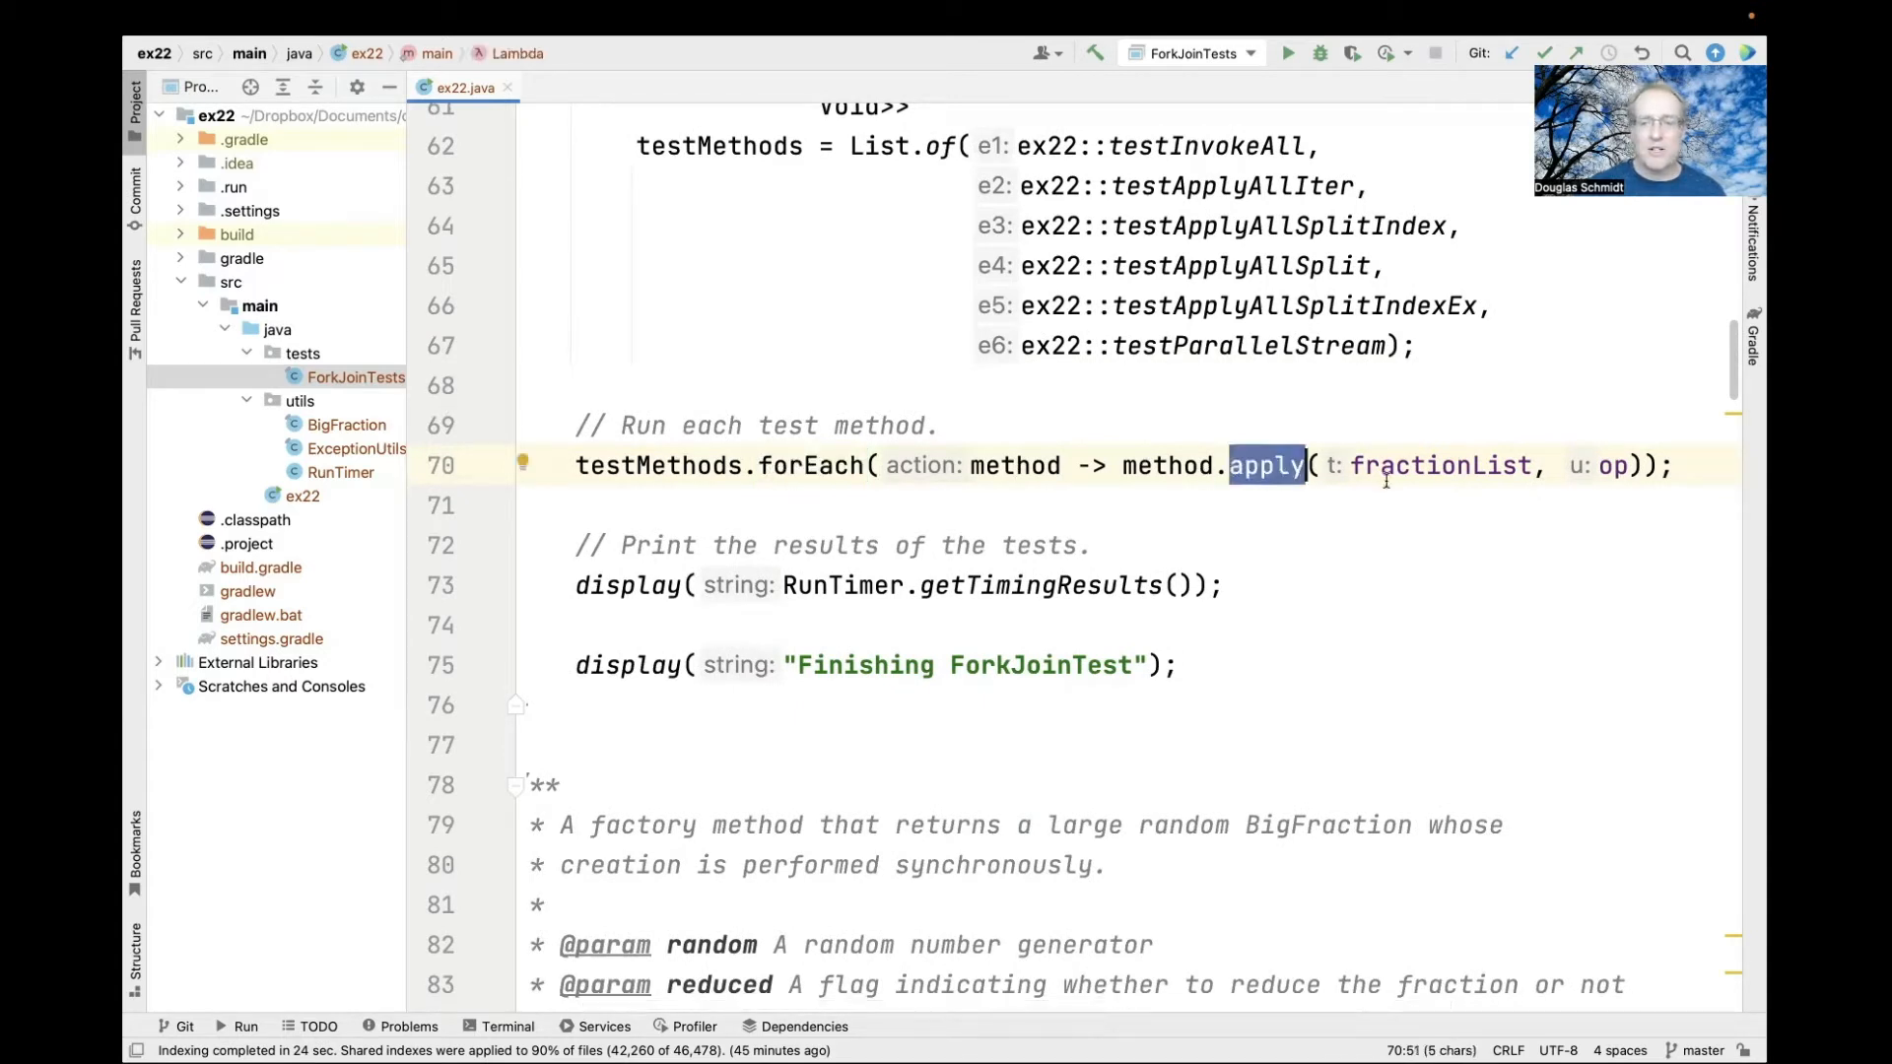
double_click(1438, 466)
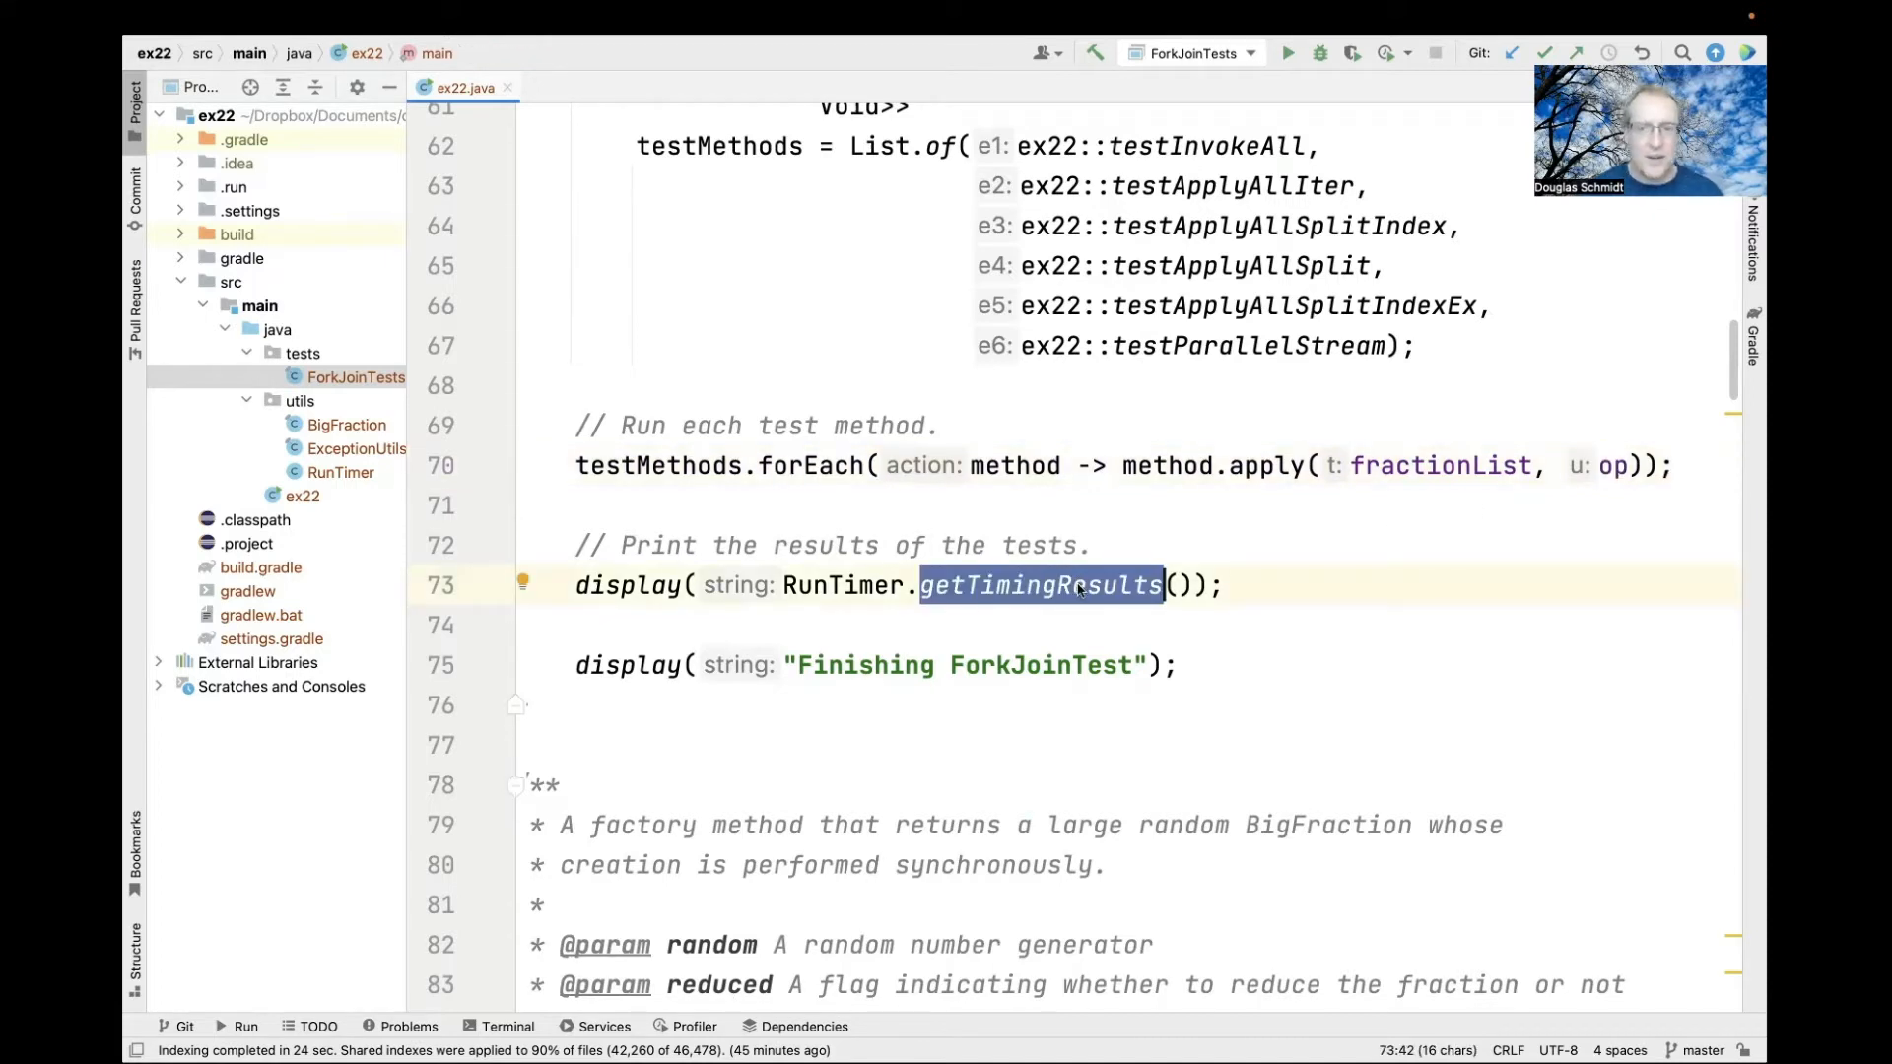
scroll("down", 3)
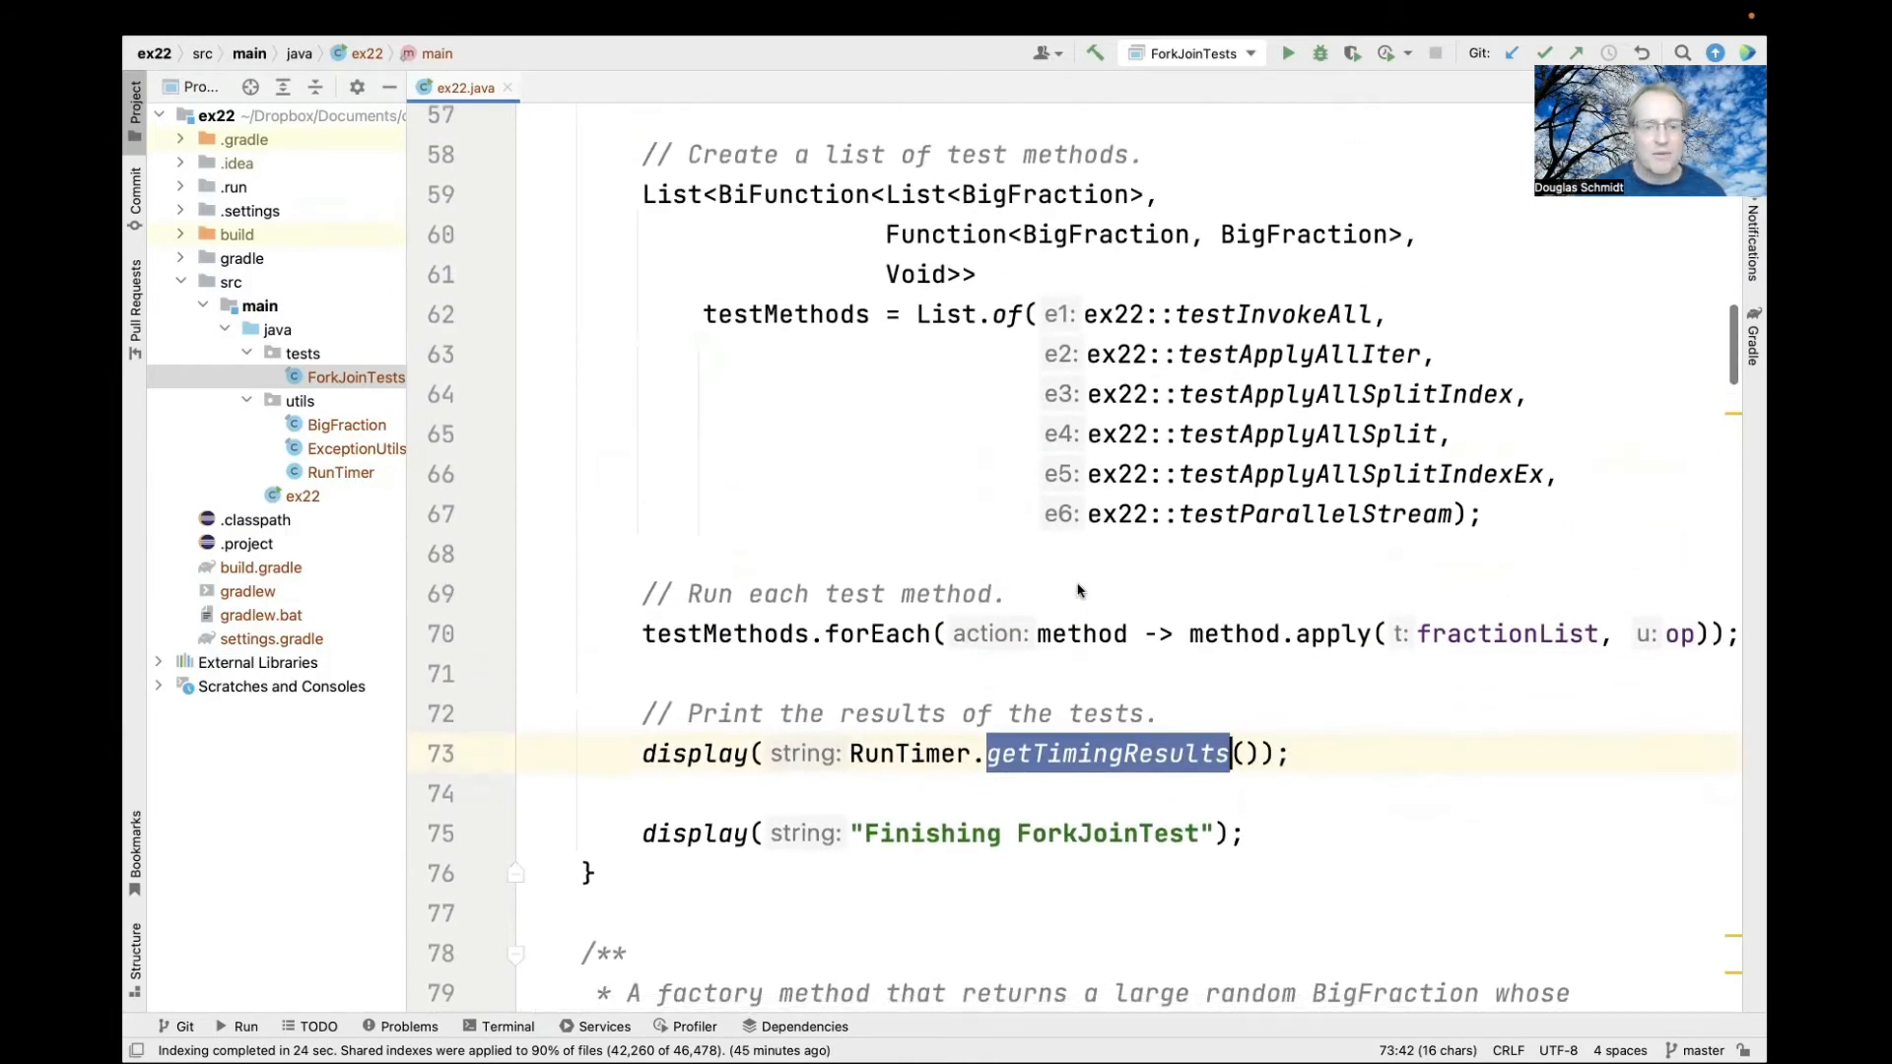
scroll("down", 3)
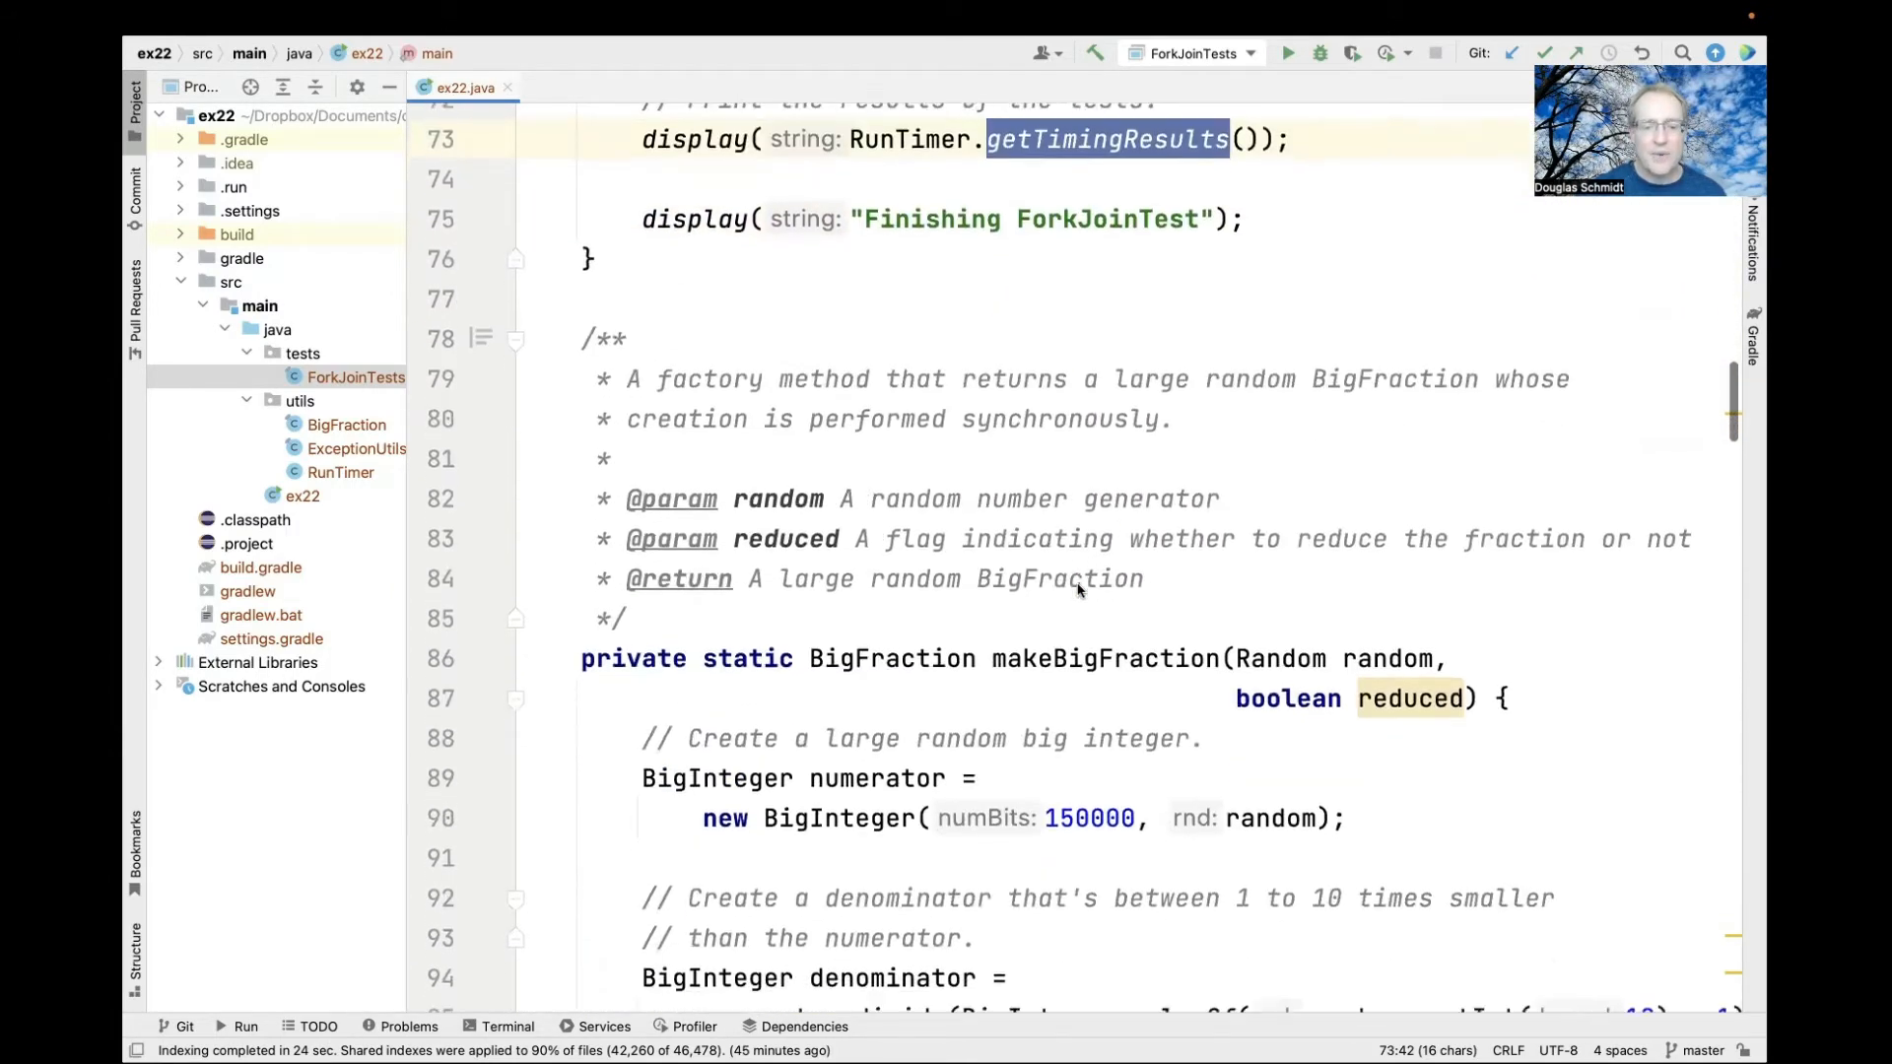
scroll("down", 3)
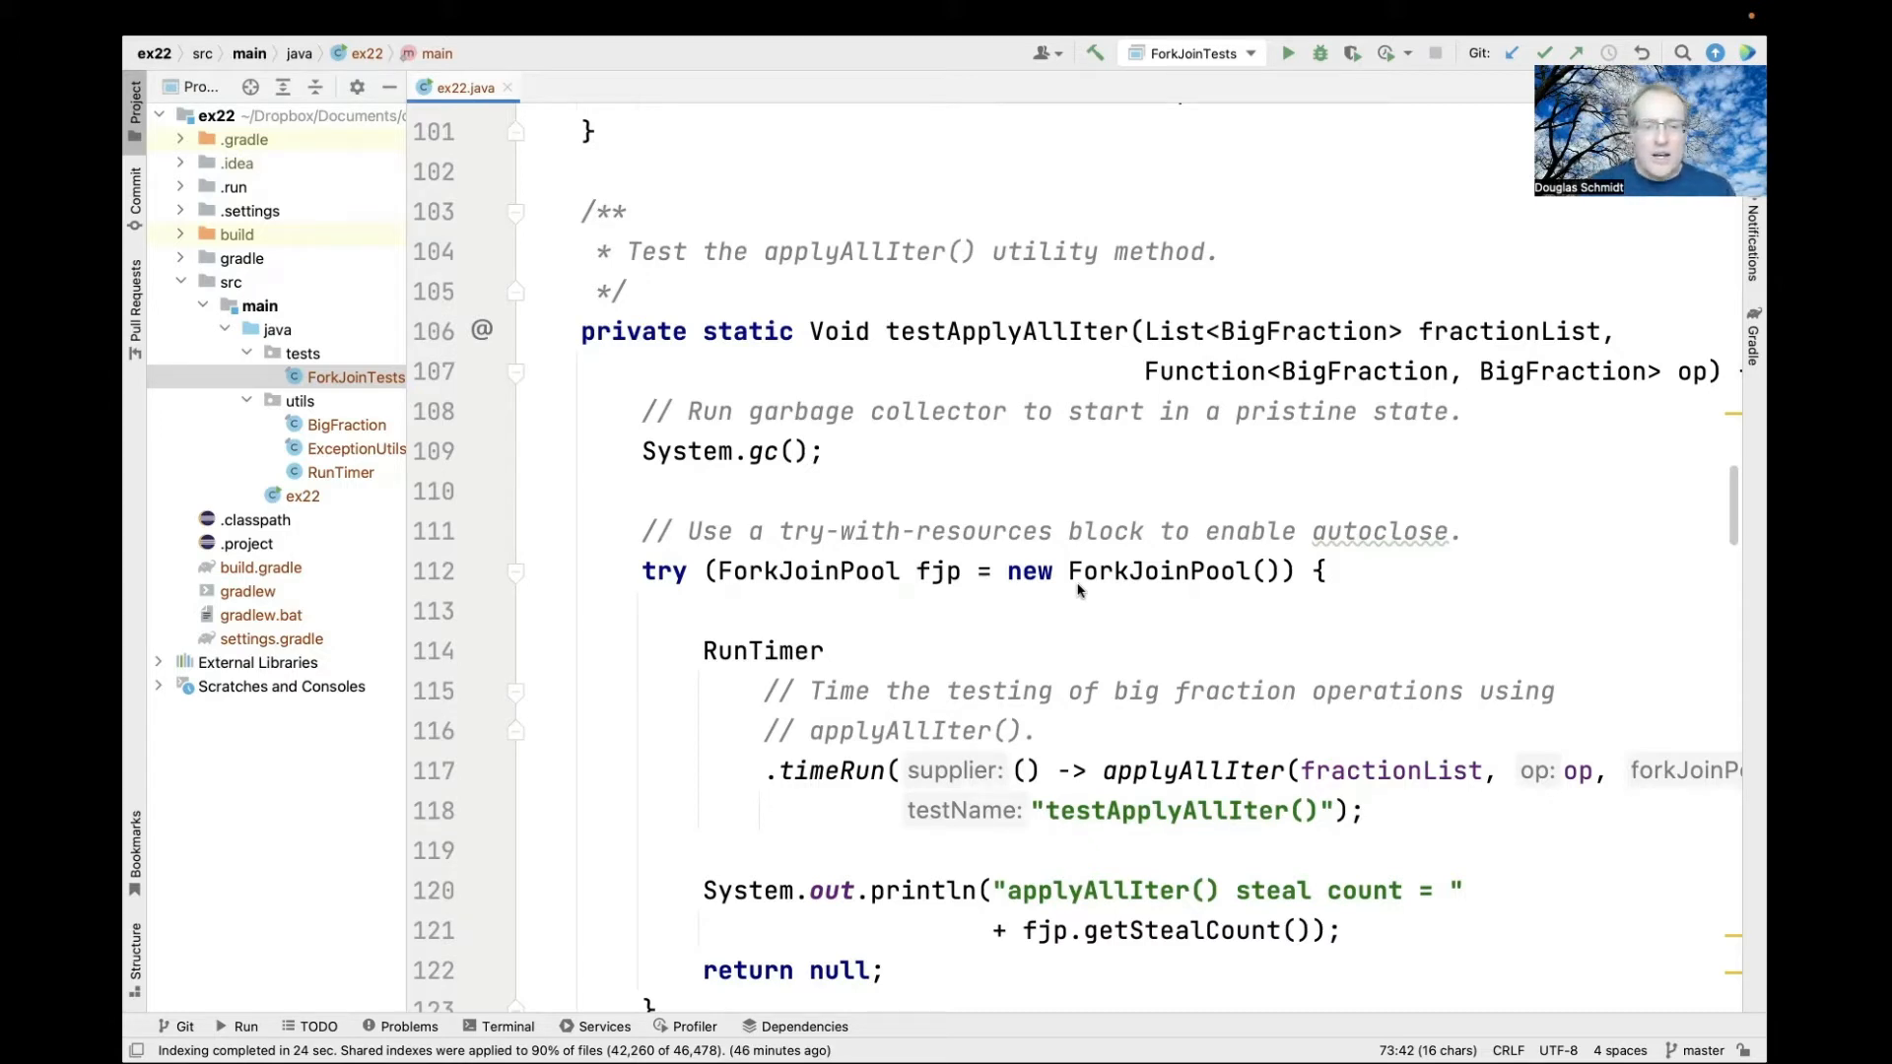
scroll("down", 3)
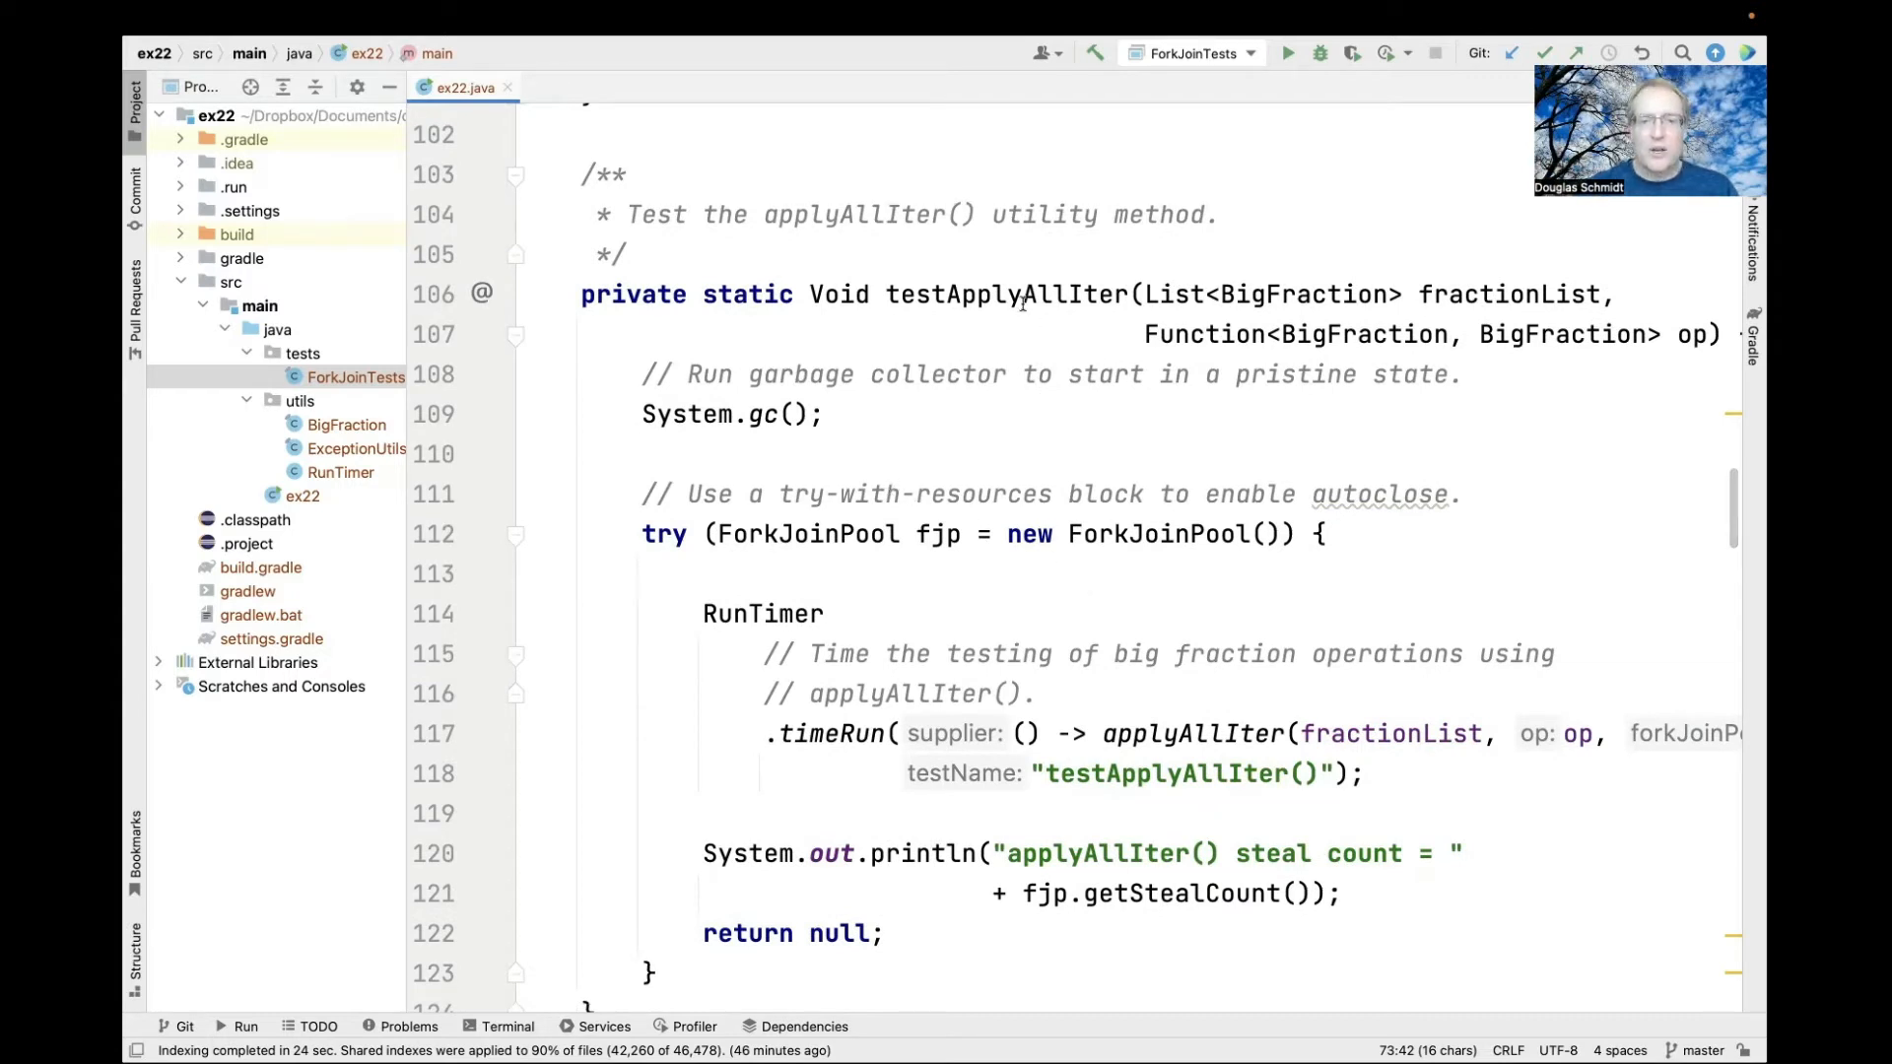
double_click(761, 415)
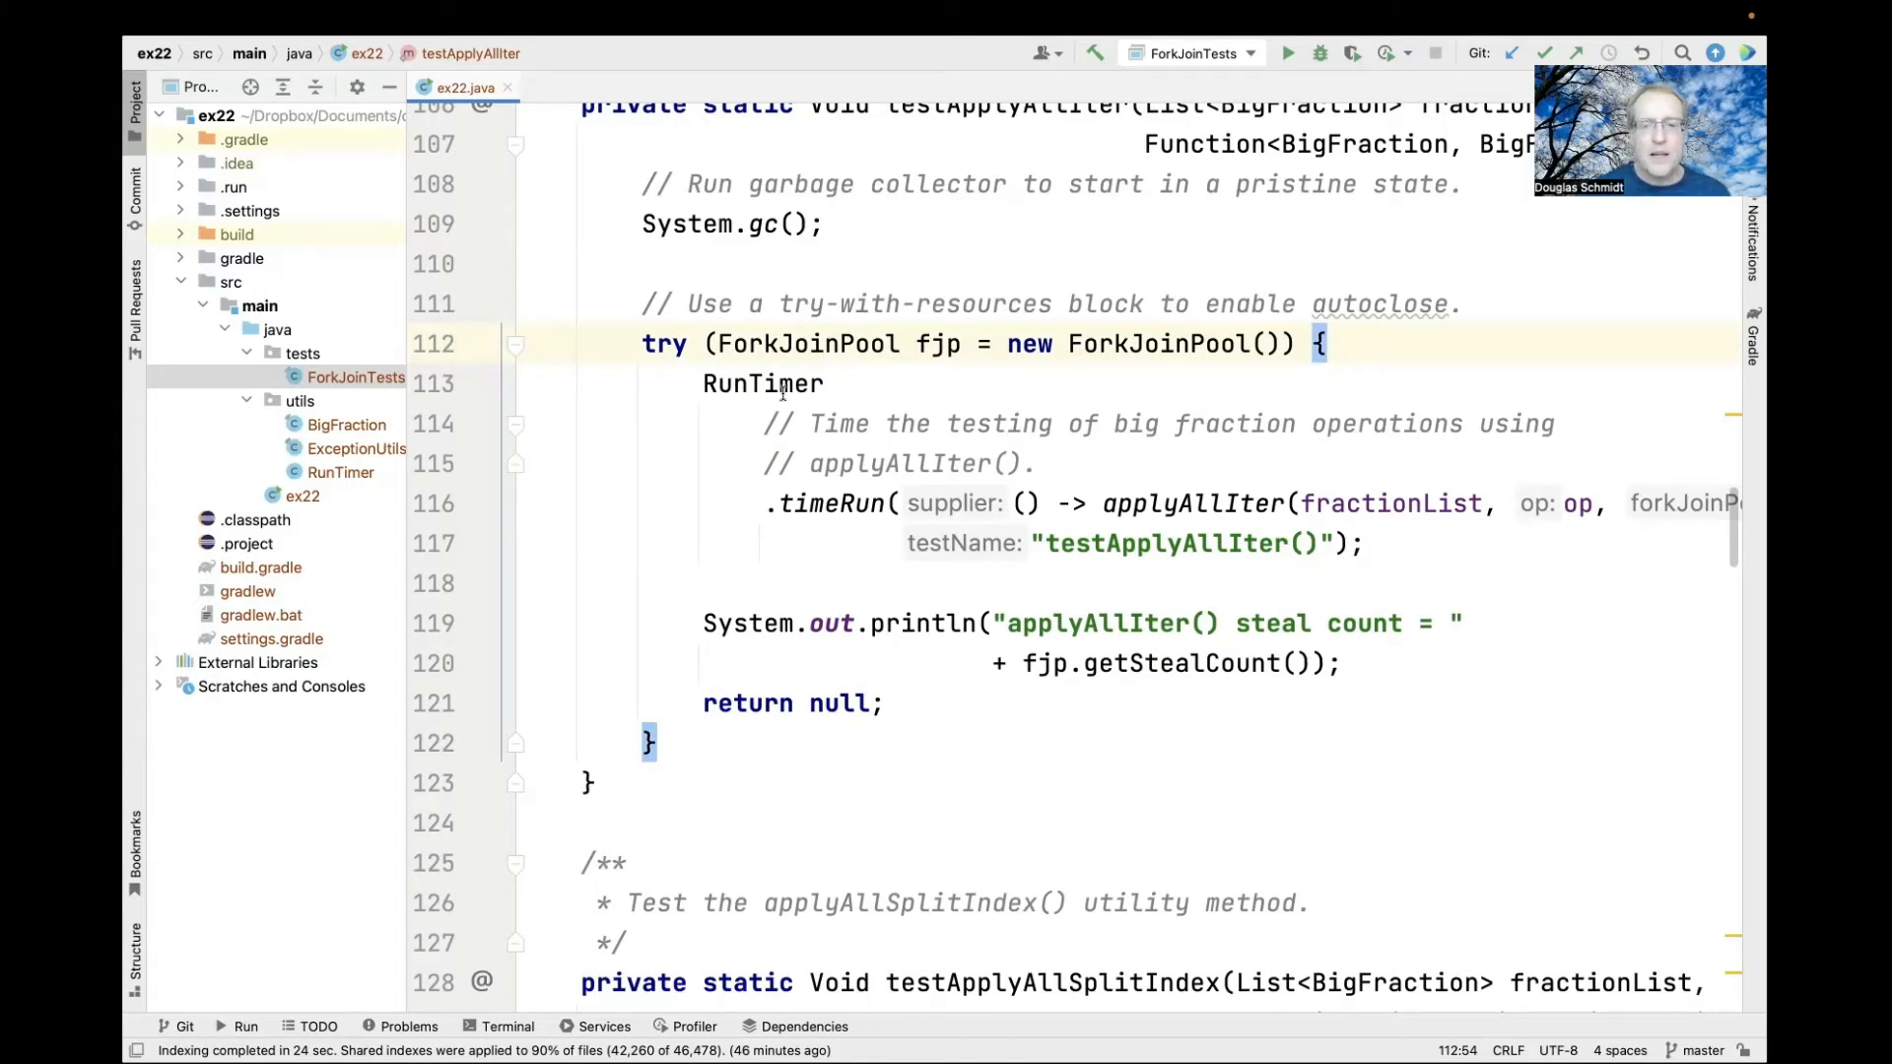
double_click(1190, 503)
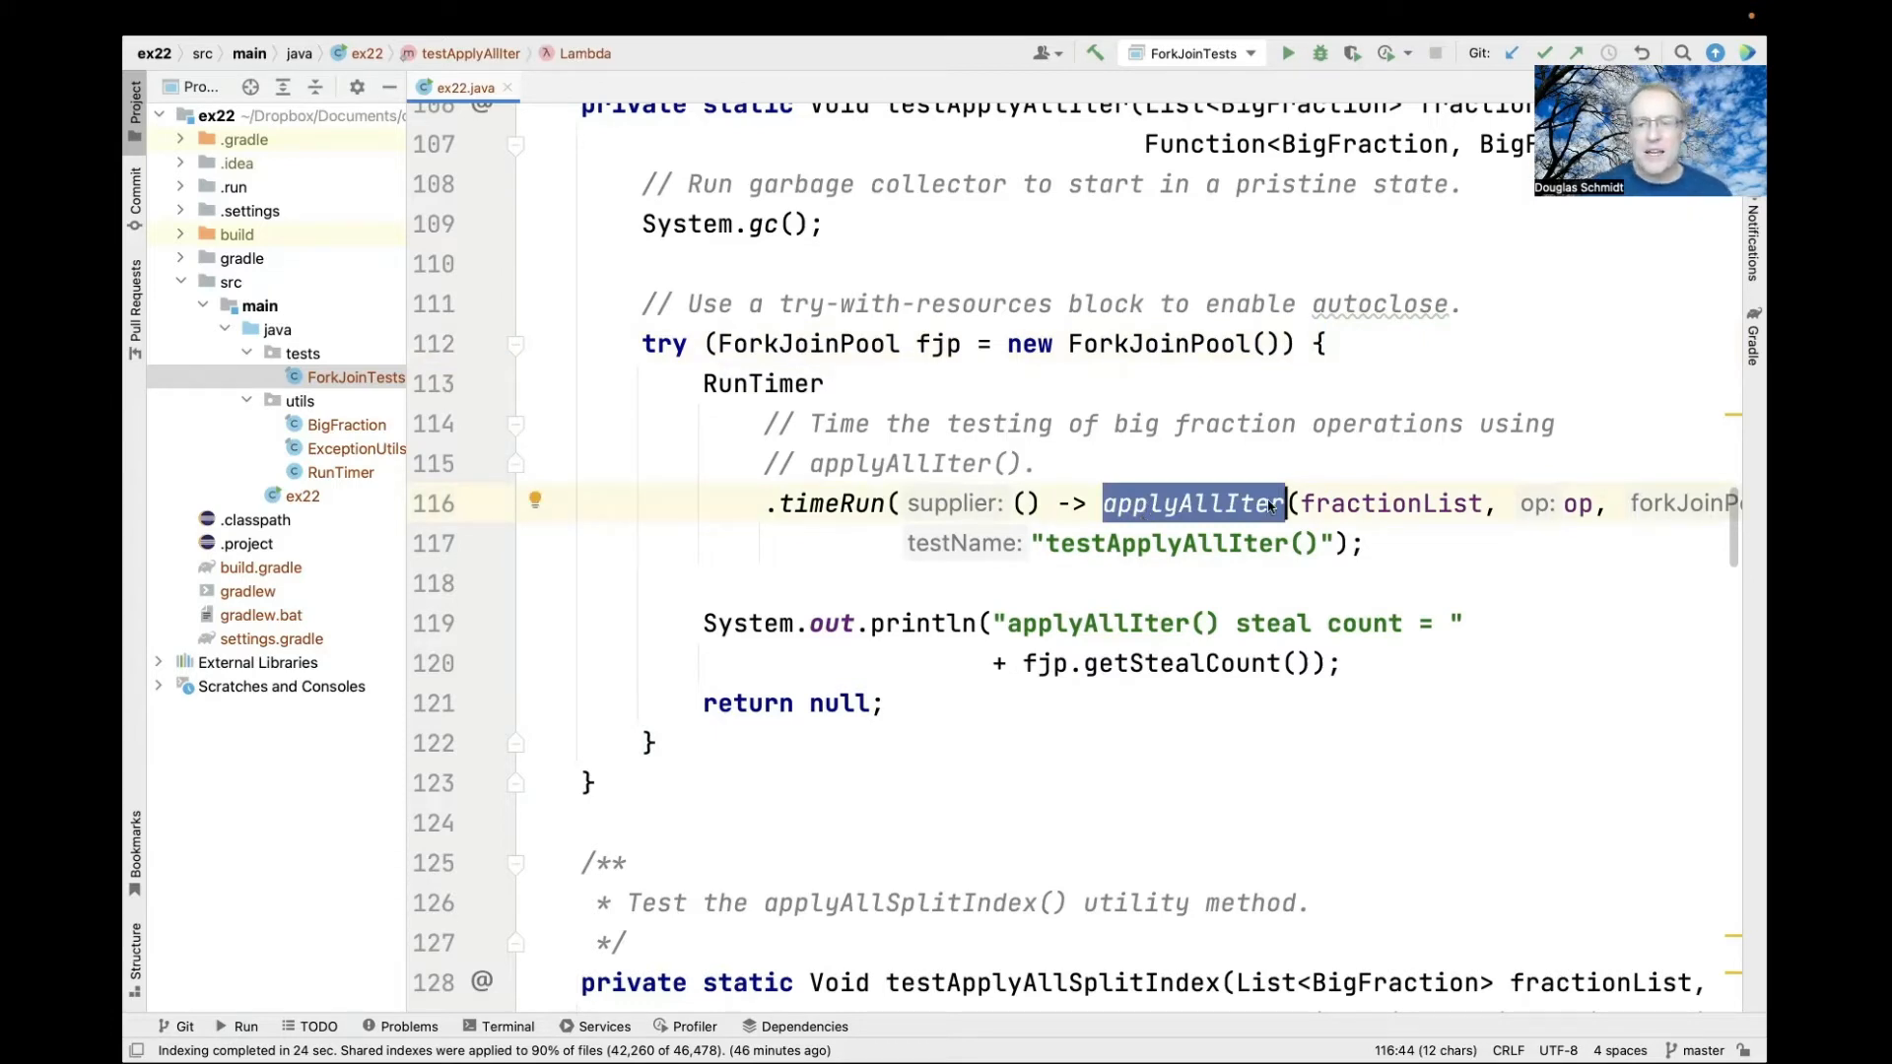
left_click(1529, 503)
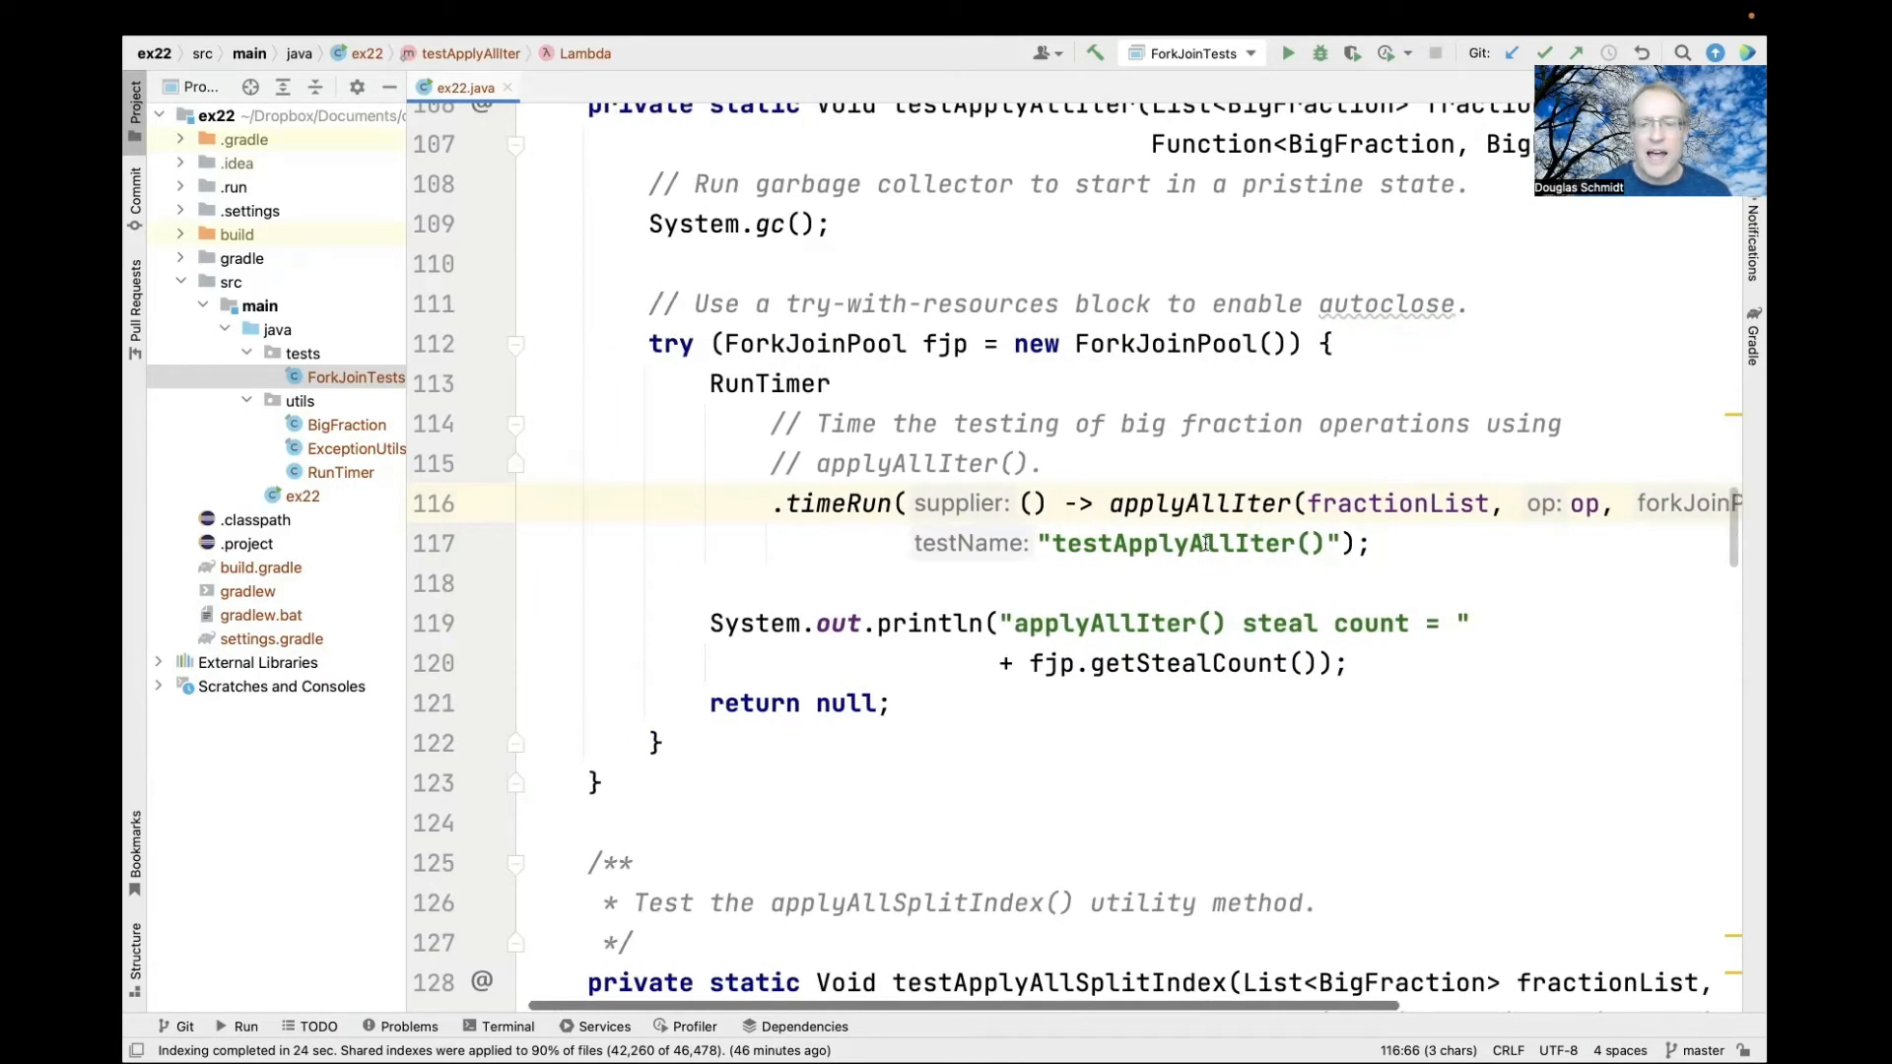
double_click(1170, 544)
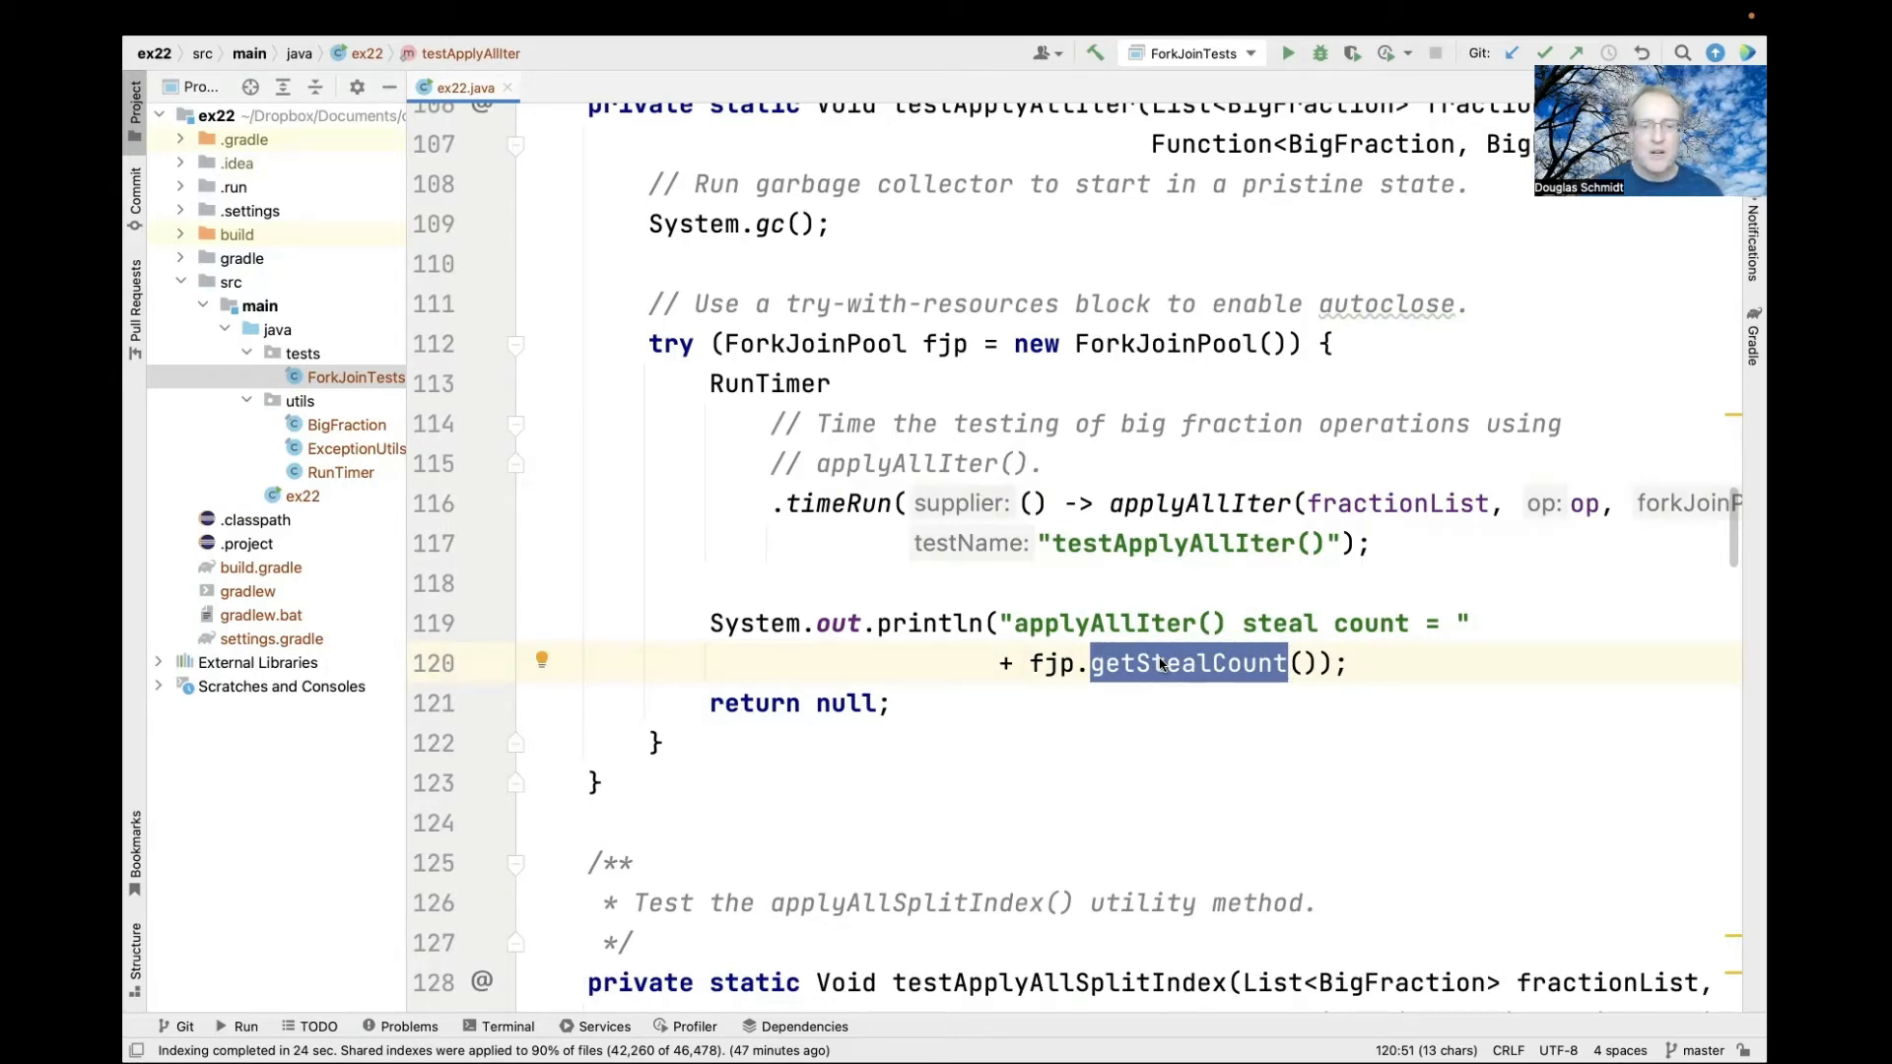
Step: Scroll past testApplyAllSplitIndex, testApplyAllSplit and testInvokeAll, highlighting testParallelStream
scroll("down", 3)
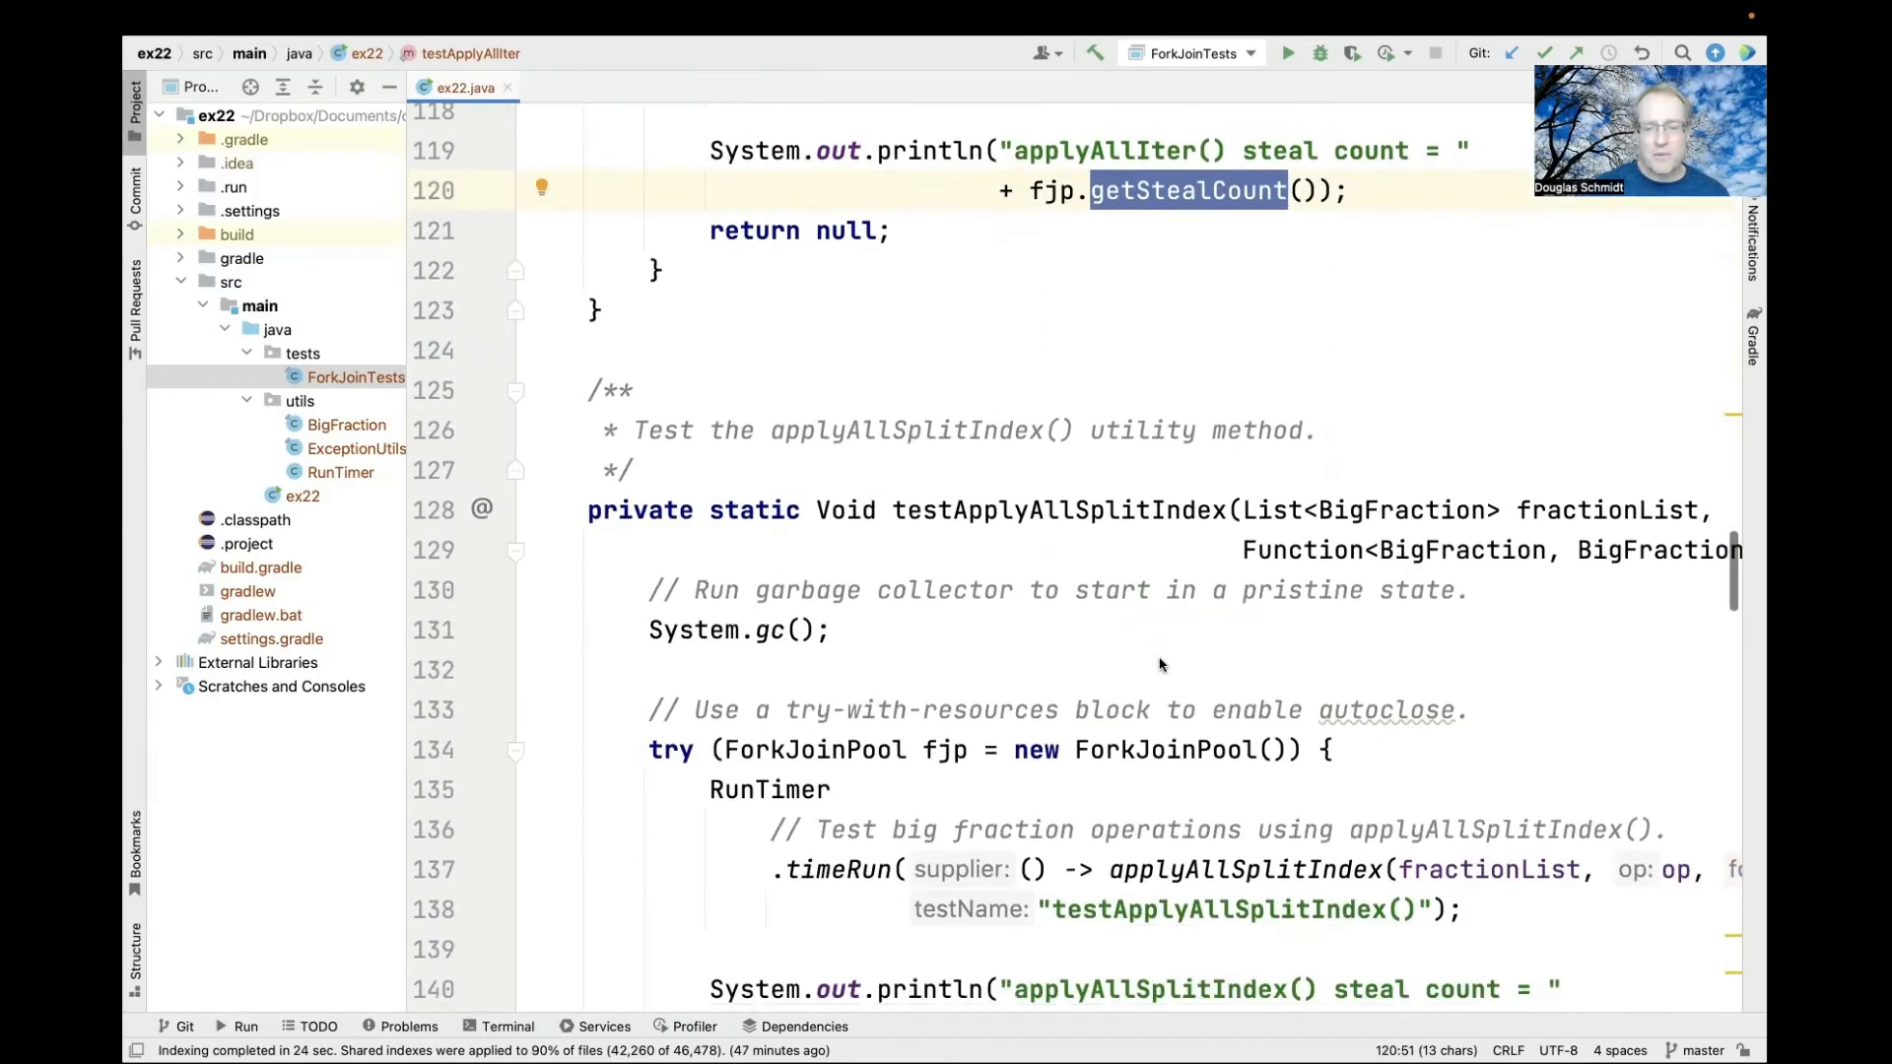
scroll("down", 3)
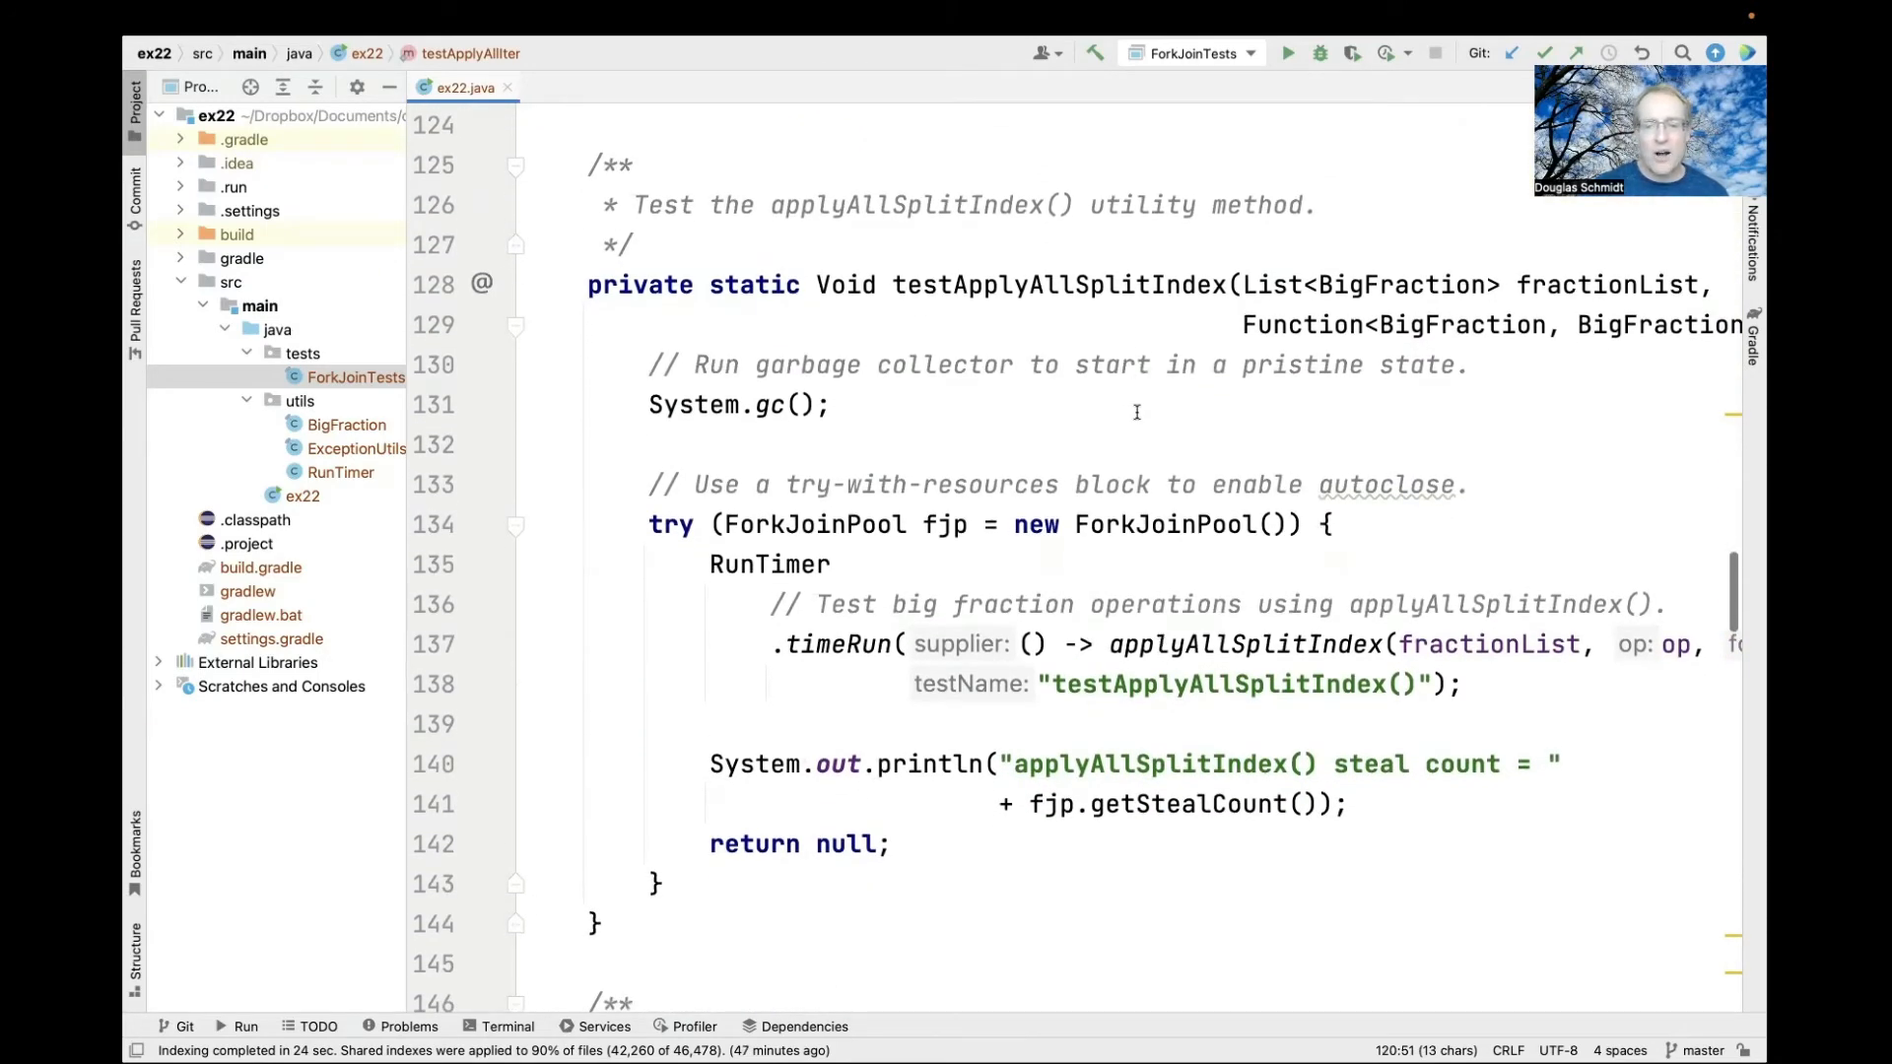
scroll("down", 3)
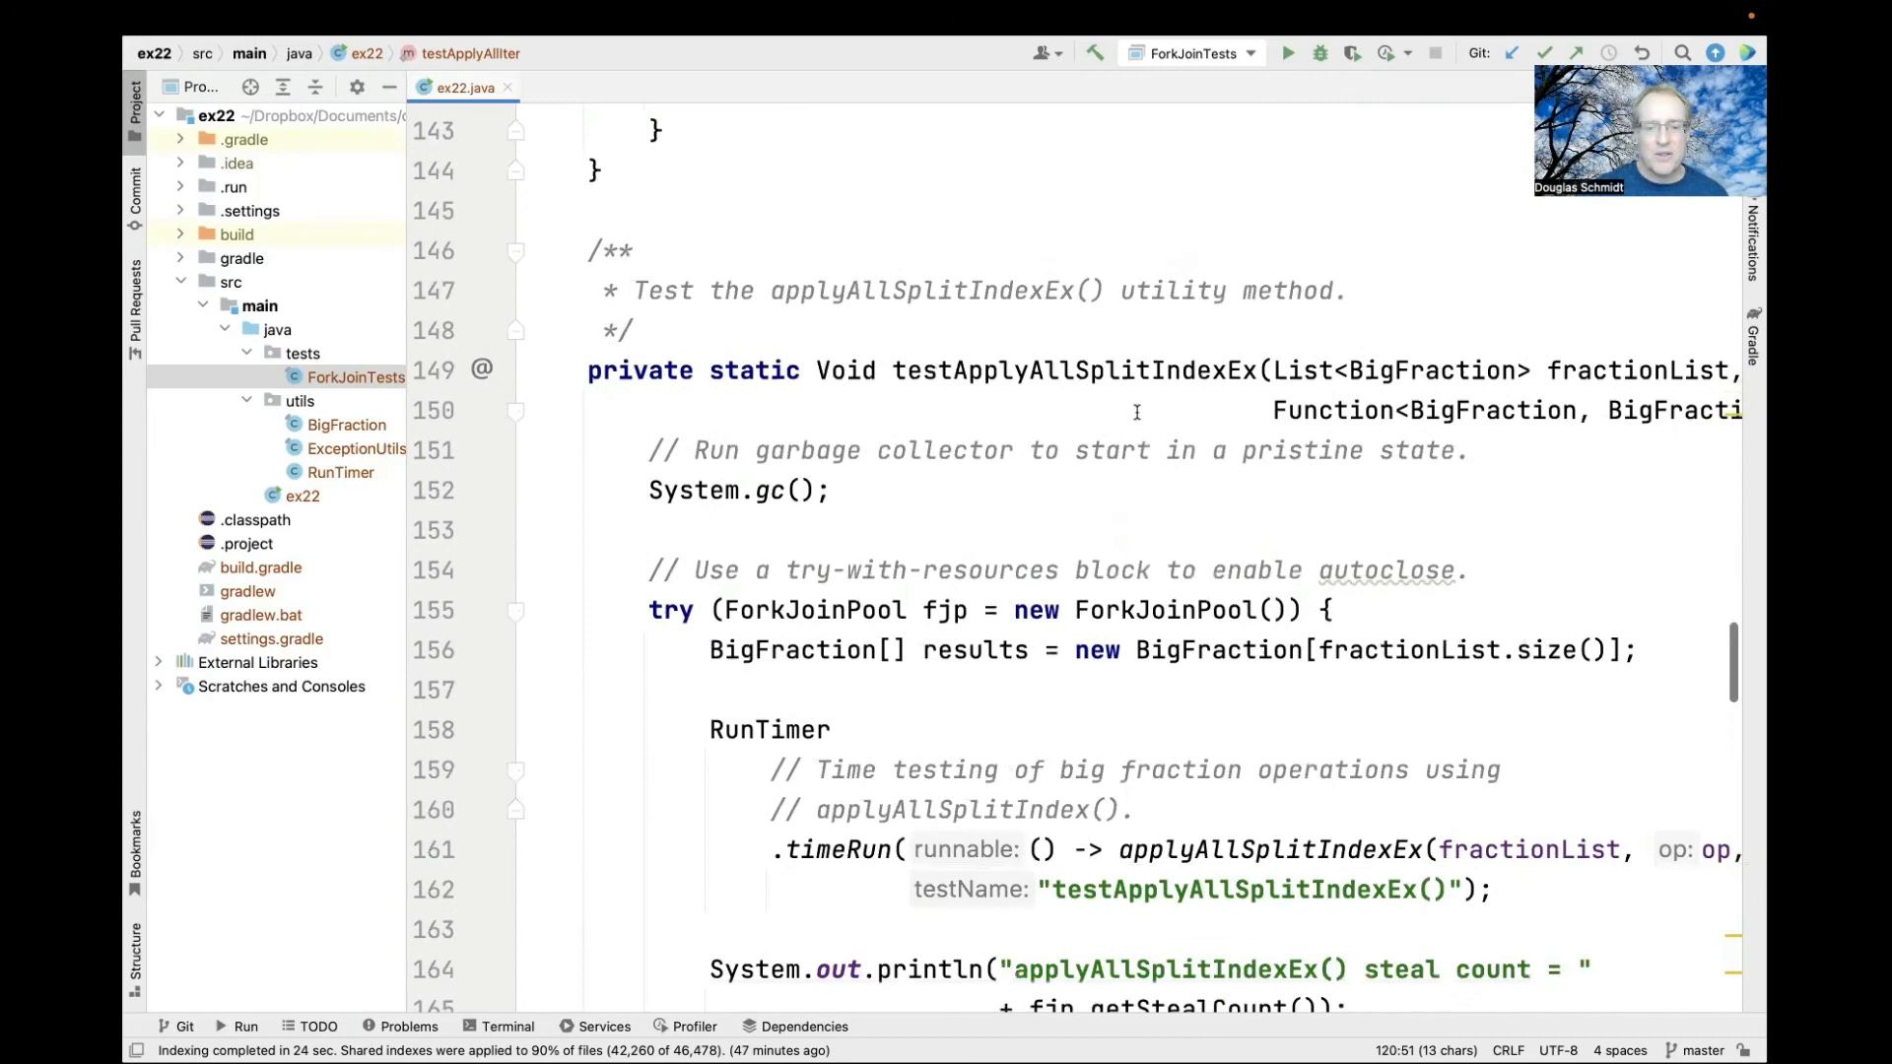
scroll("down", 3)
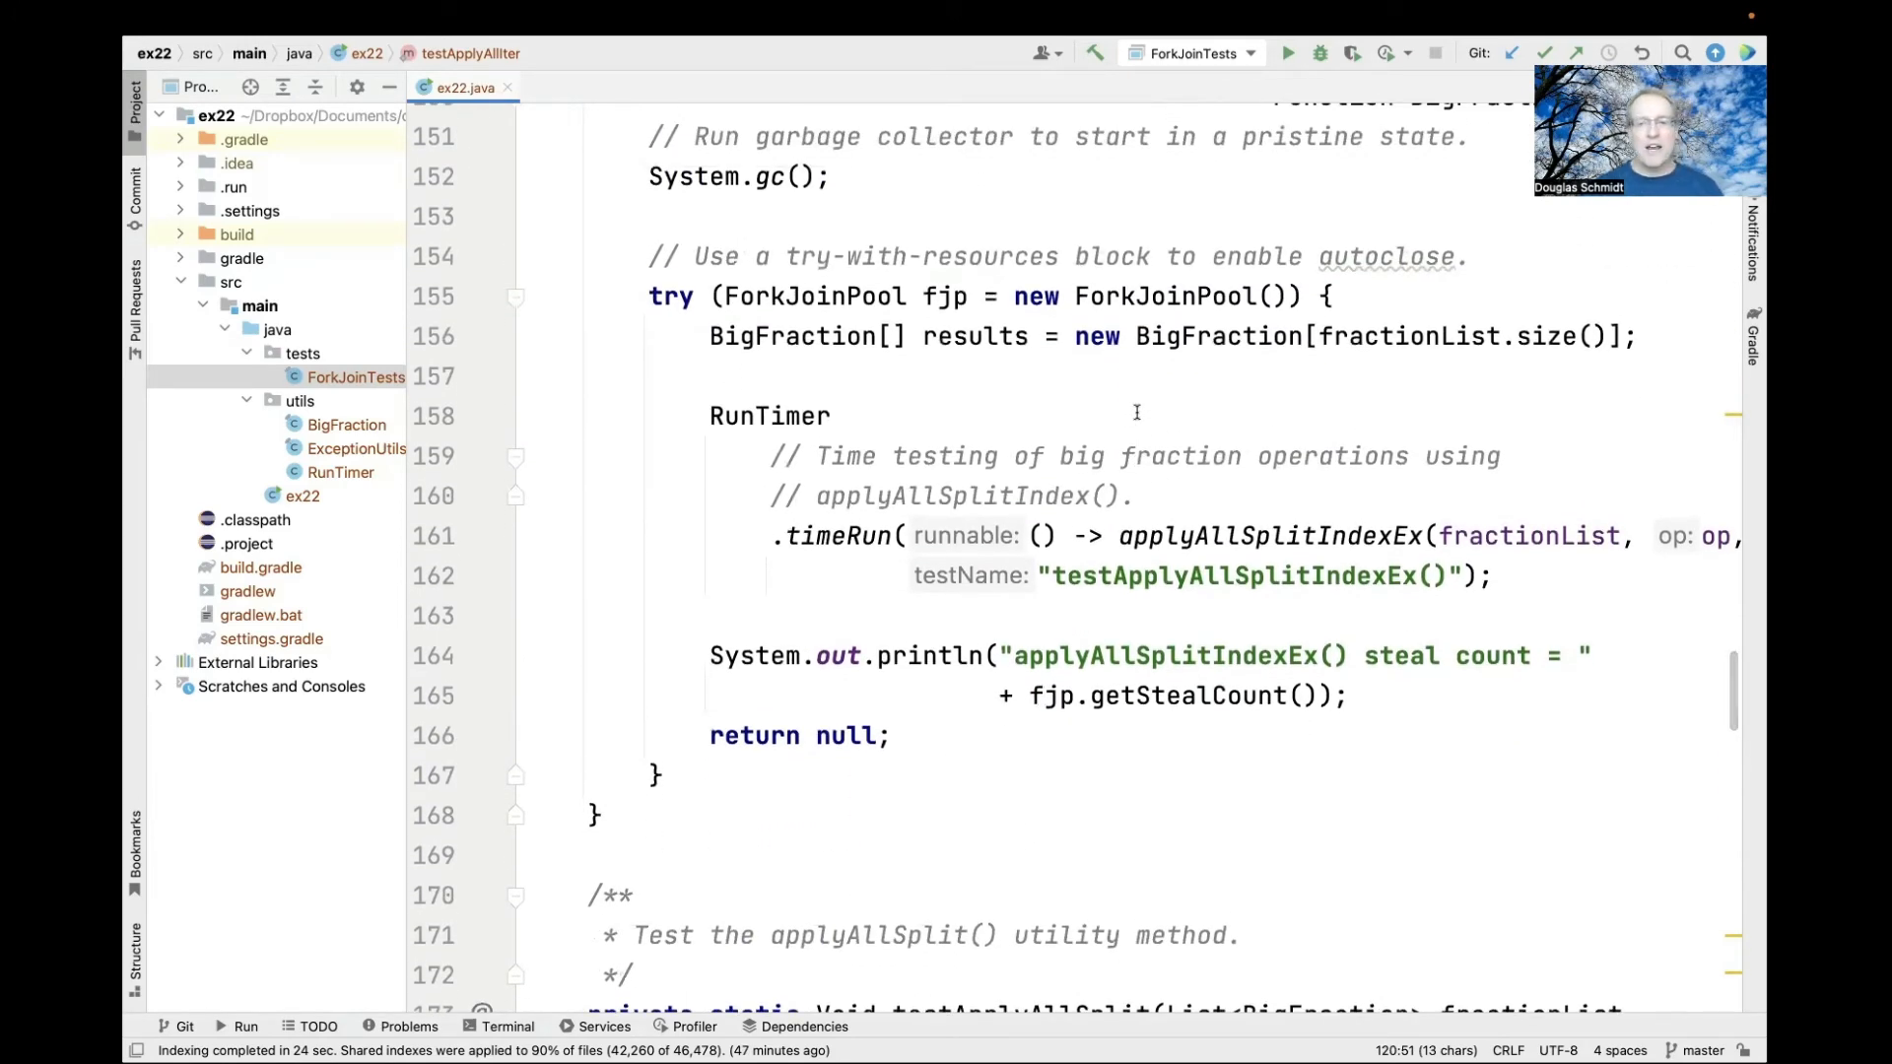
scroll("down", 3)
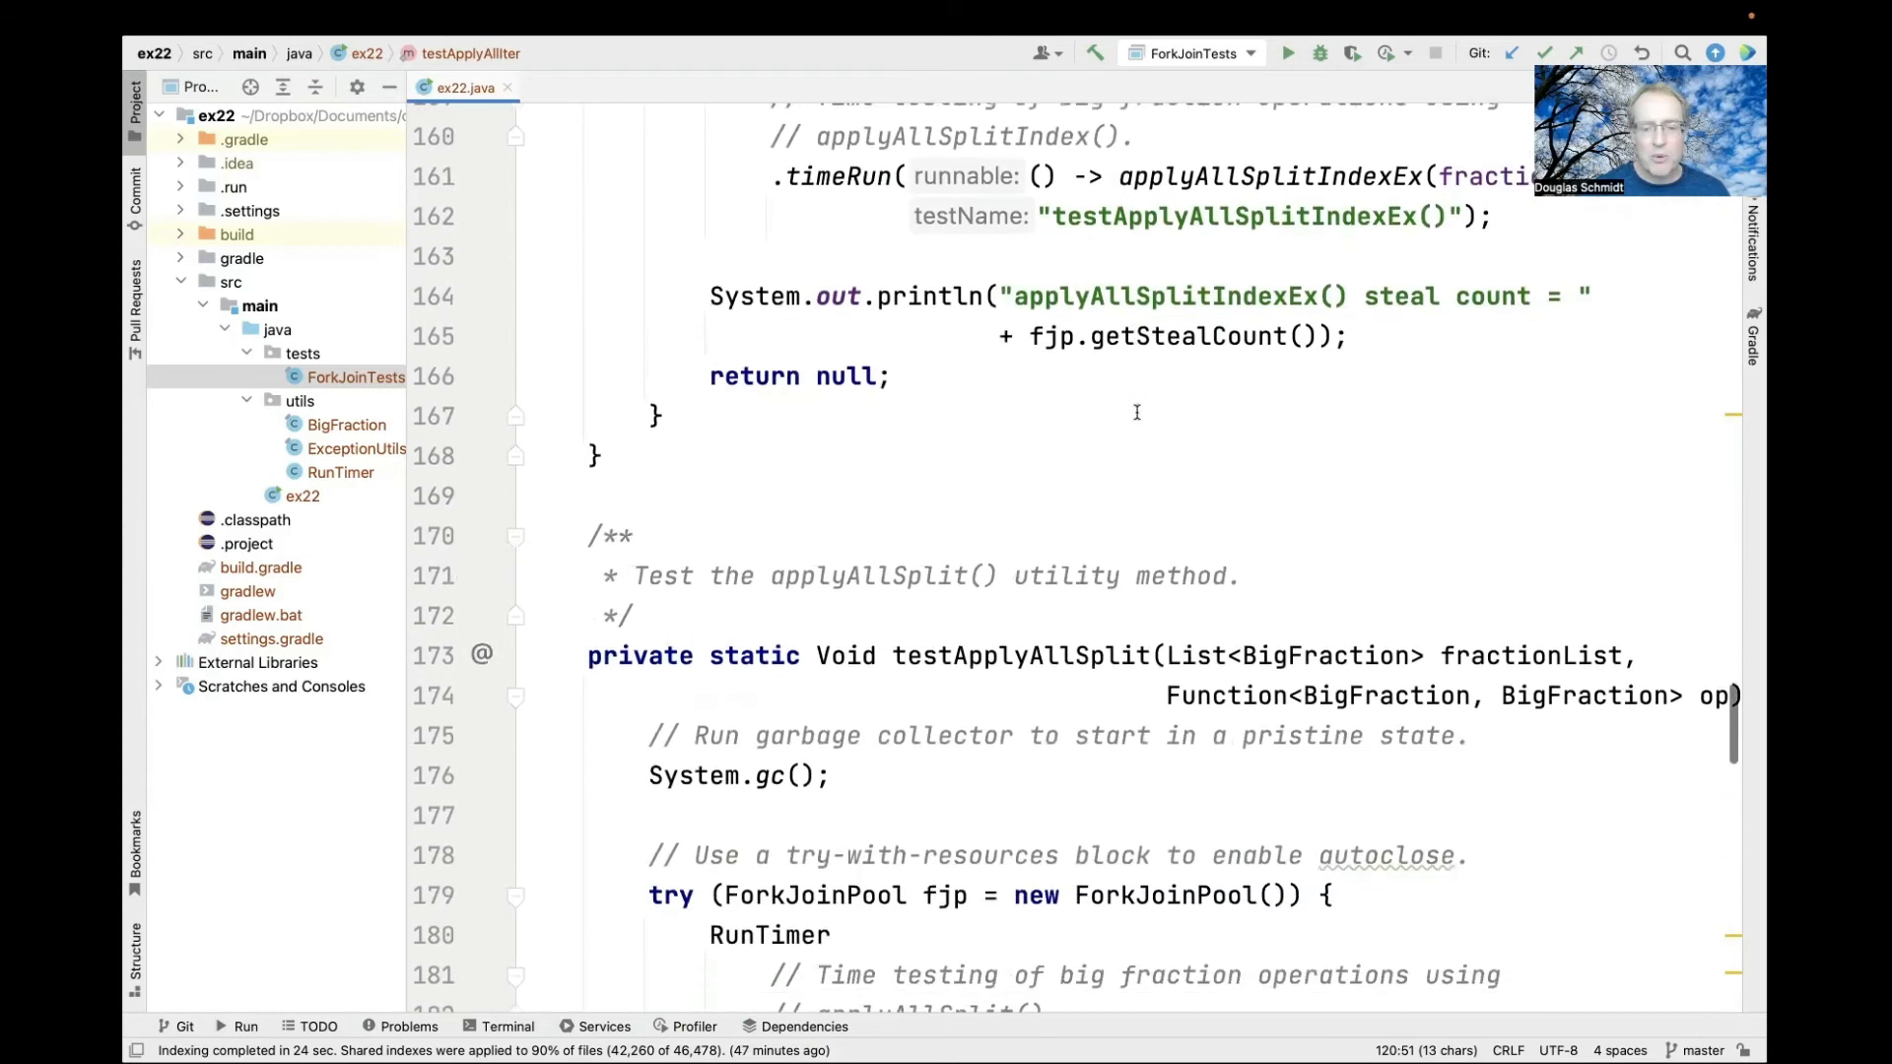
scroll("down", 3)
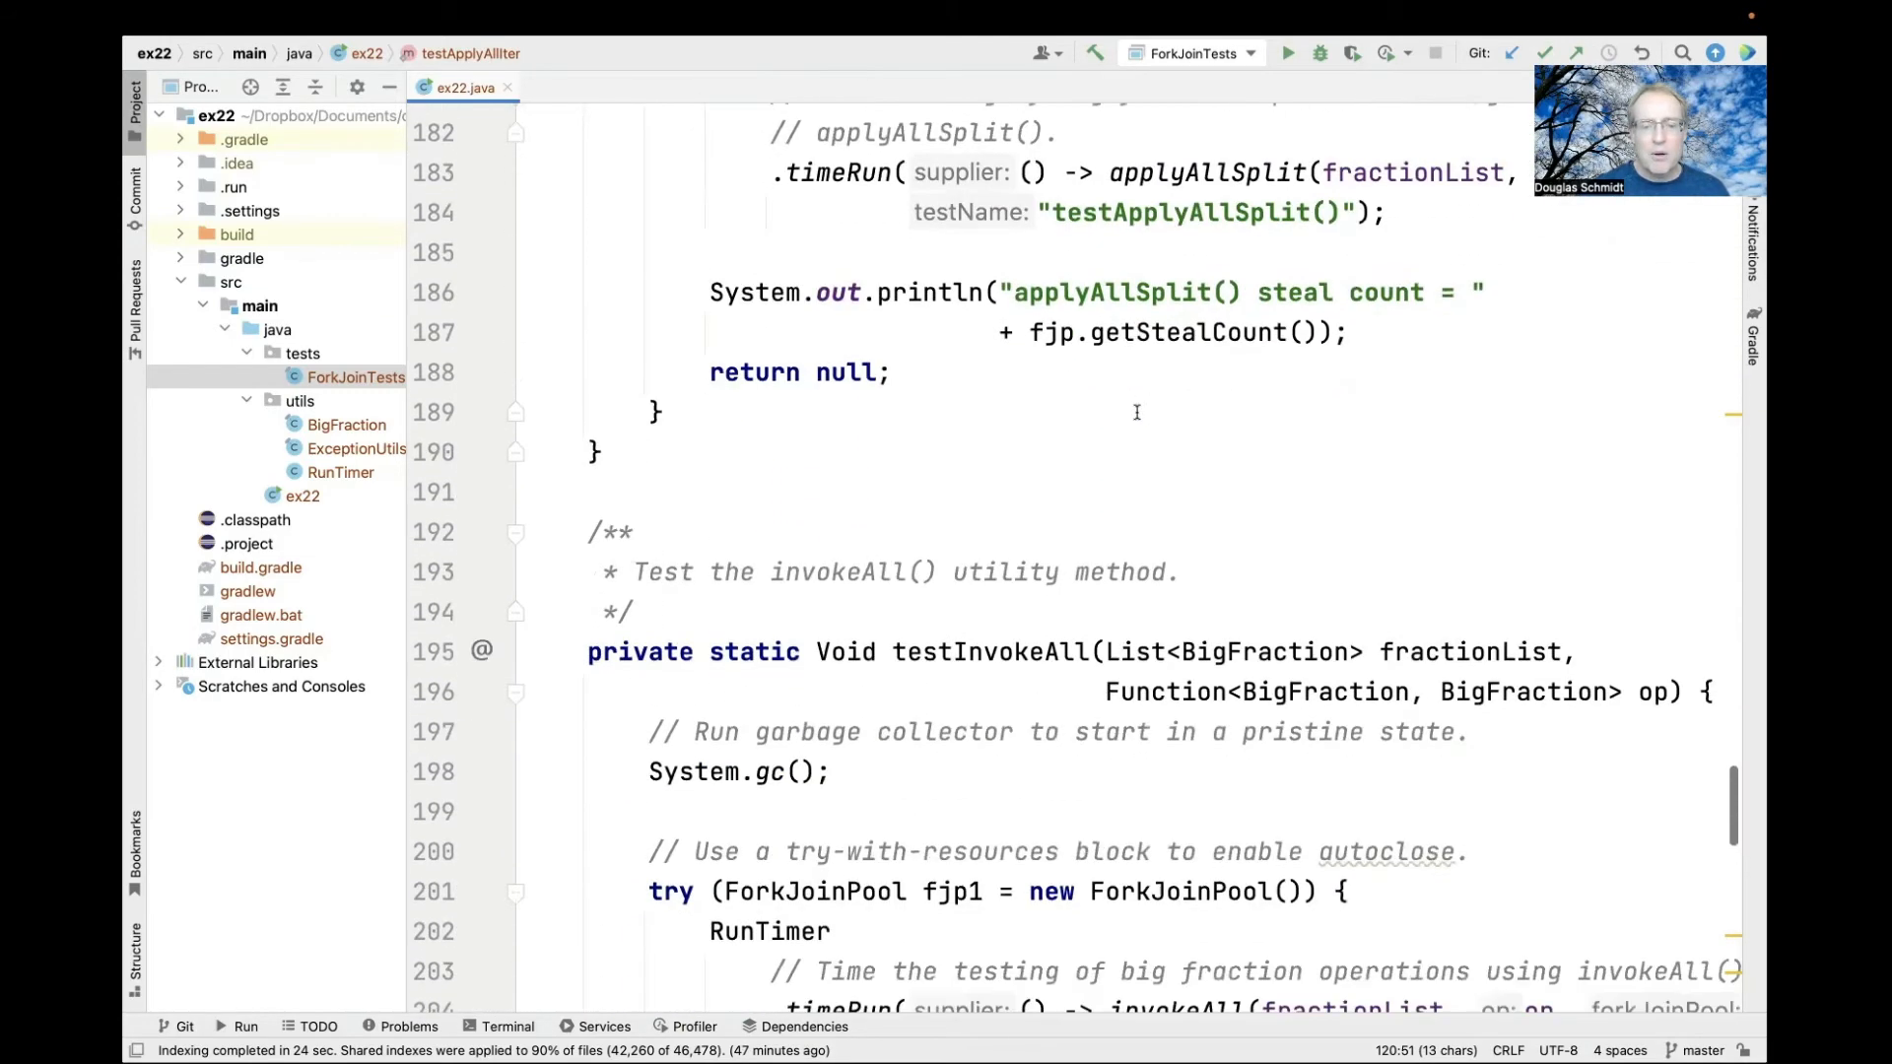
scroll("down", 3)
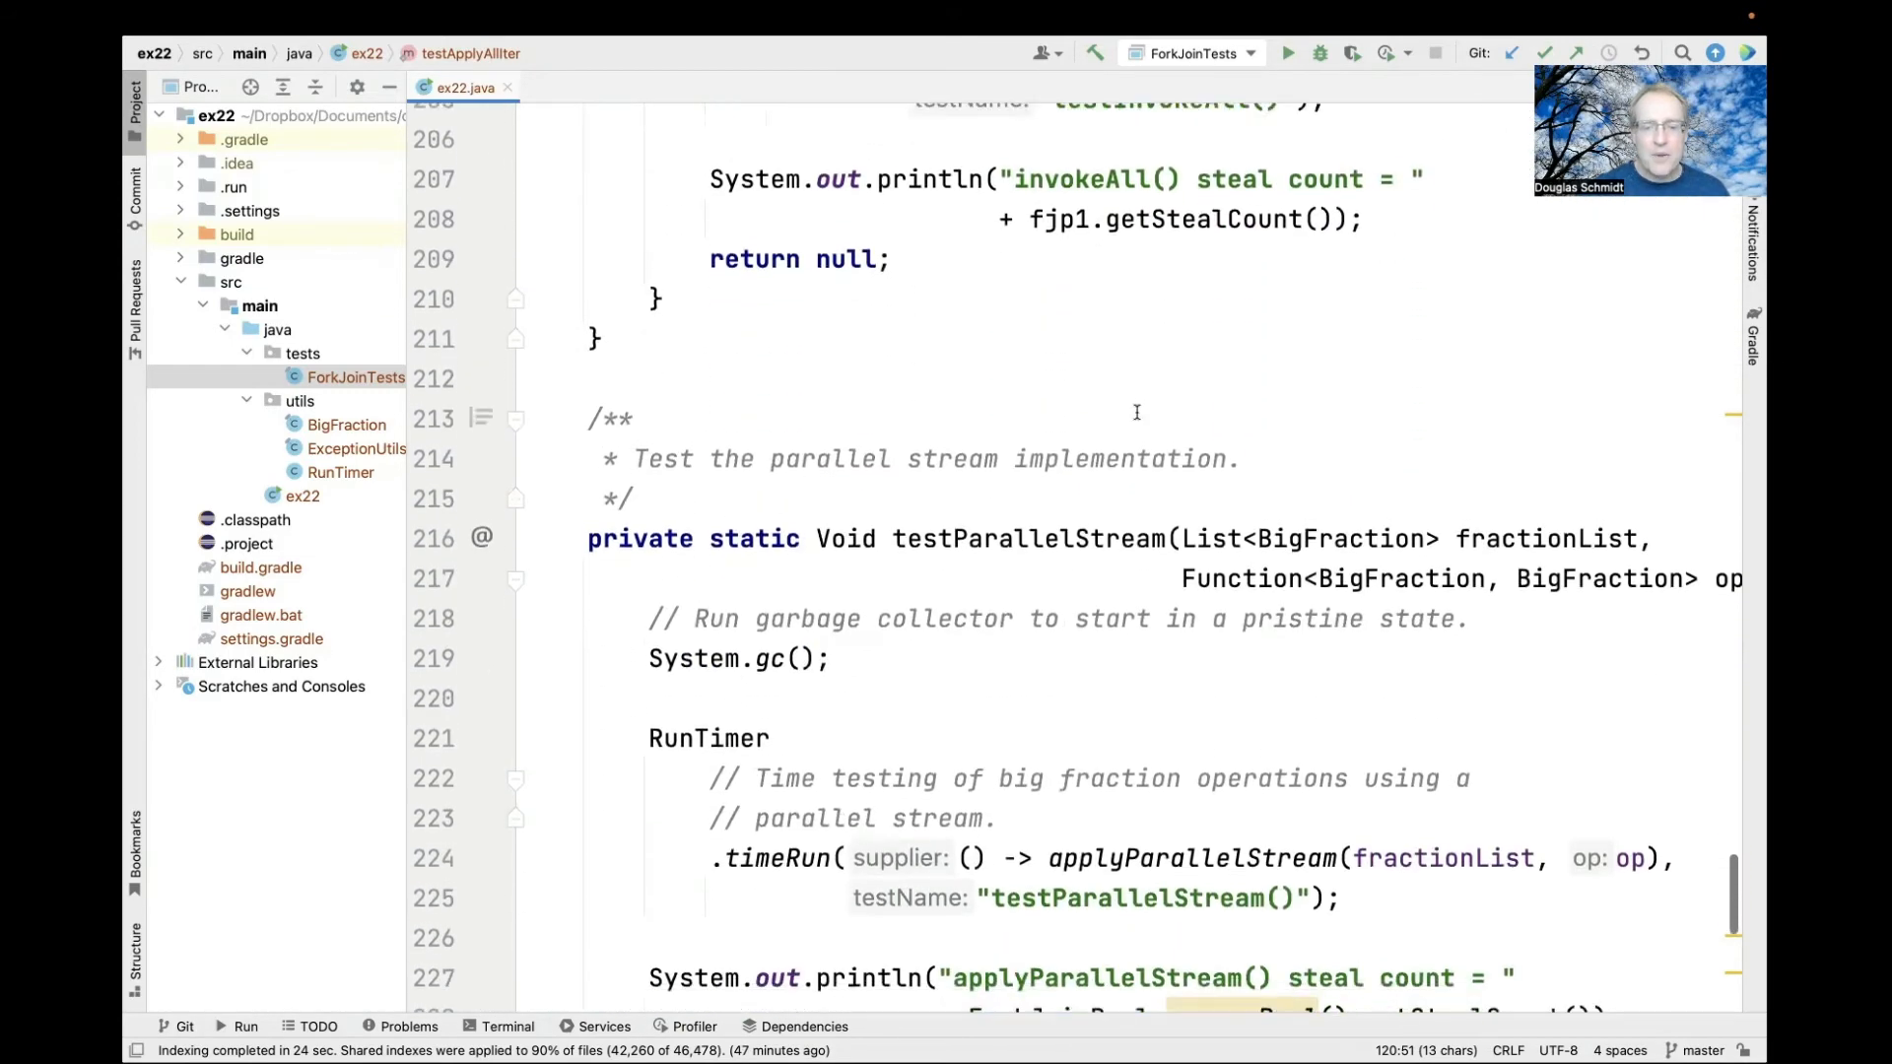
scroll("down", 3)
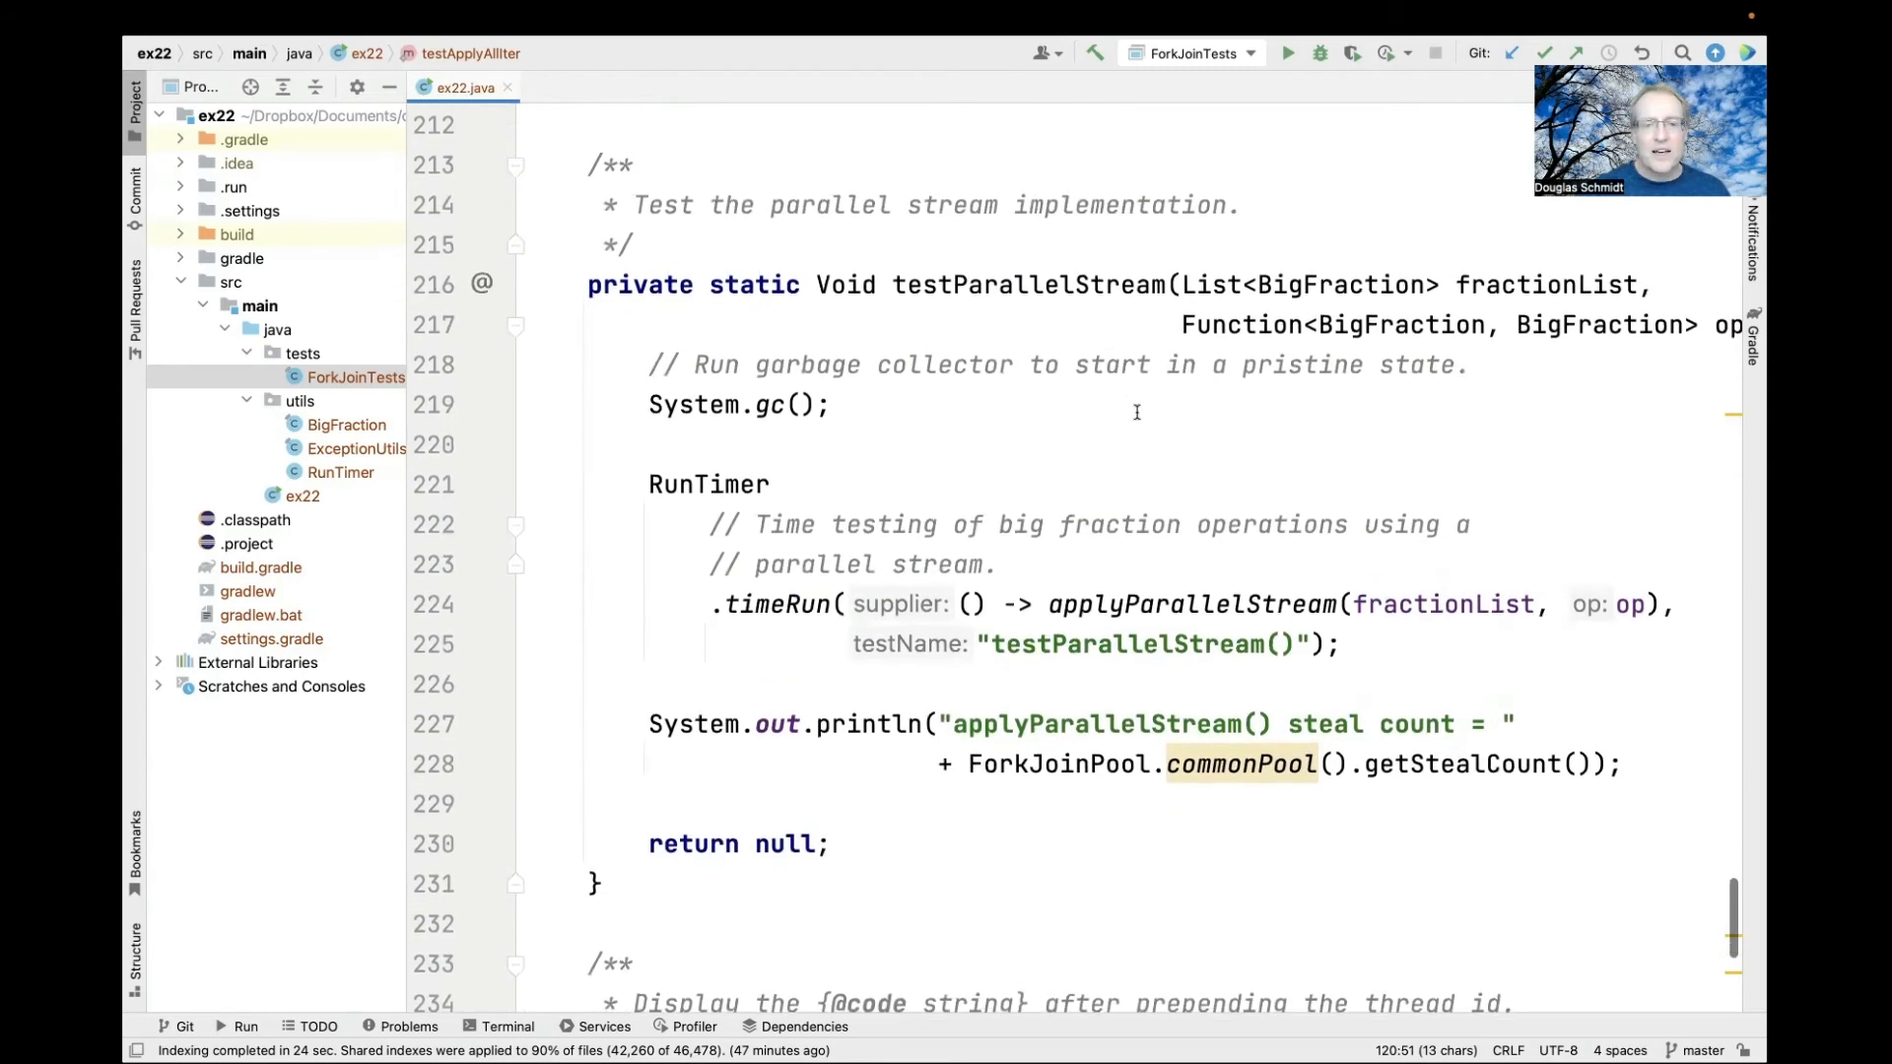
double_click(1027, 287)
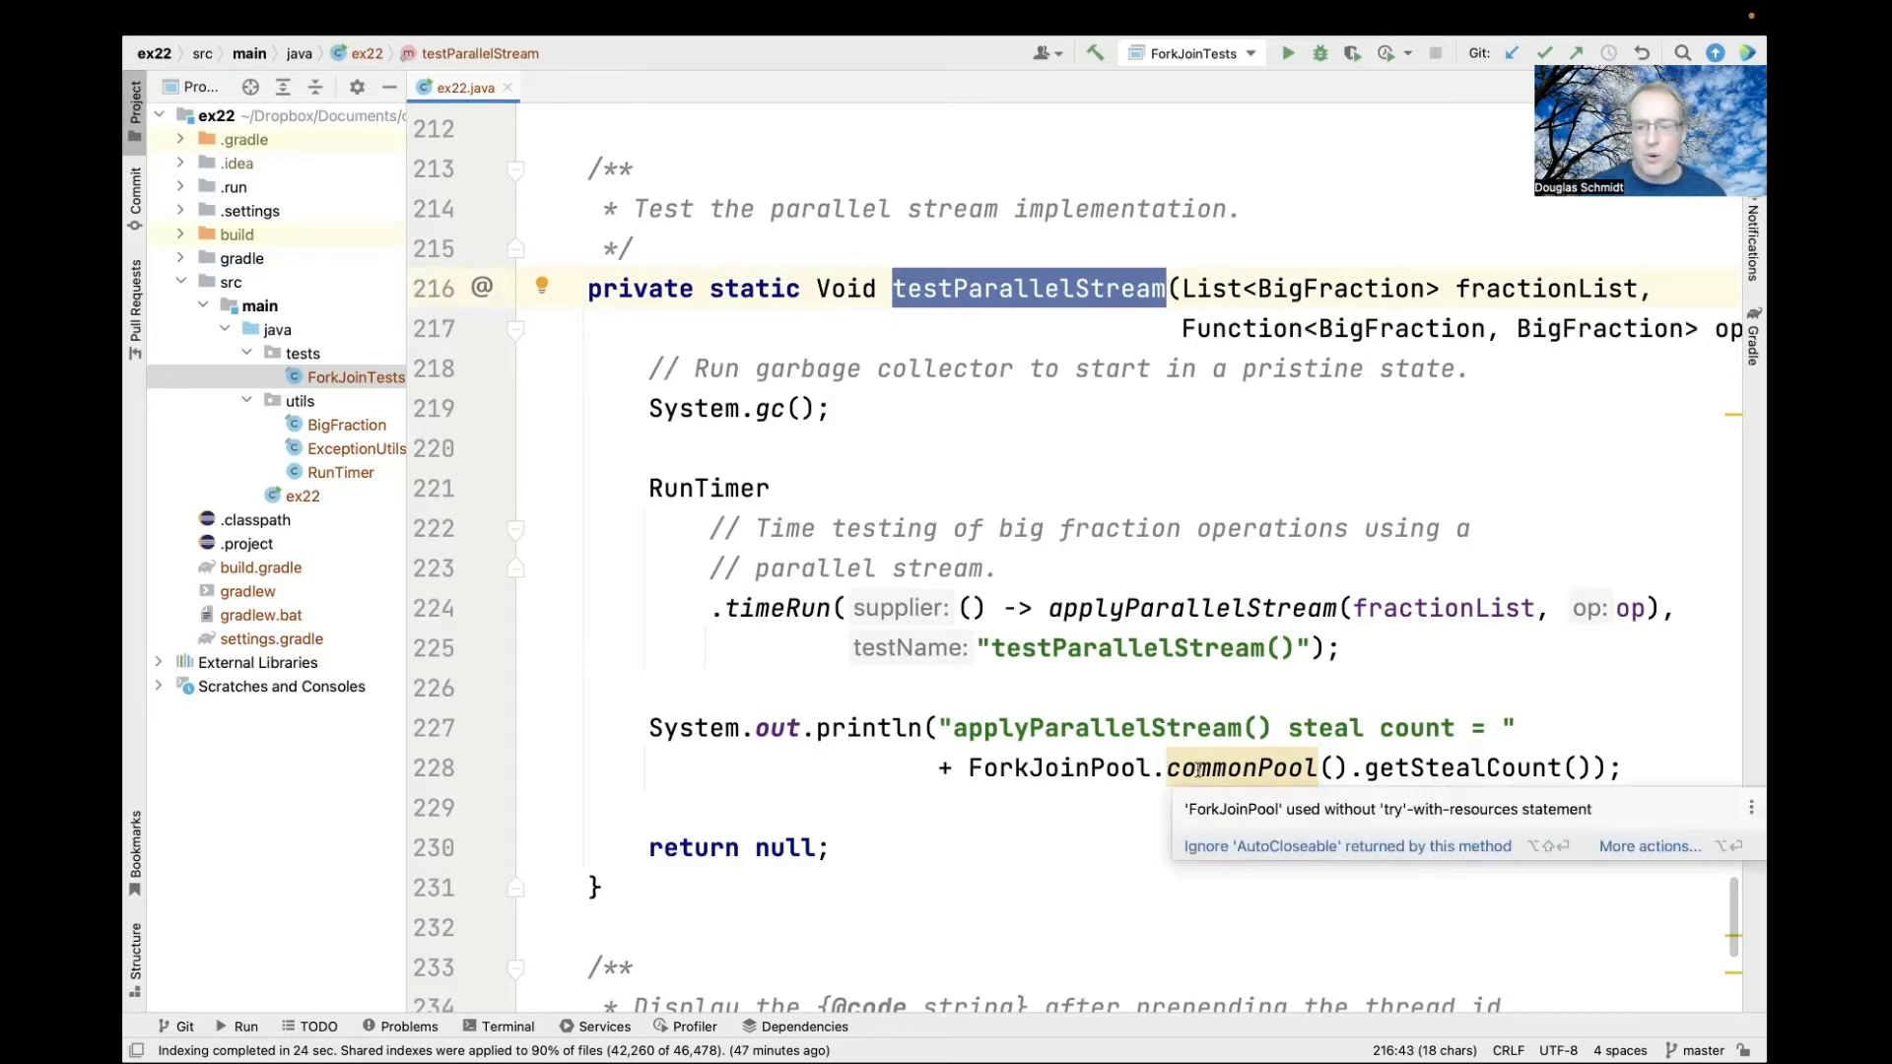
mouse_move(1221, 773)
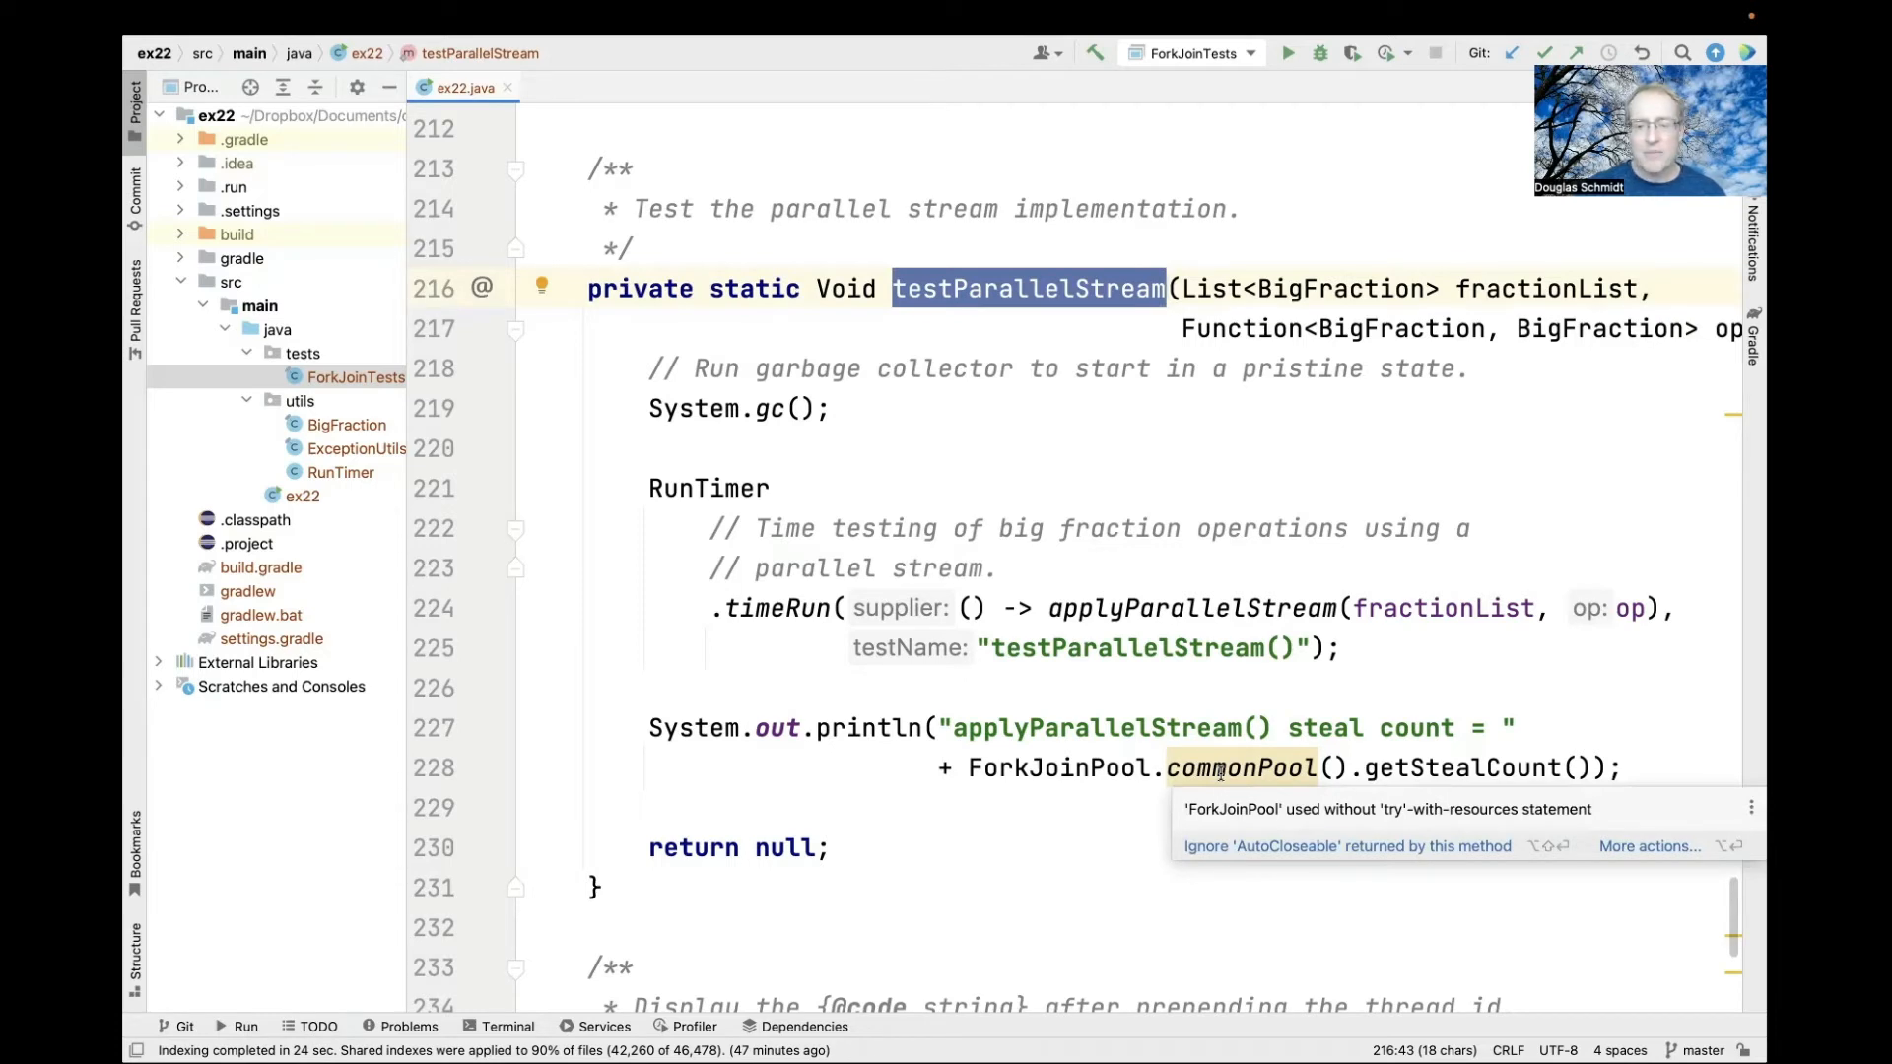
mouse_move(1208, 754)
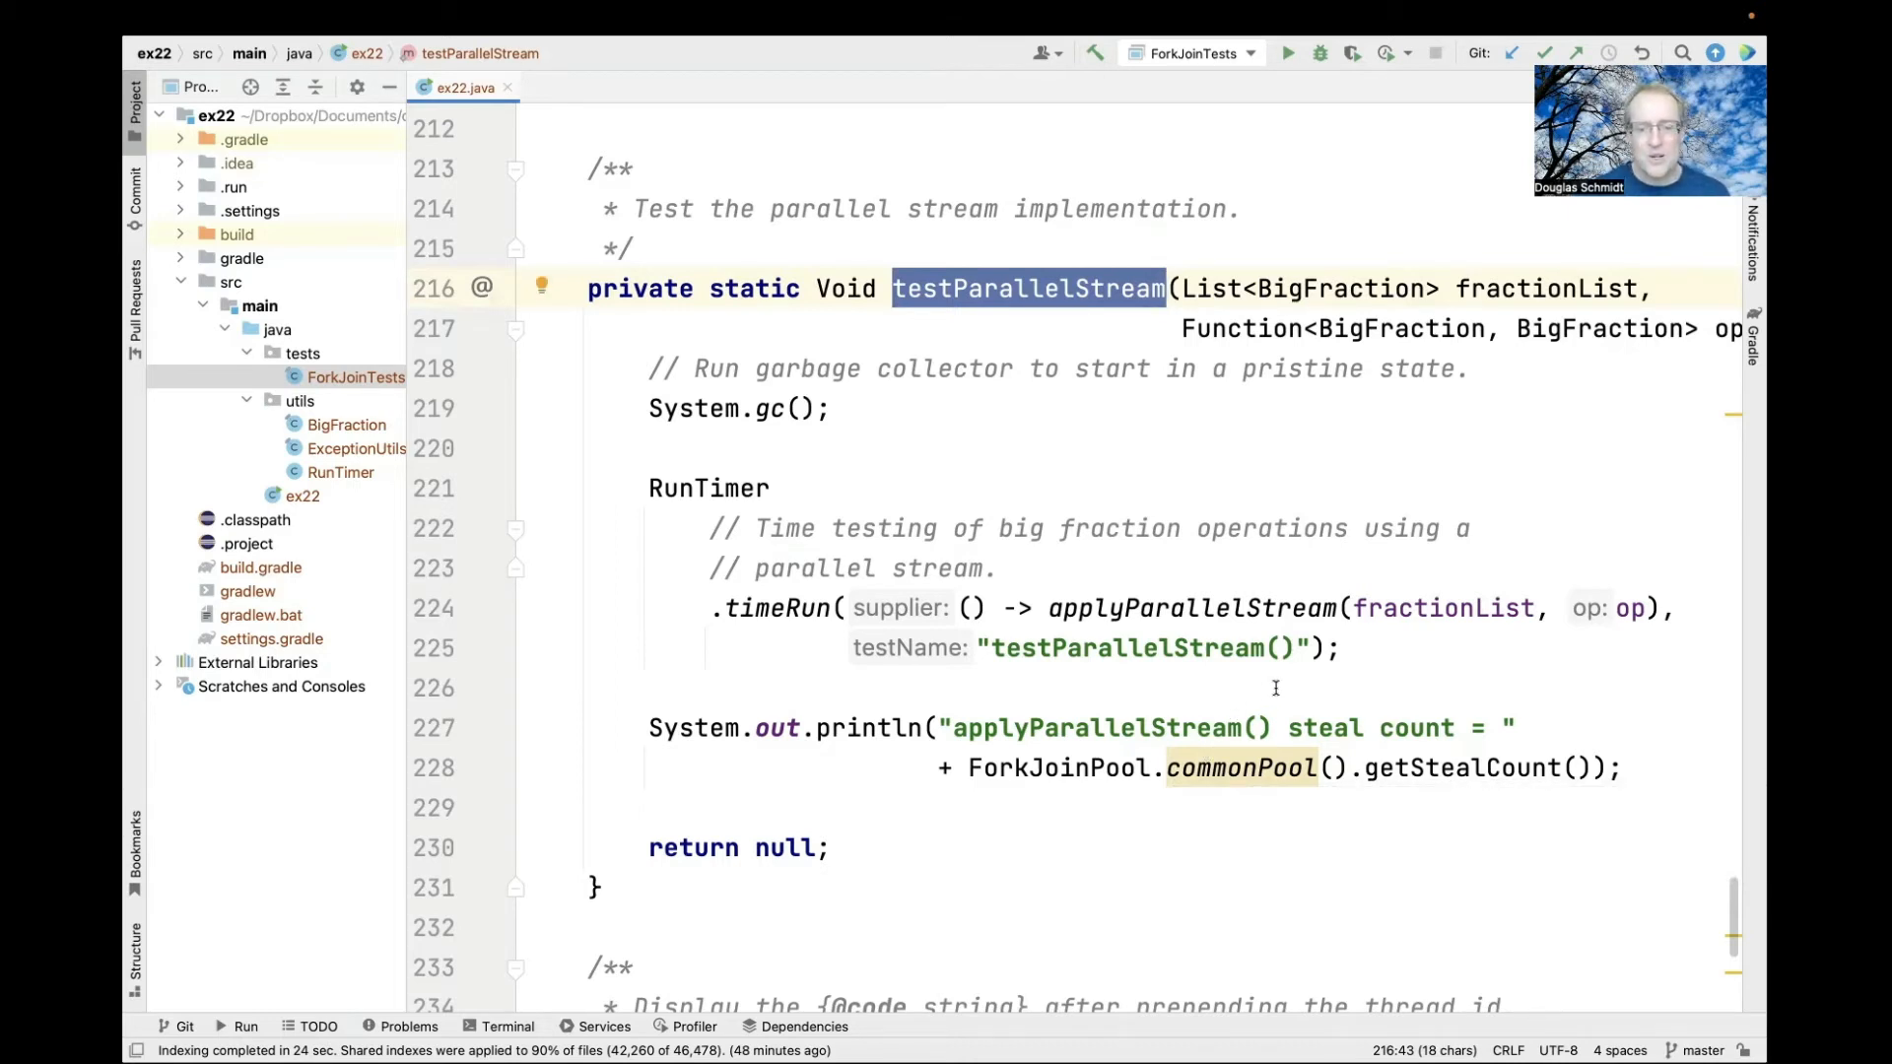
Step: Scroll past testParallelStream to the Run console's steal counts and test timings
scroll("down", 3)
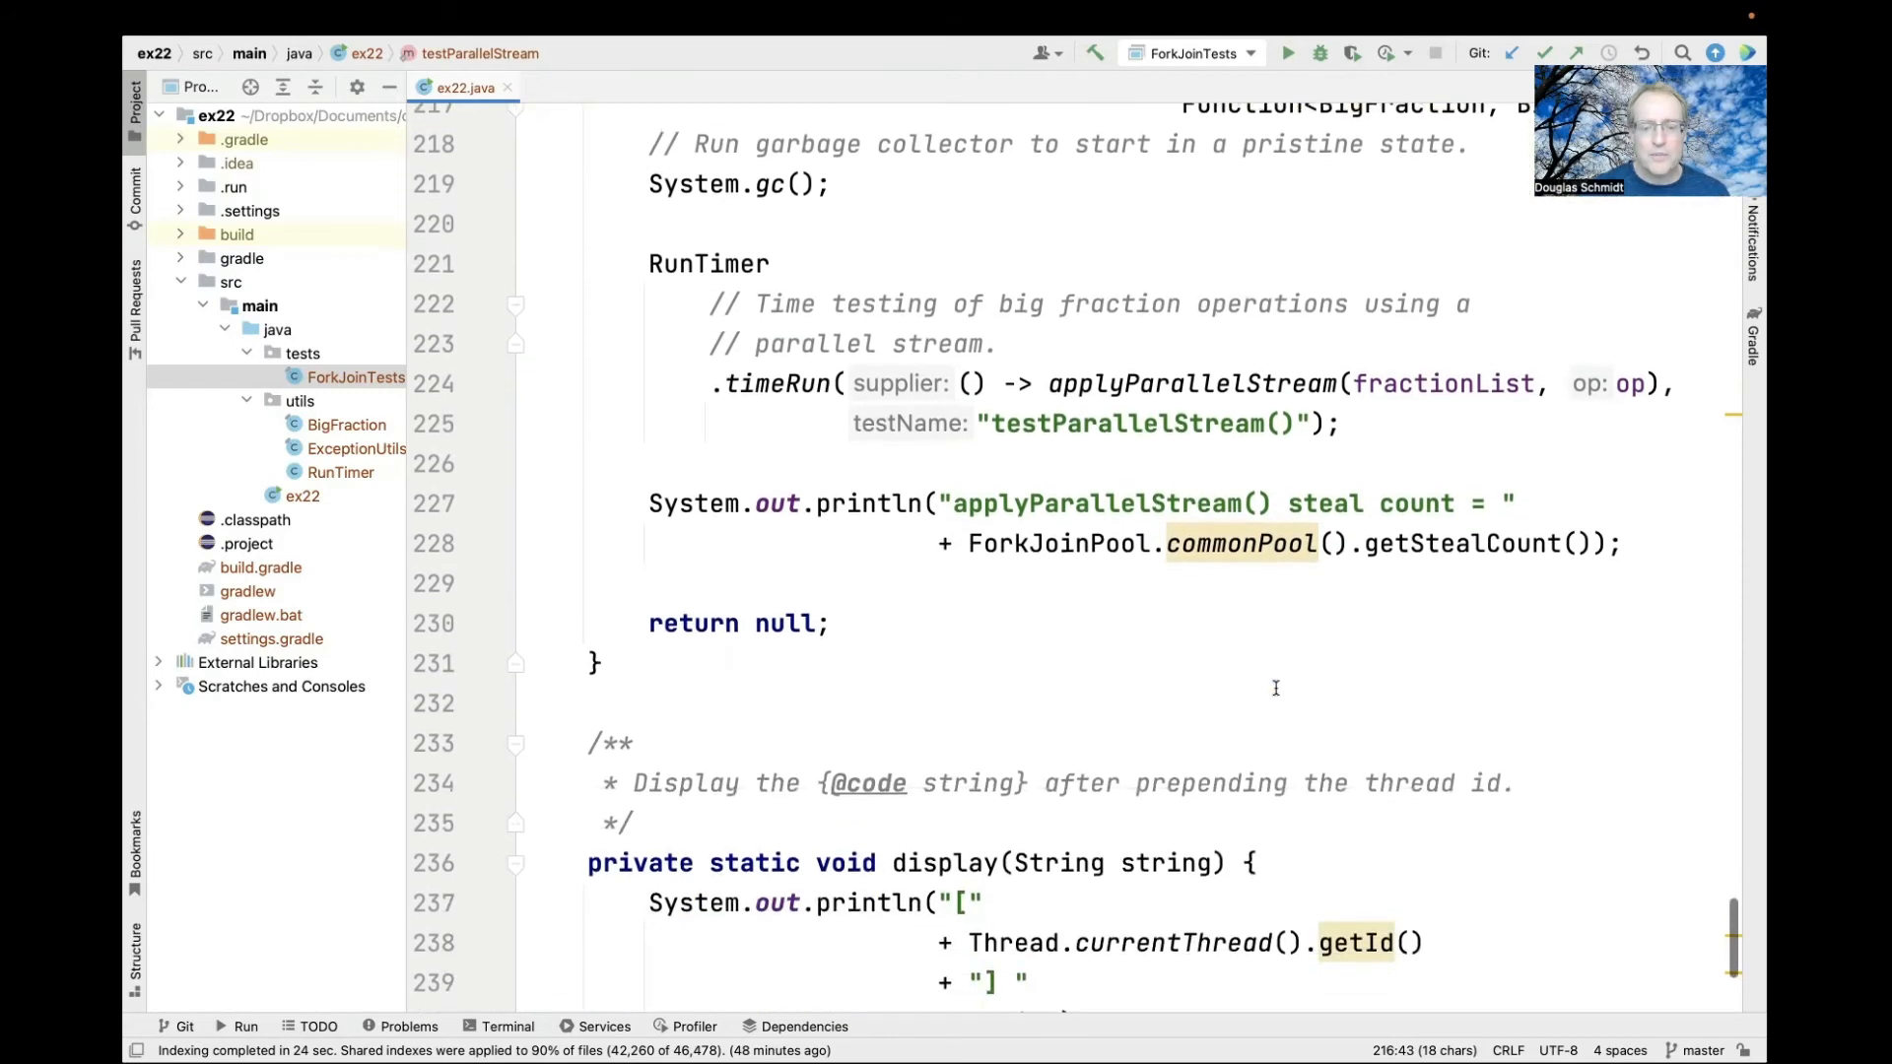
scroll("down", 3)
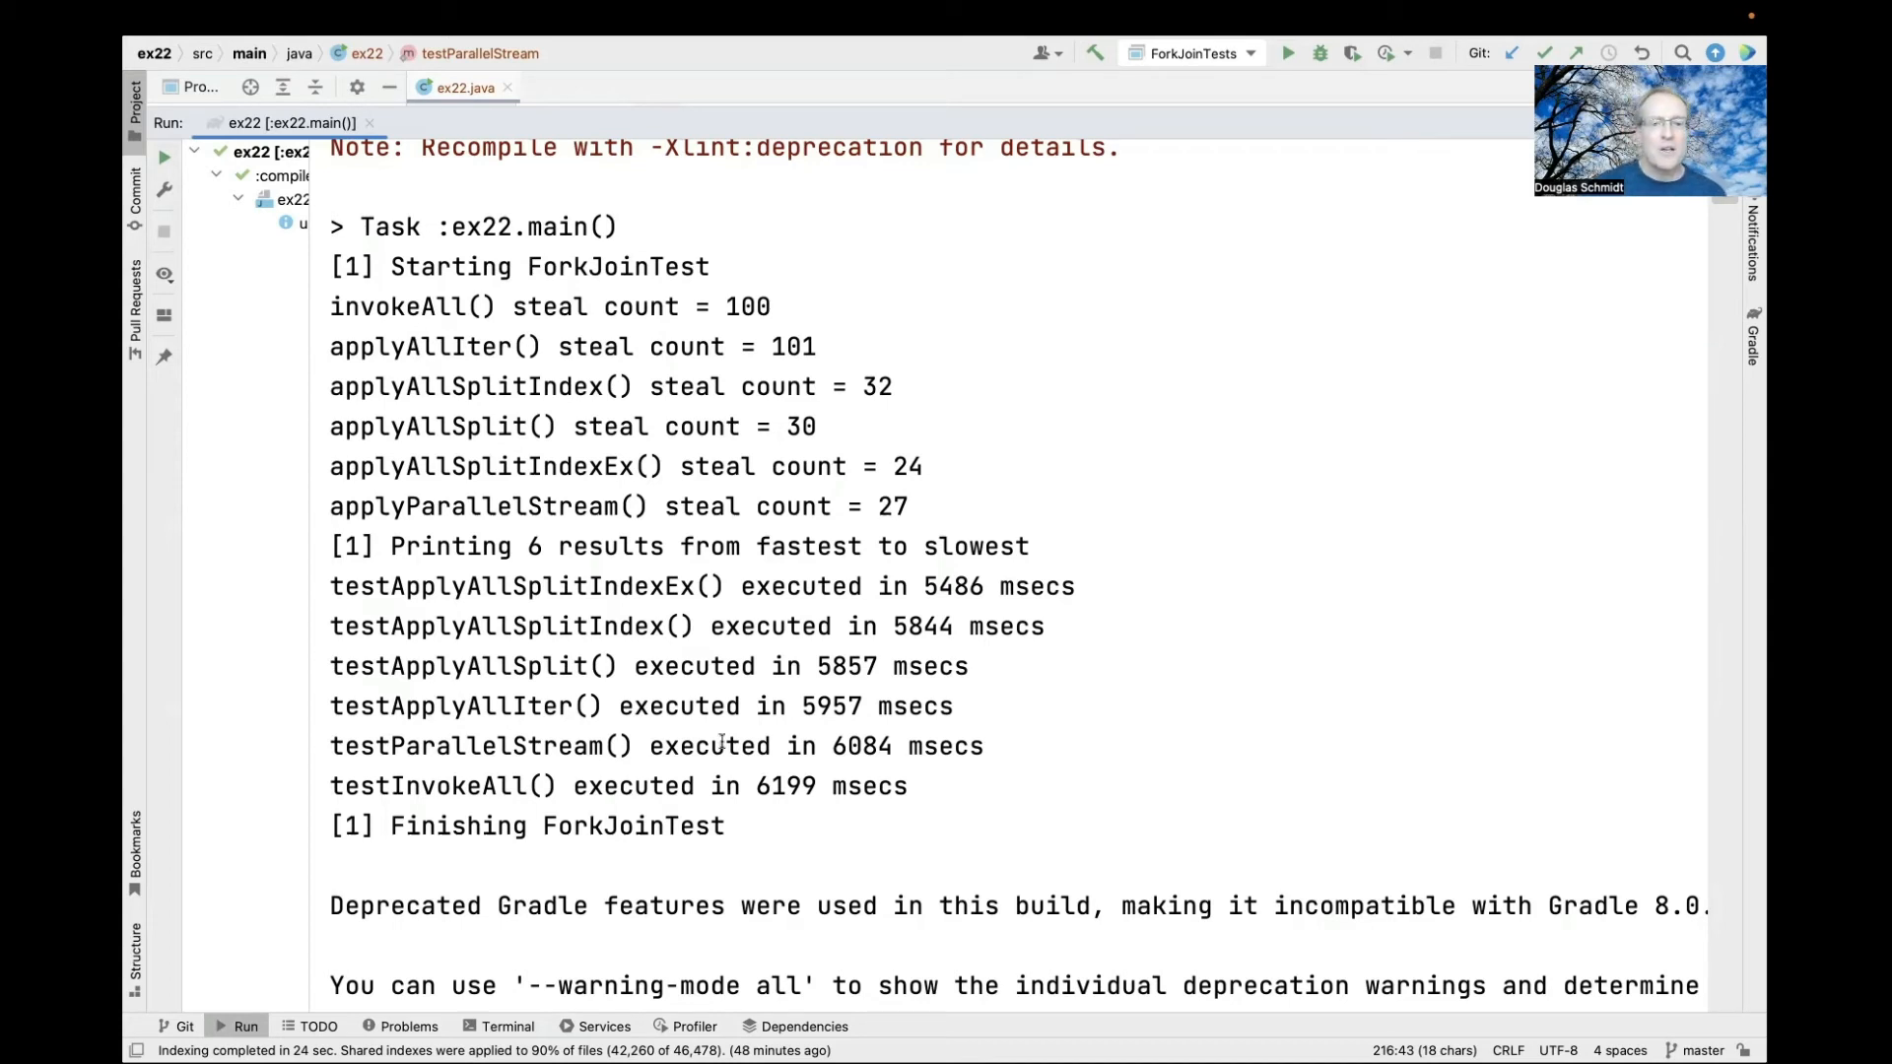
left_click_drag(329, 305, 585, 346)
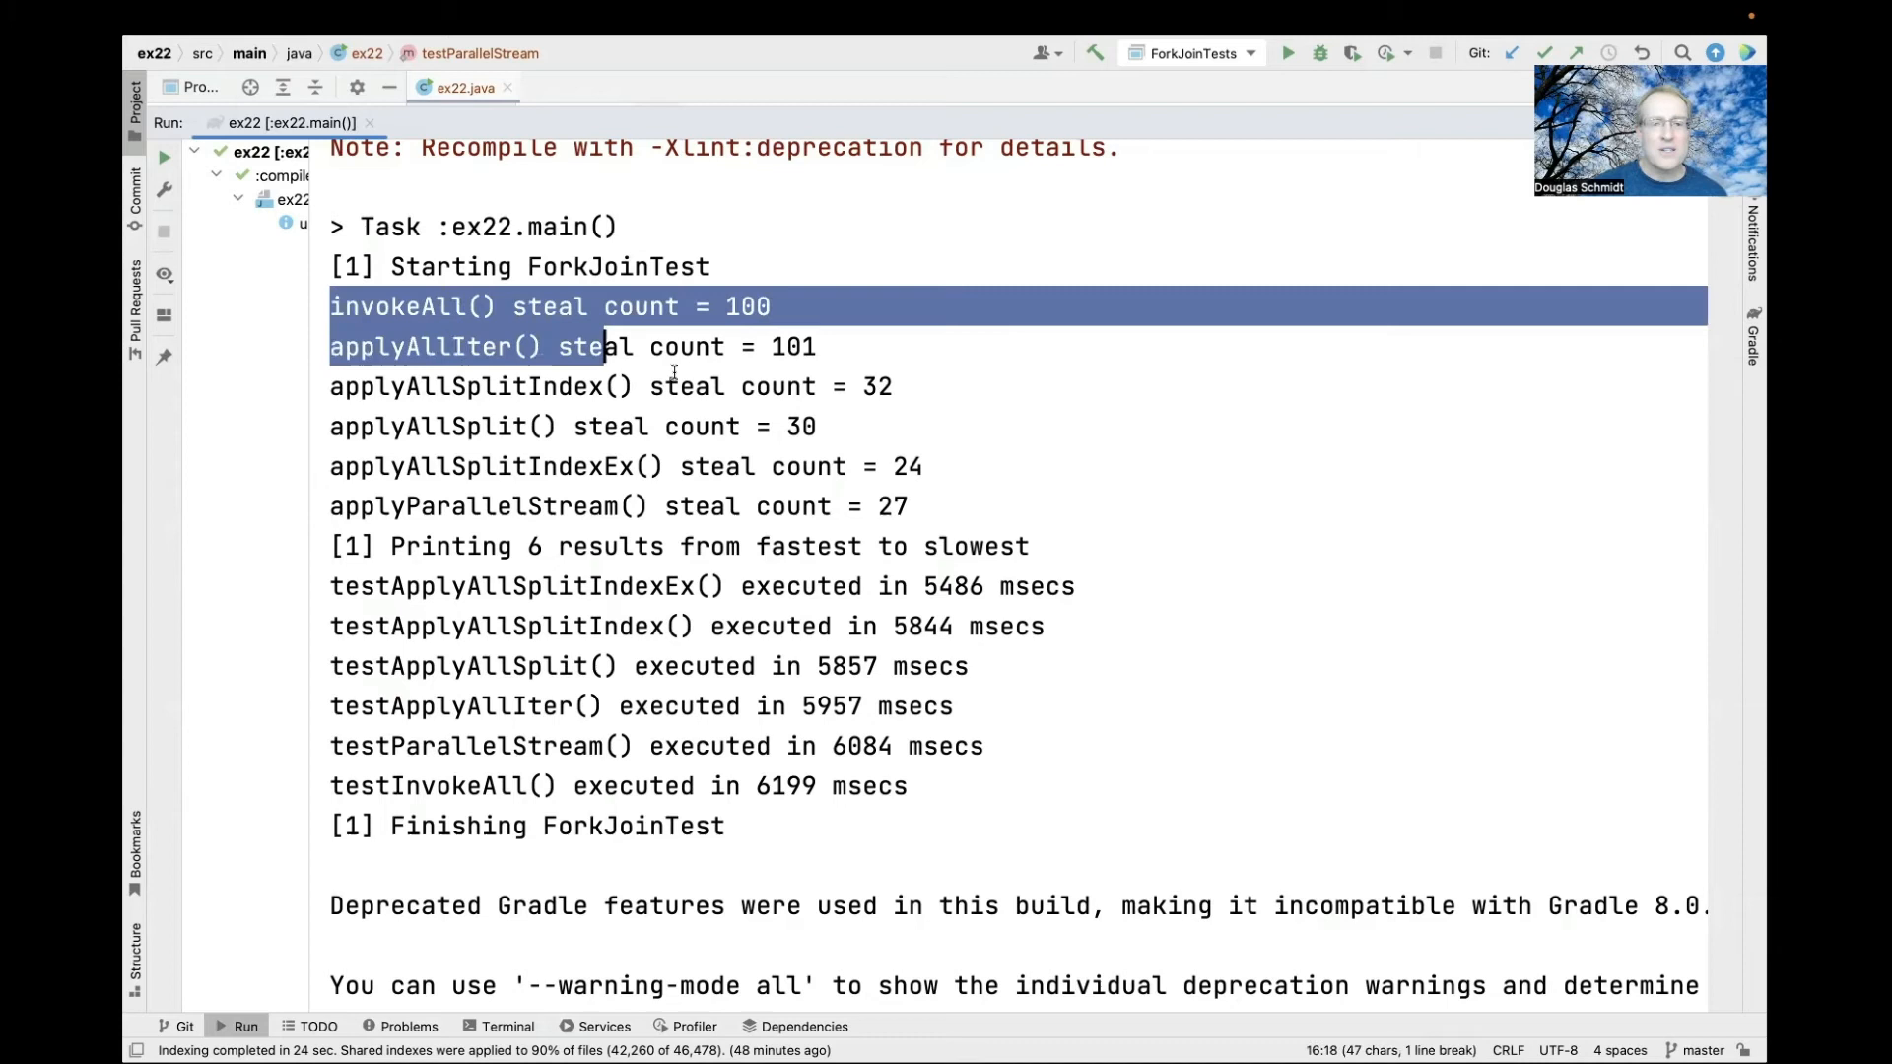
left_click_drag(579, 346, 907, 506)
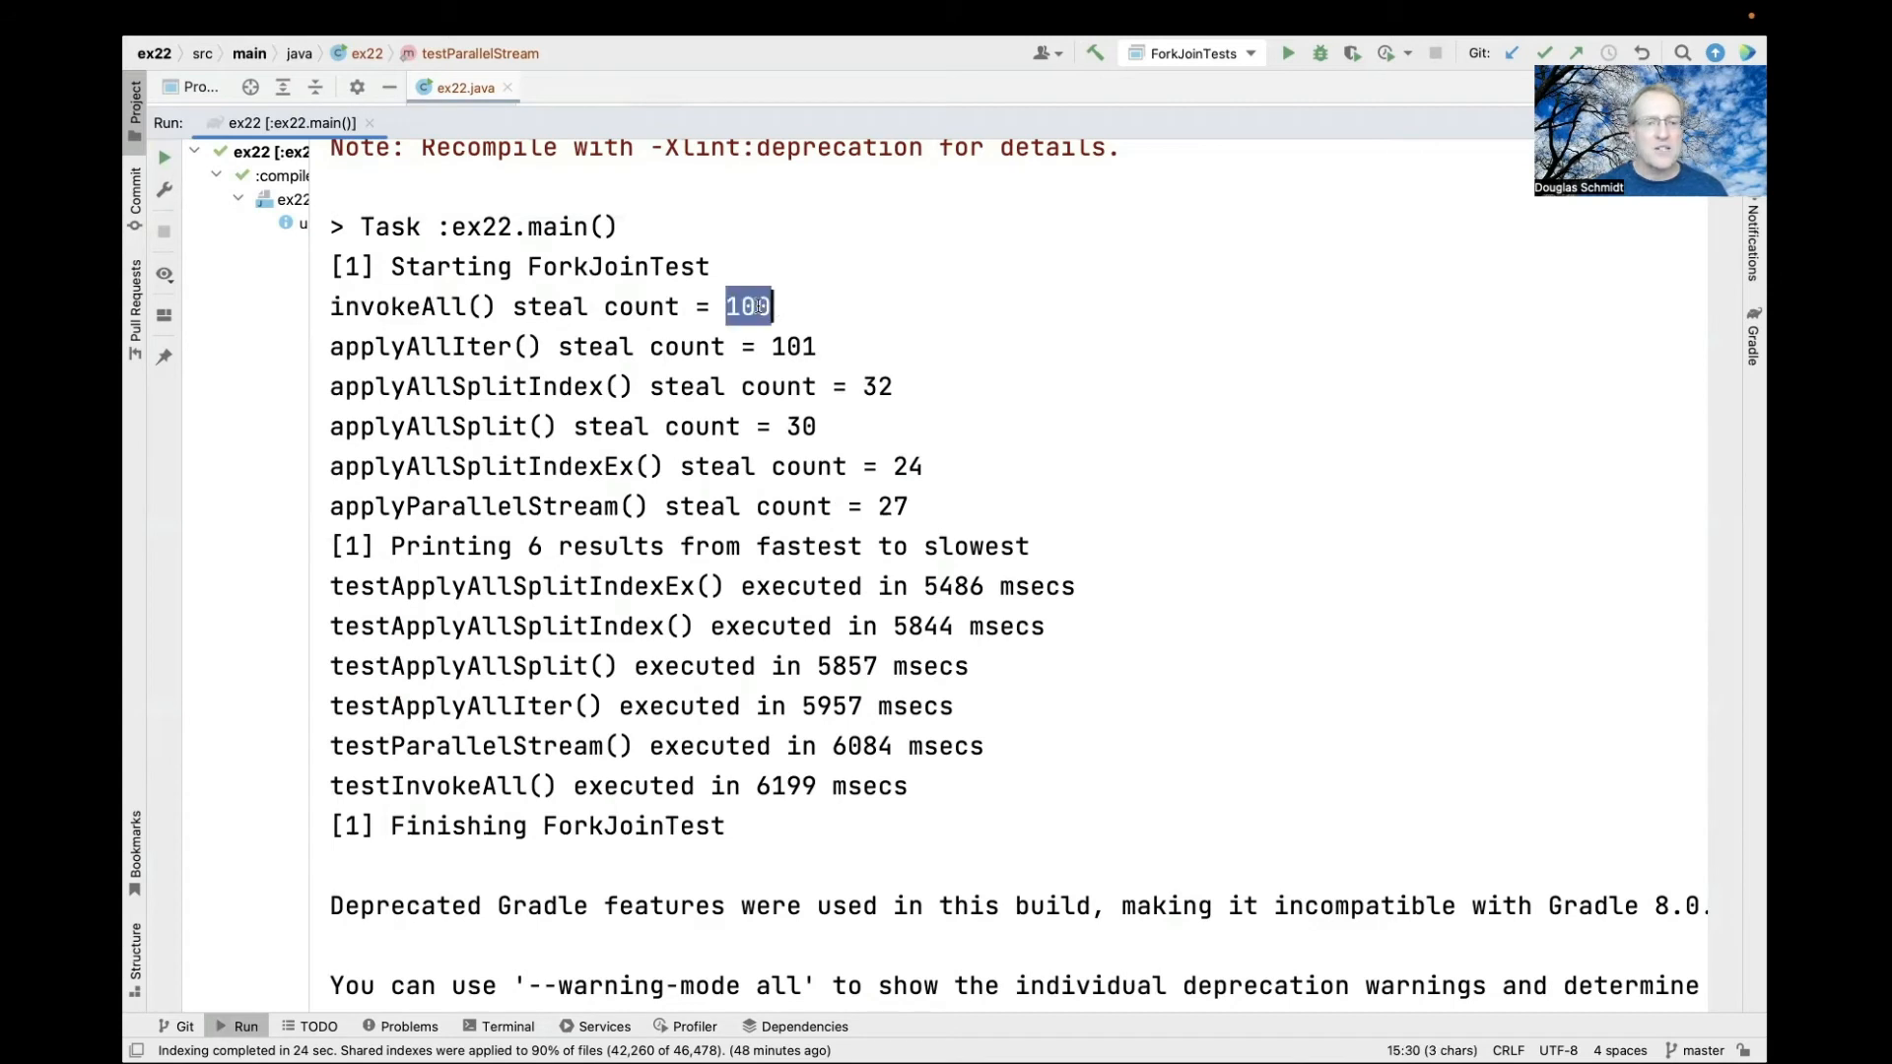
double_click(420, 347)
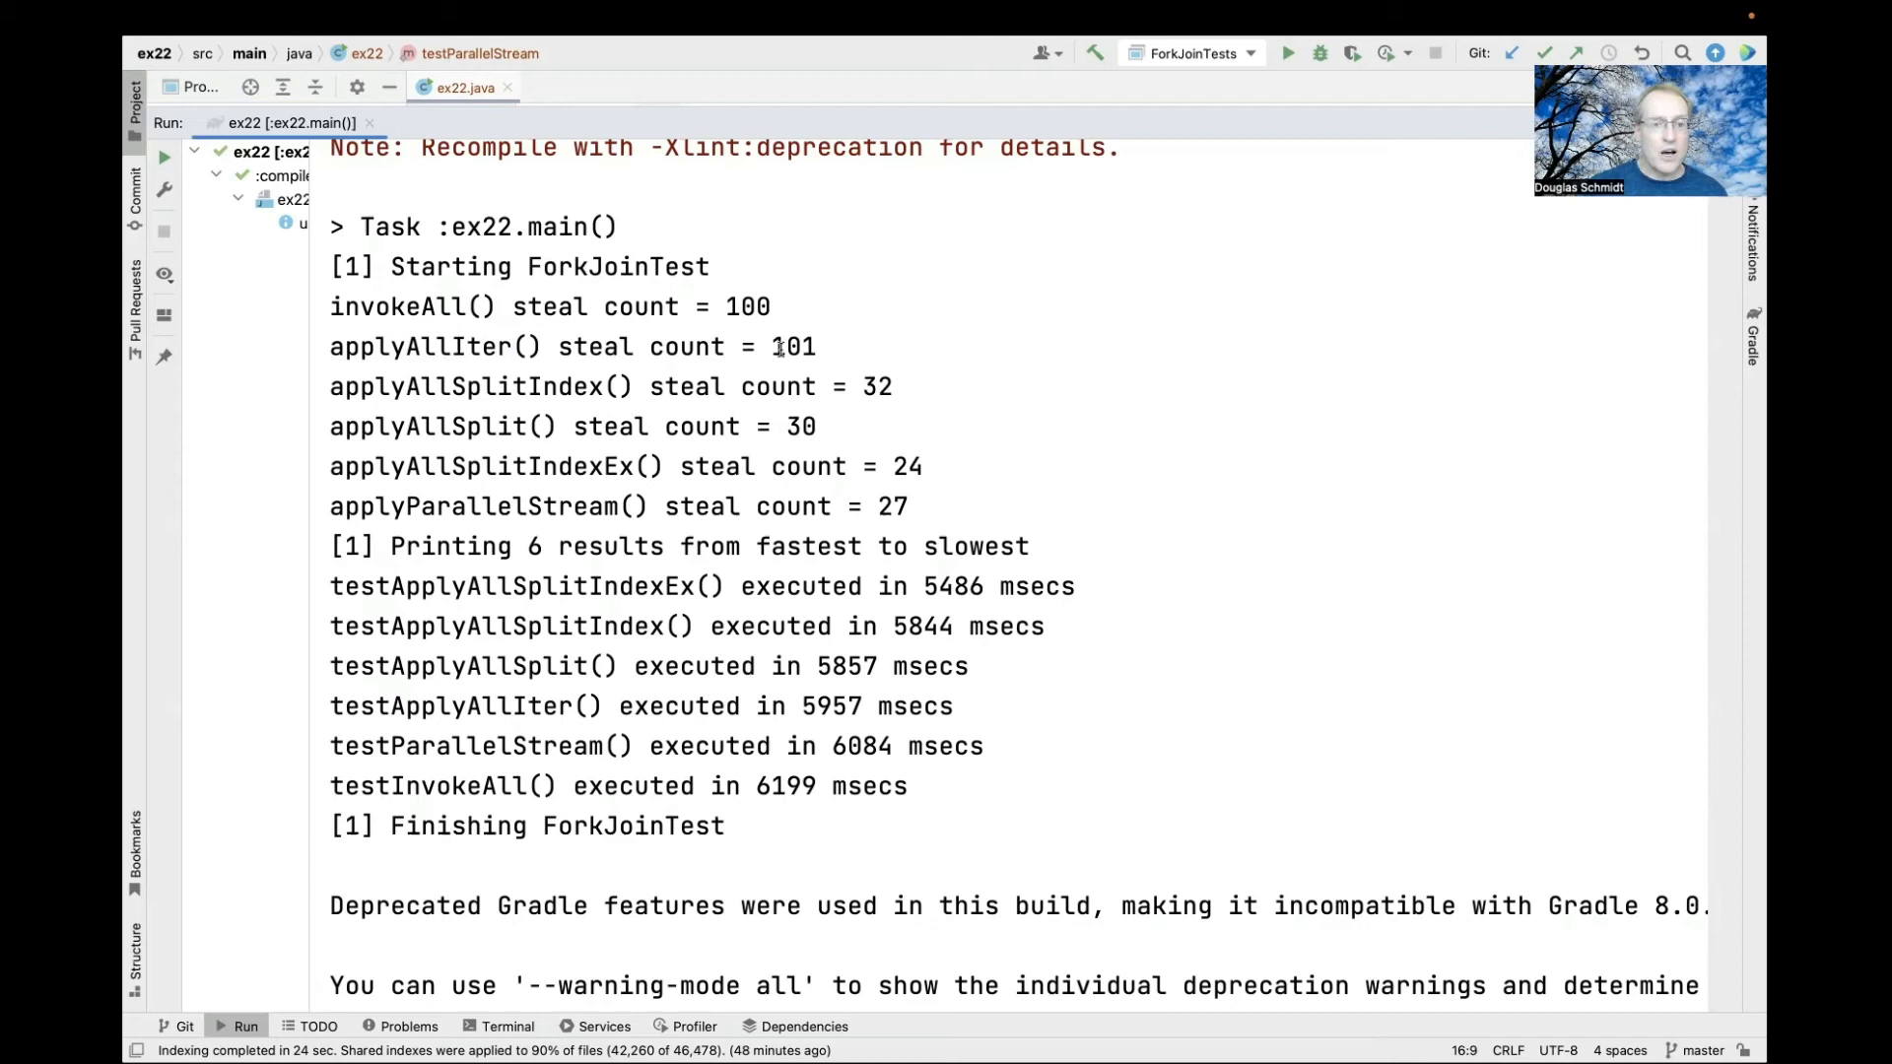
double_click(792, 346)
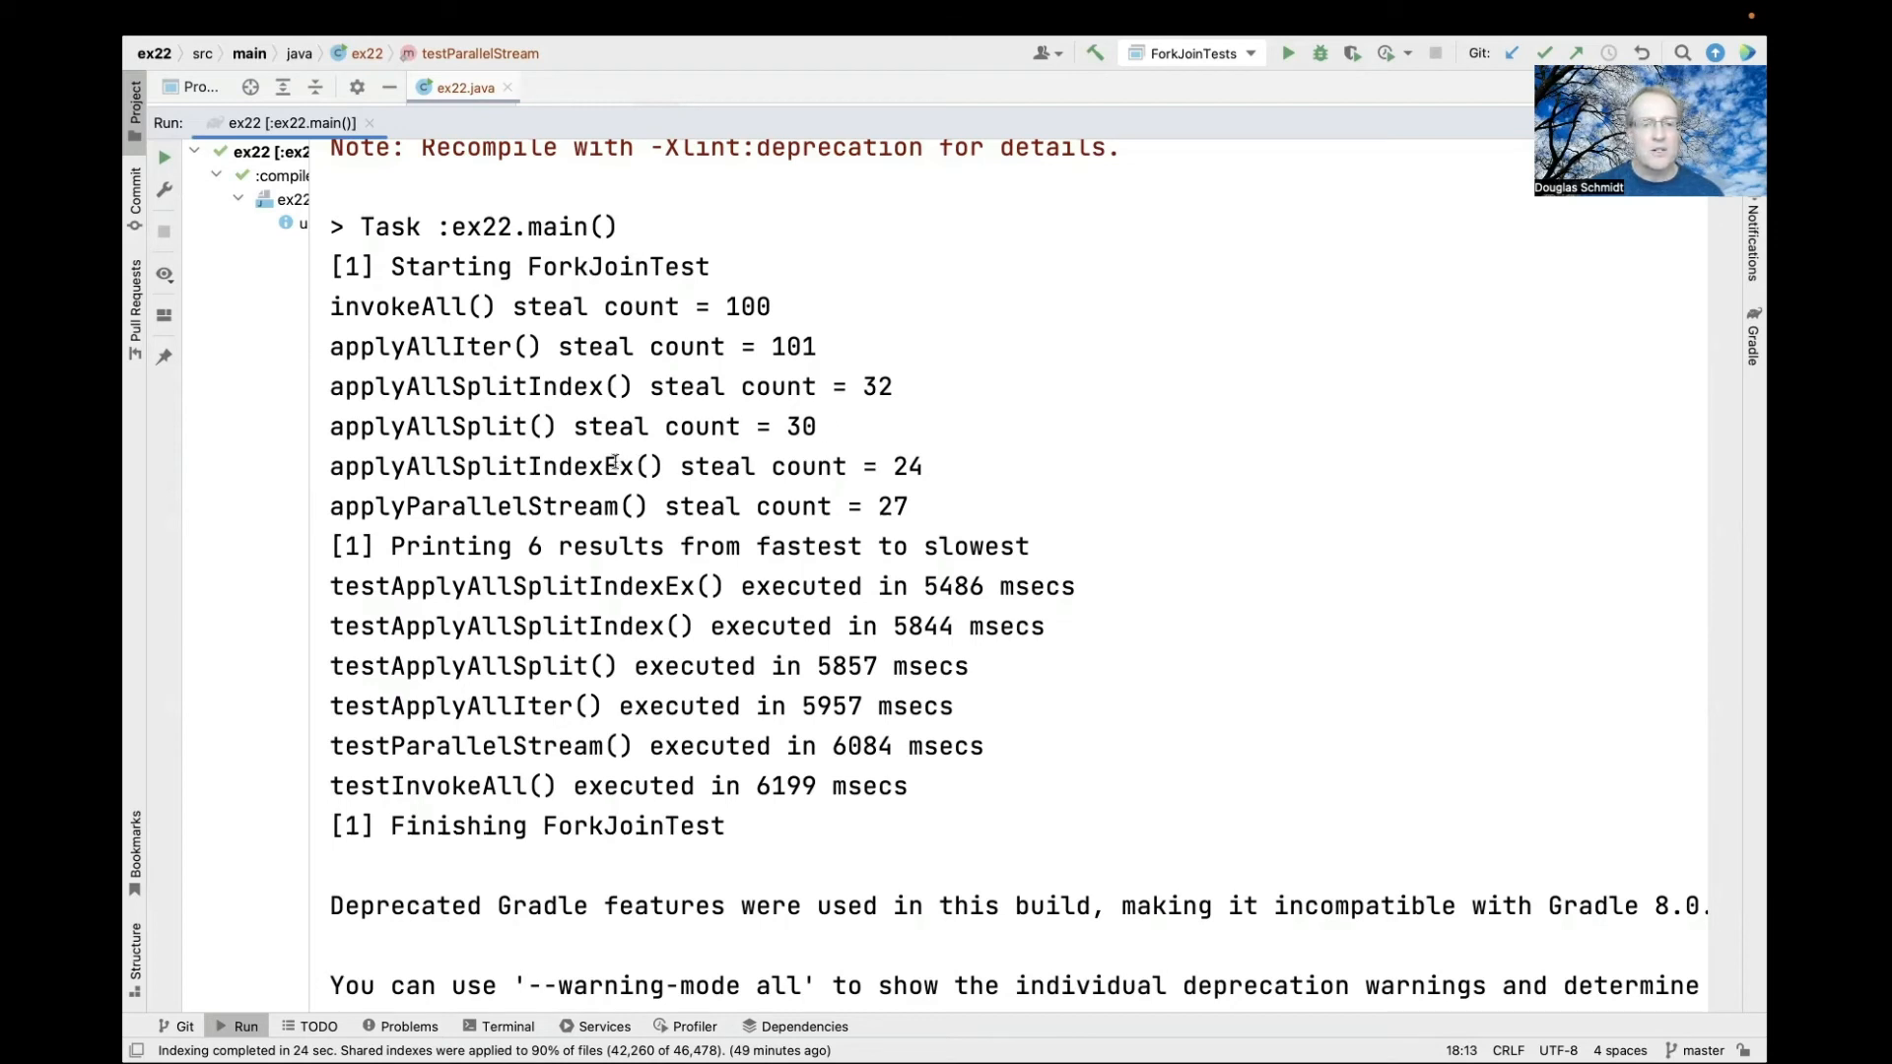
double_click(480, 466)
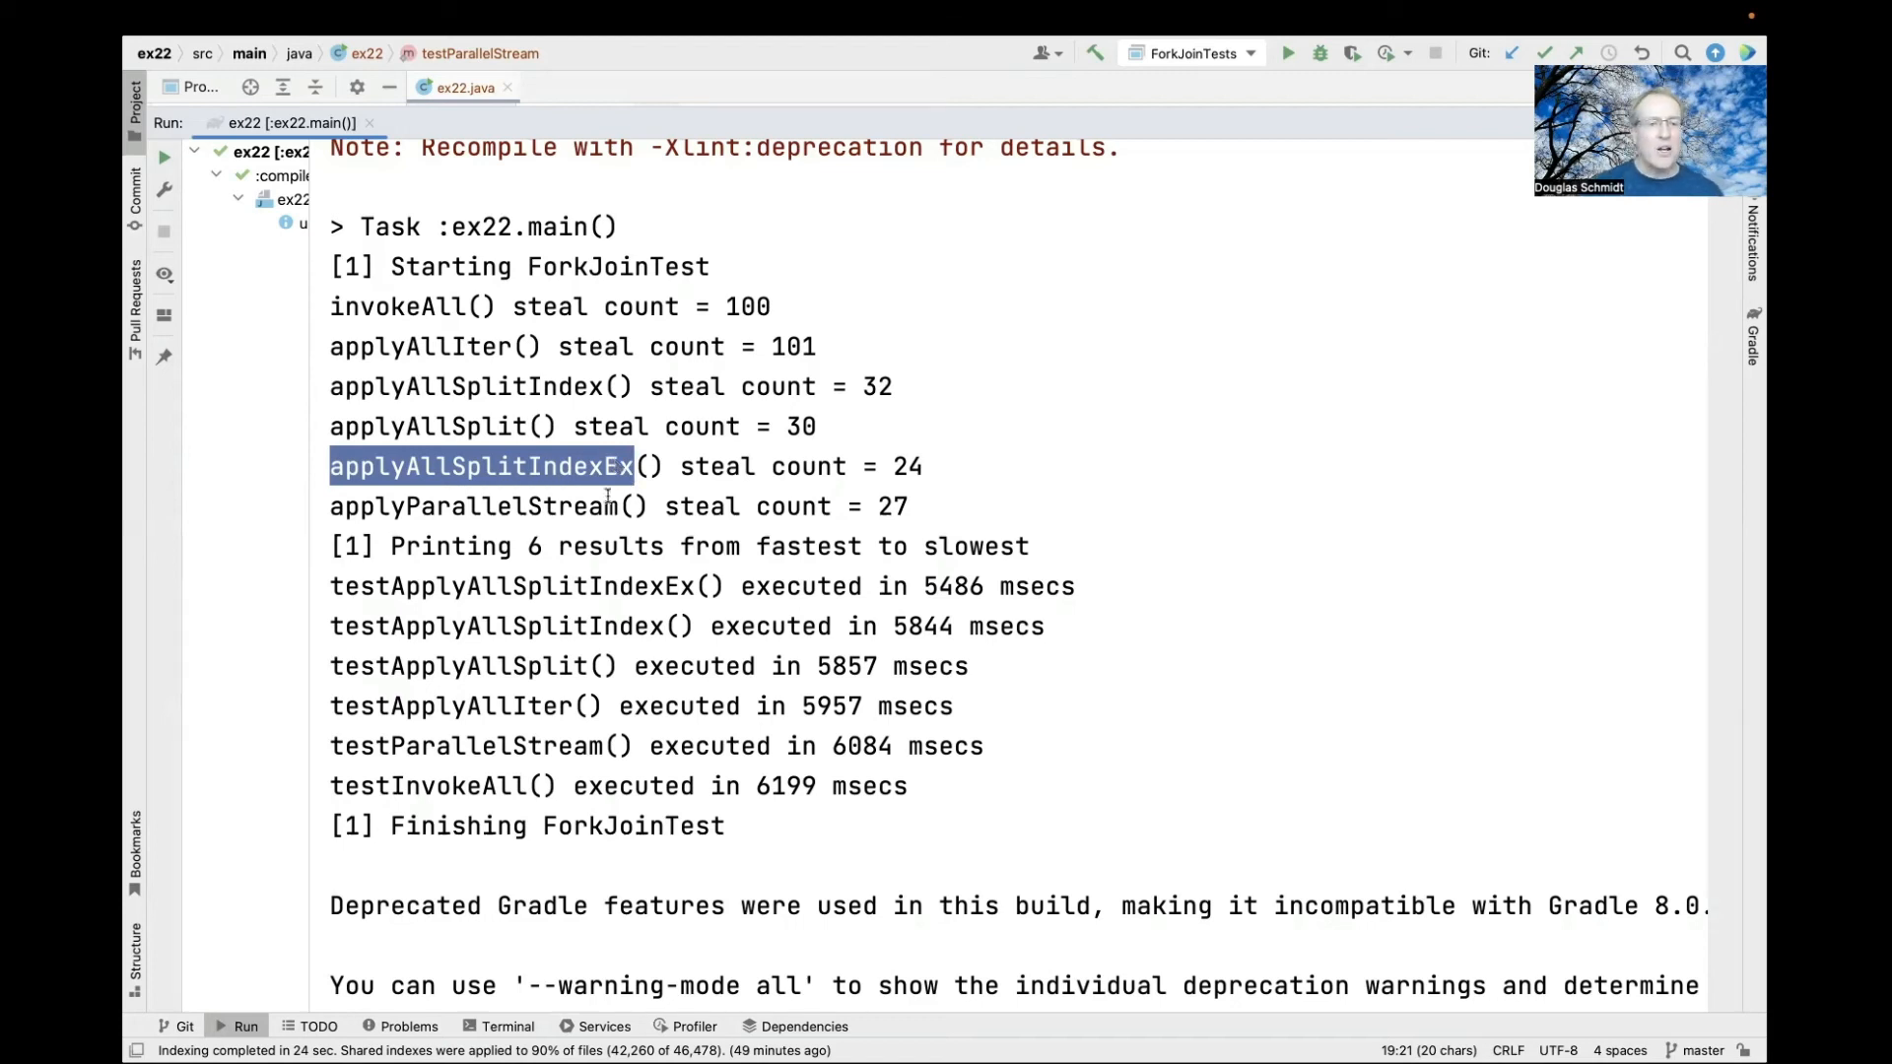
double_click(470, 506)
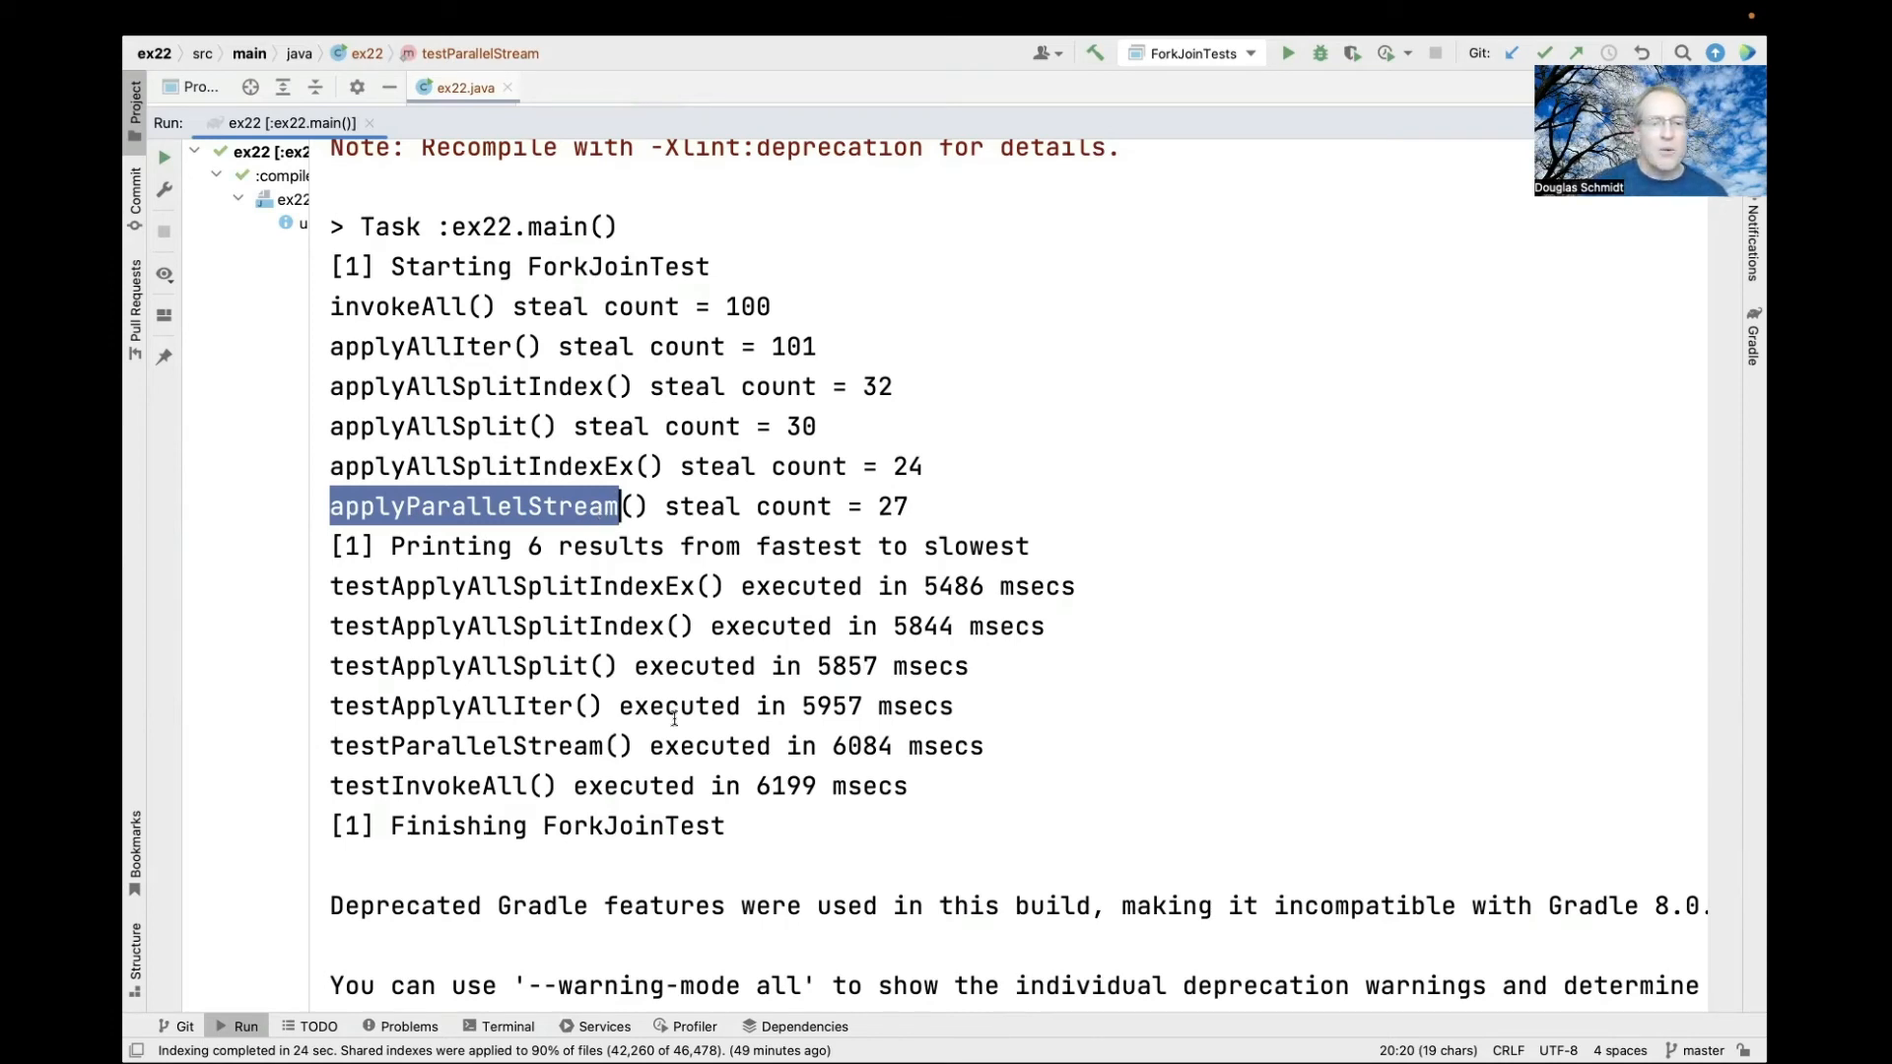
left_click_drag(527, 626, 909, 785)
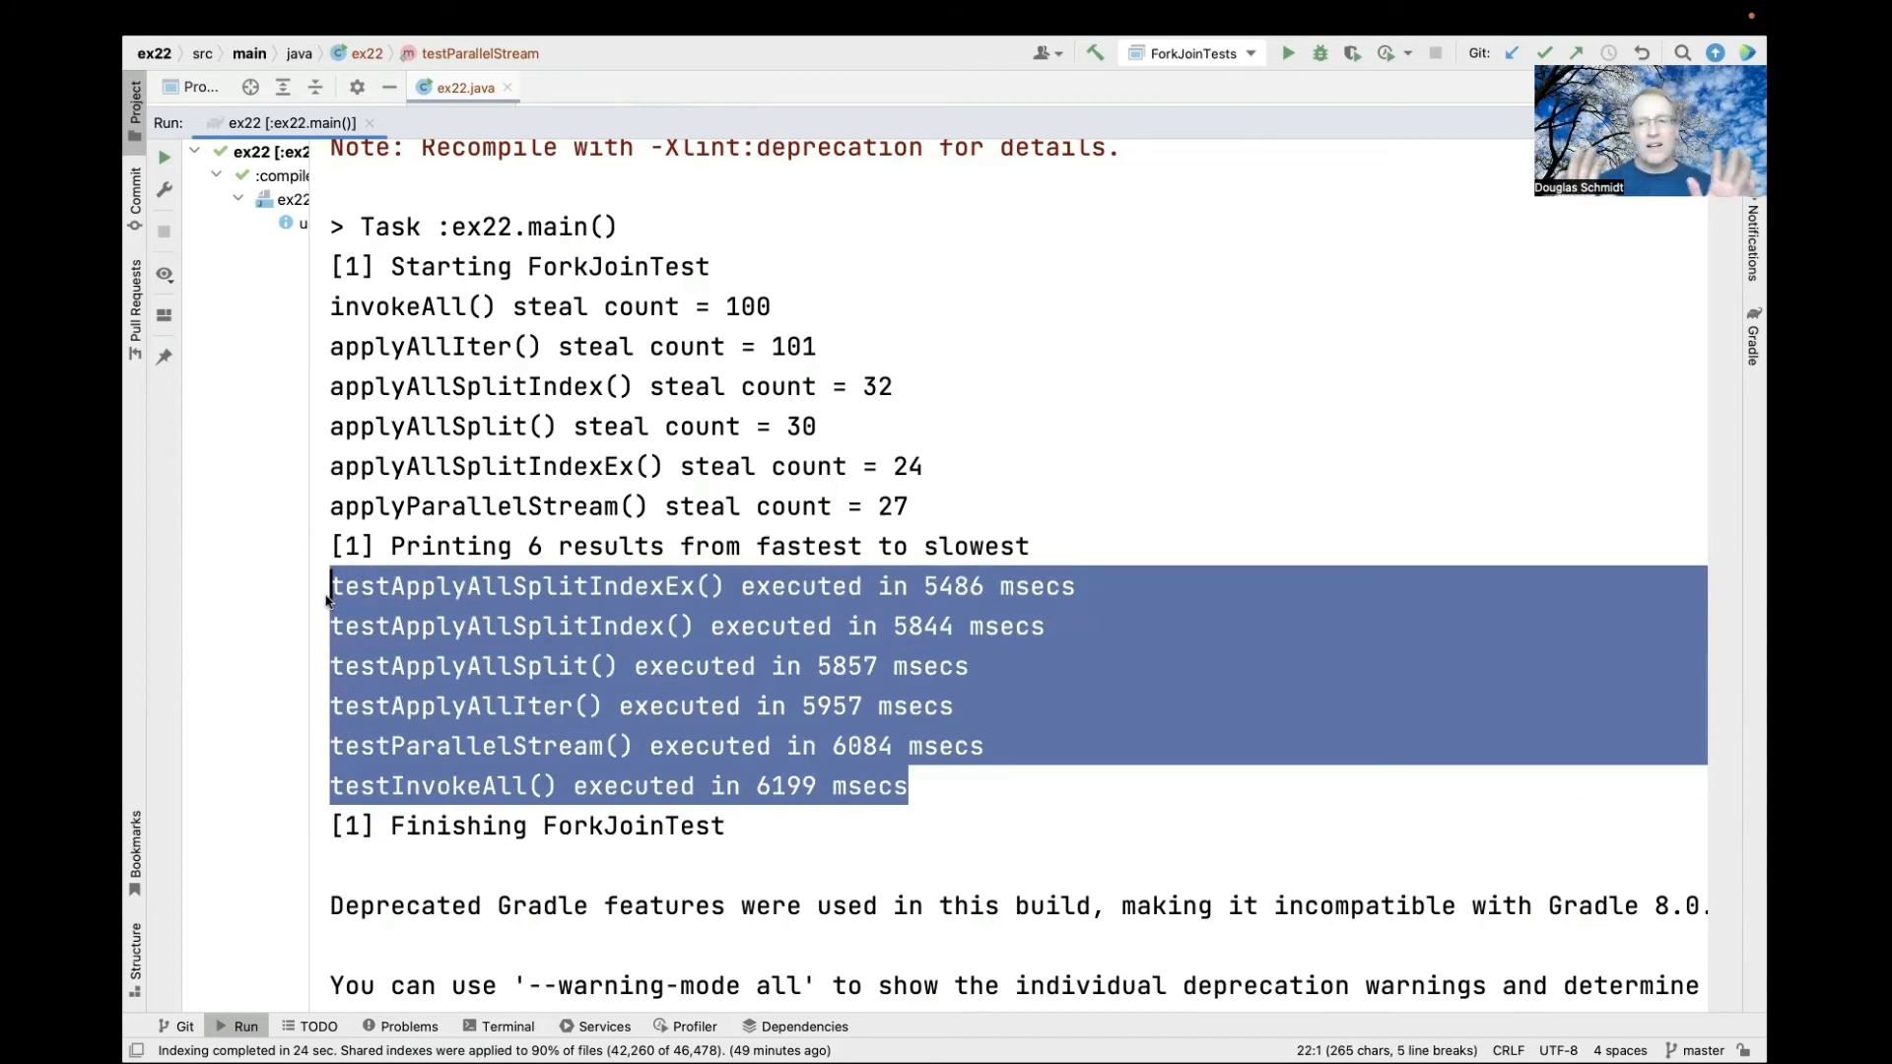
mouse_move(371, 605)
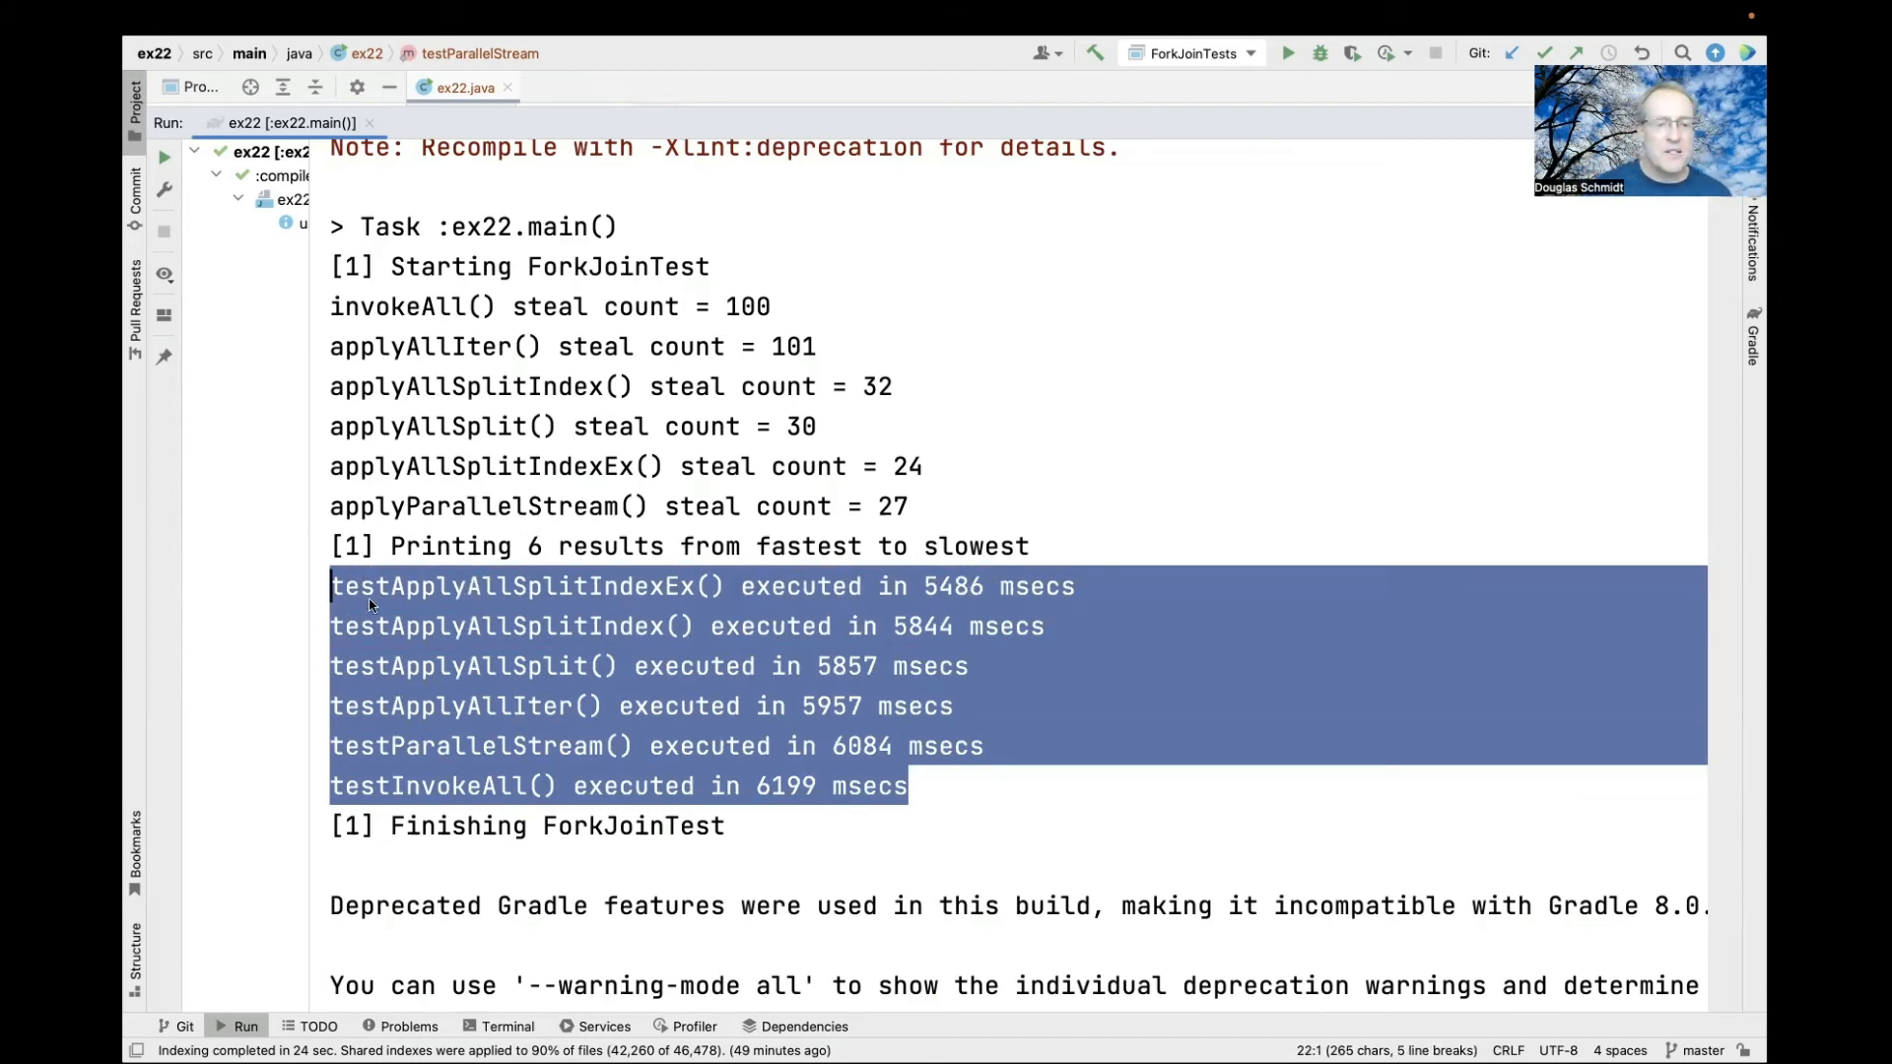
double_click(506, 586)
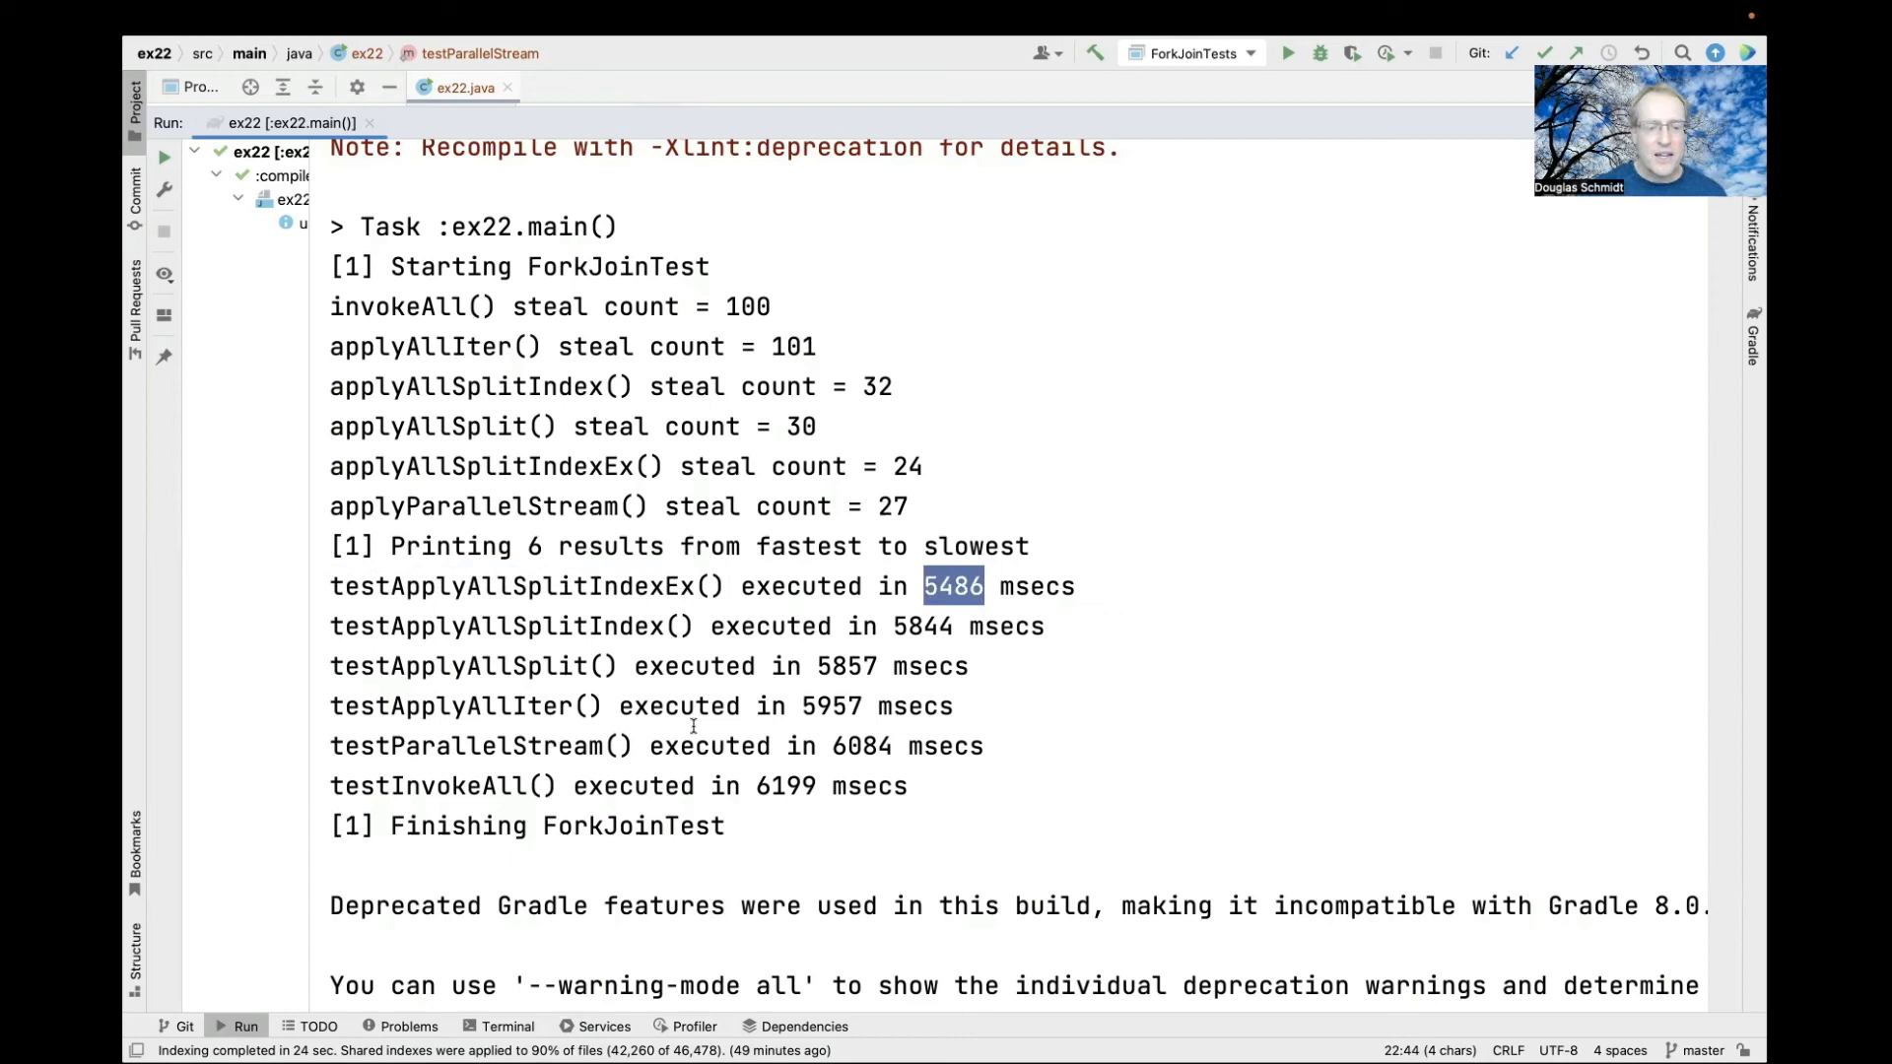
double_click(421, 785)
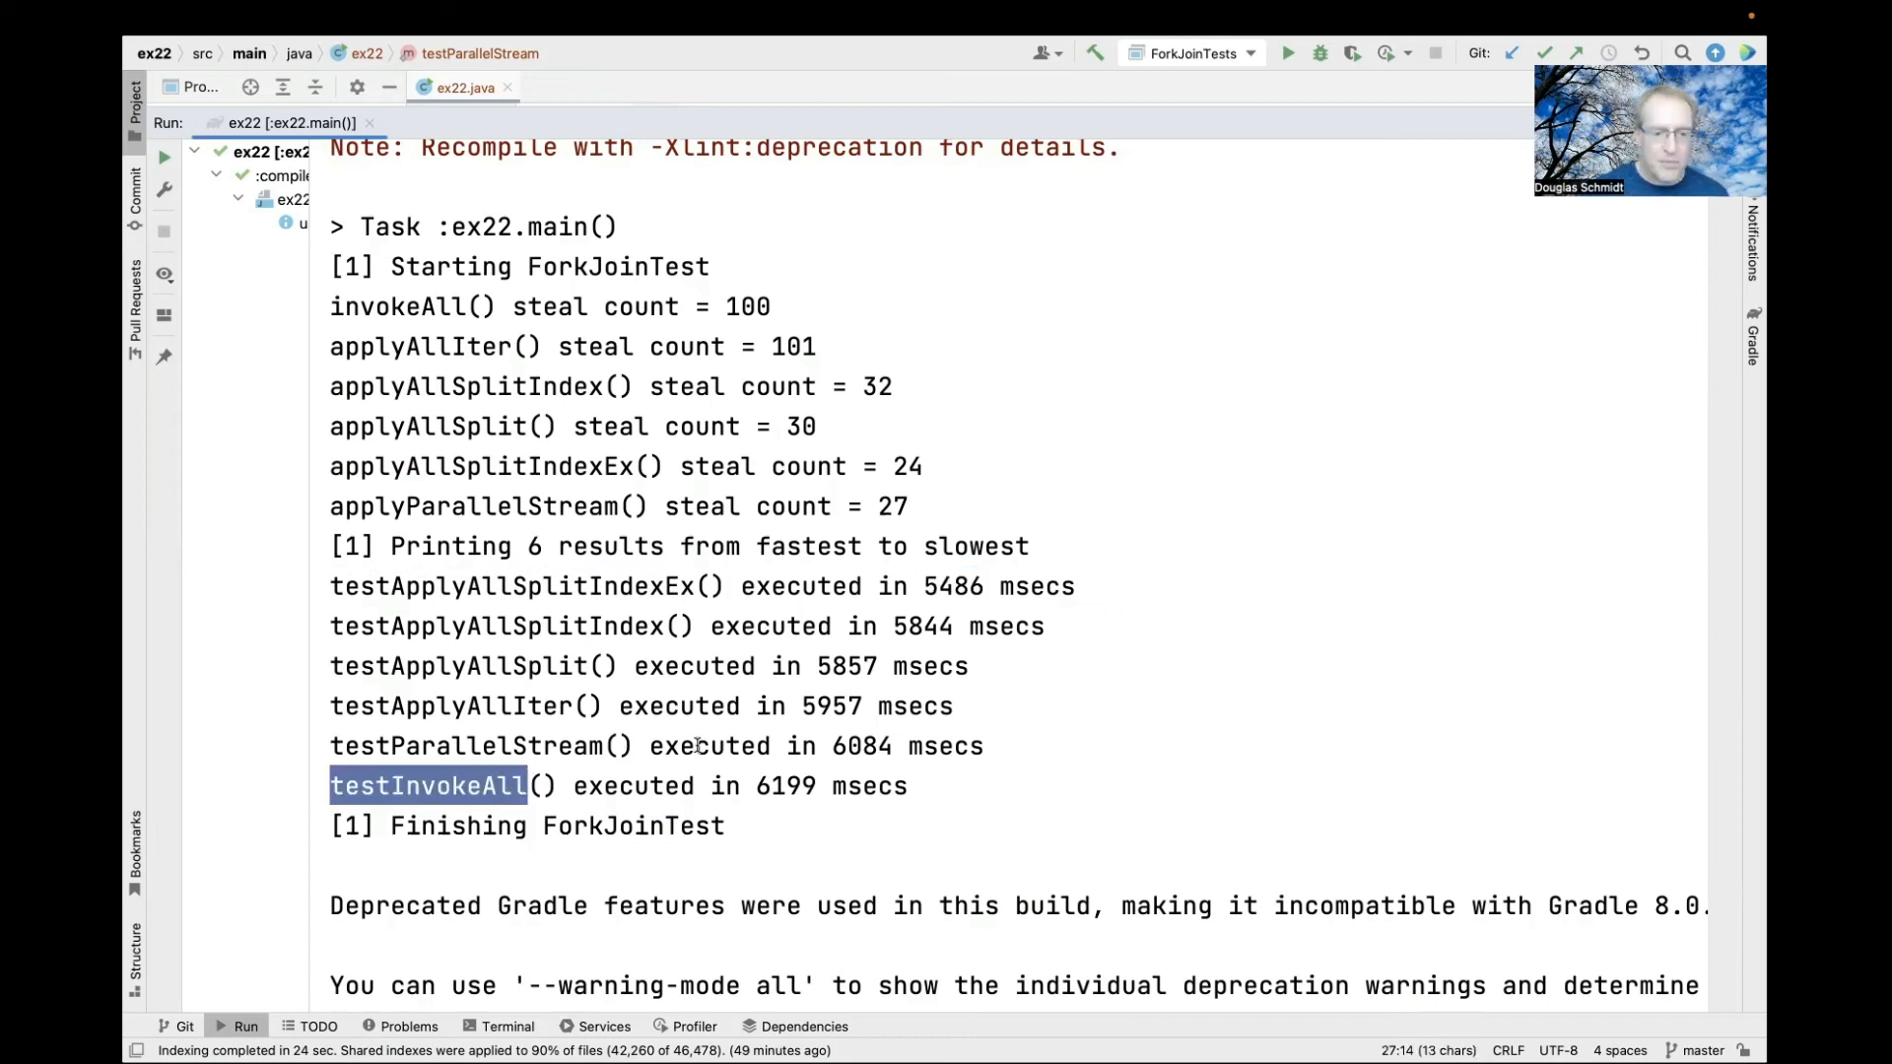
double_click(786, 786)
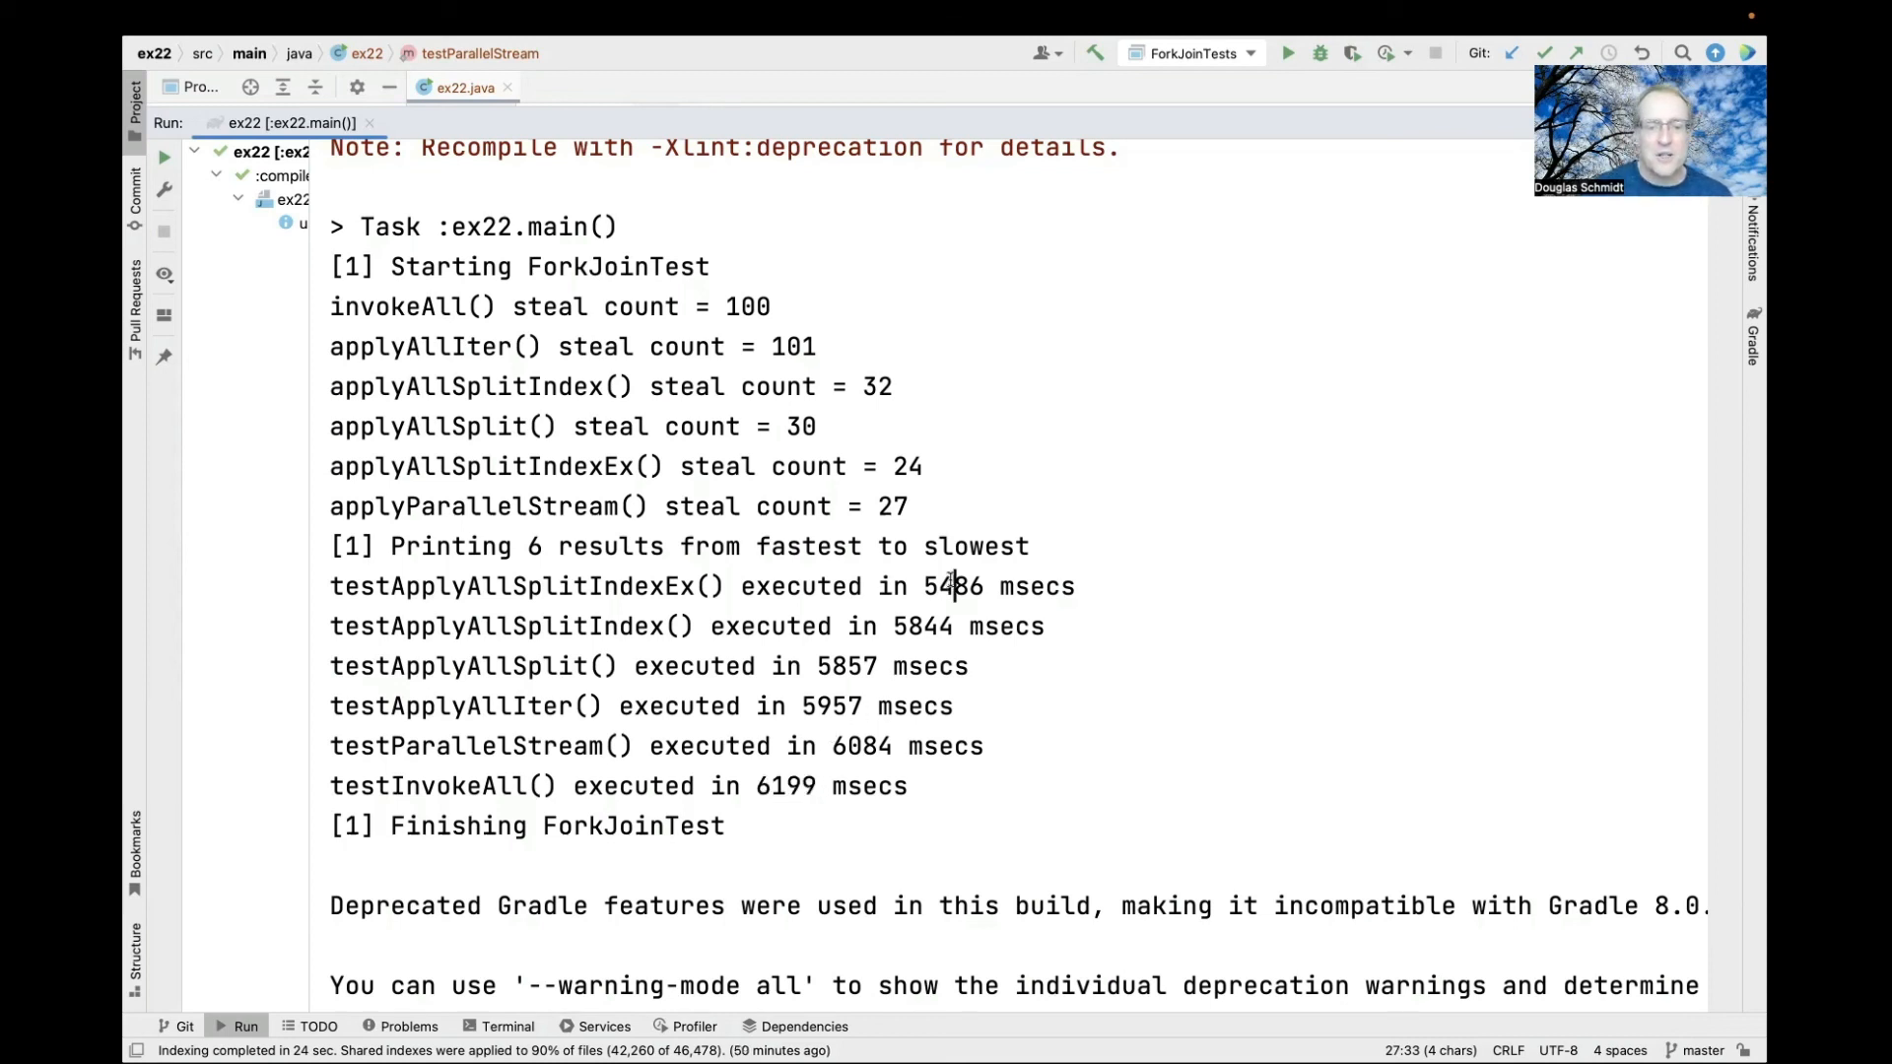
double_click(785, 786)
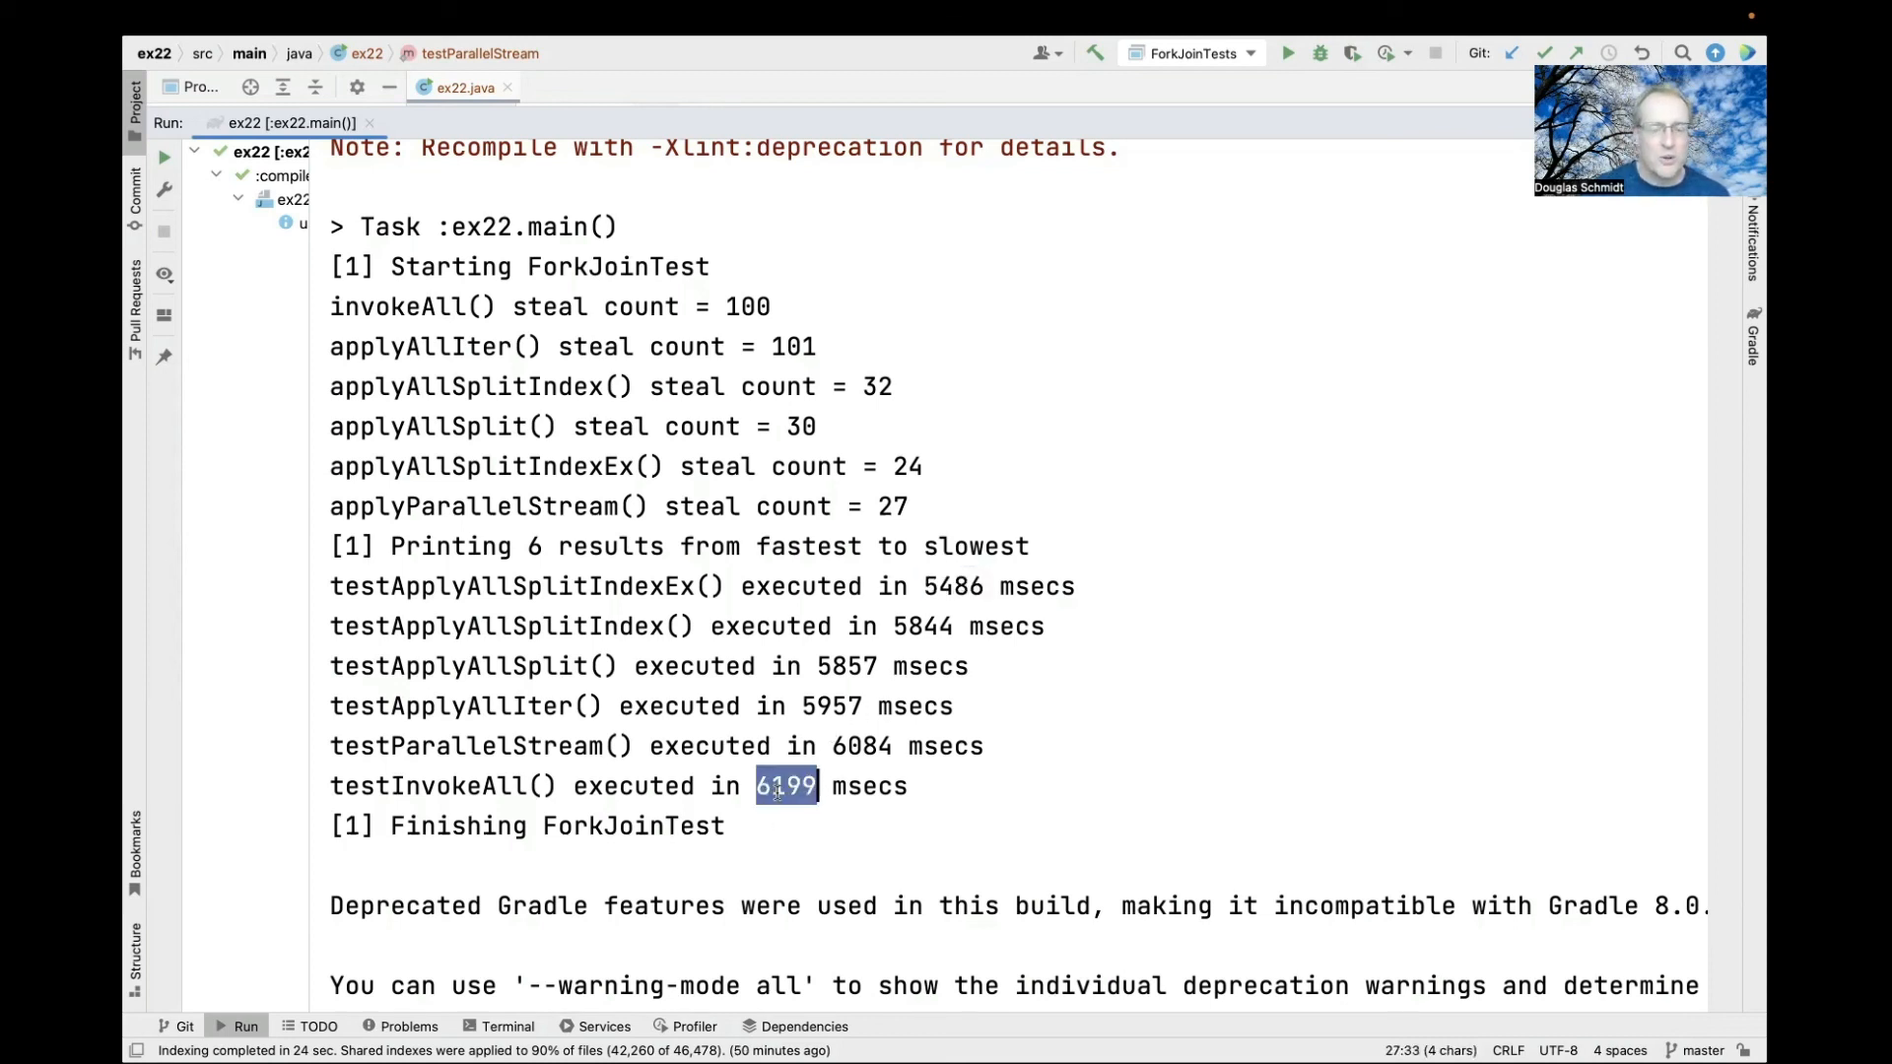